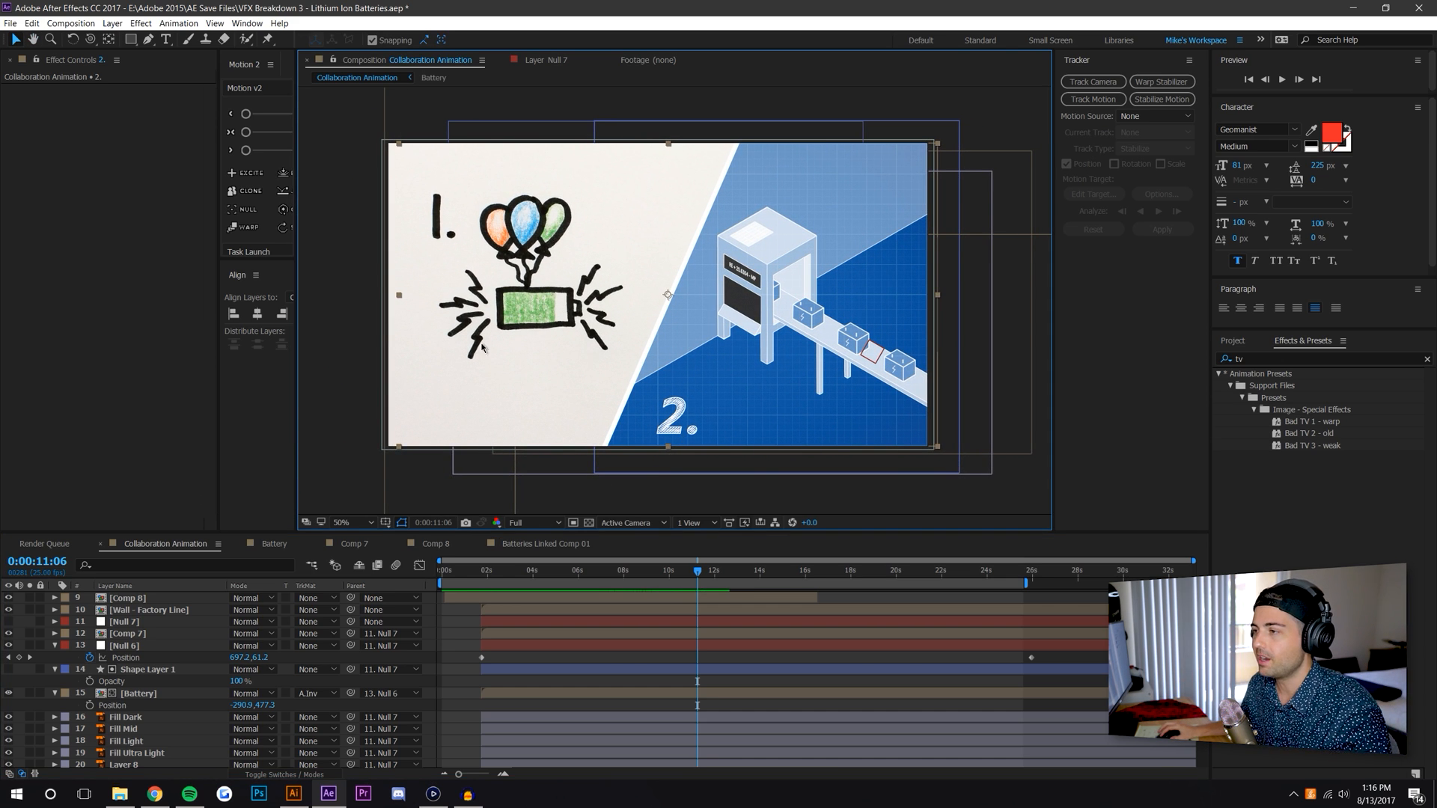
{"action": "mouse_move", "coordinate": [813, 302]}
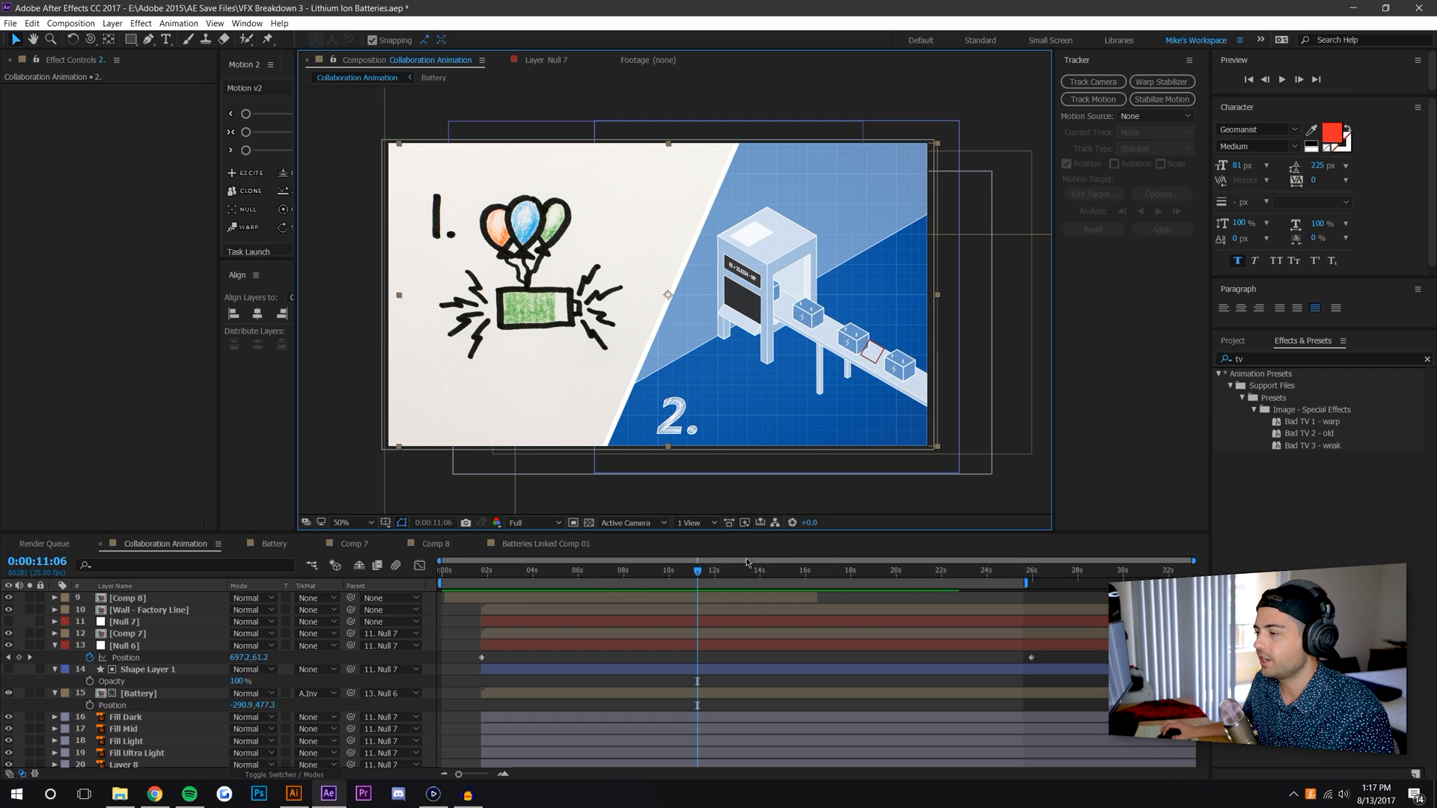
Make Layer 2, the isometric grid, visible beneath the factory outline drawing
{"action": "left_click", "coordinate": [632, 570]}
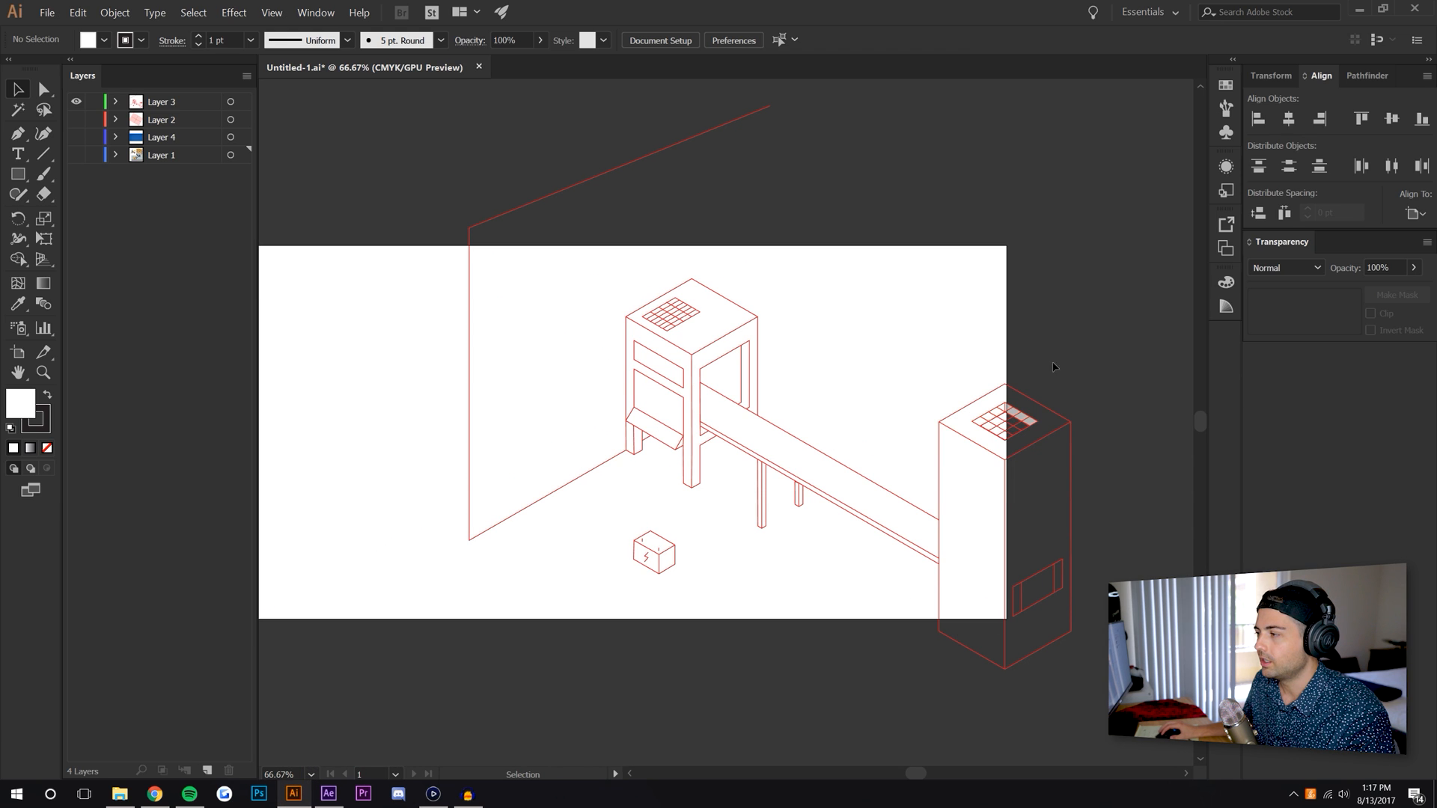
{"action": "mouse_move", "coordinate": [1025, 193]}
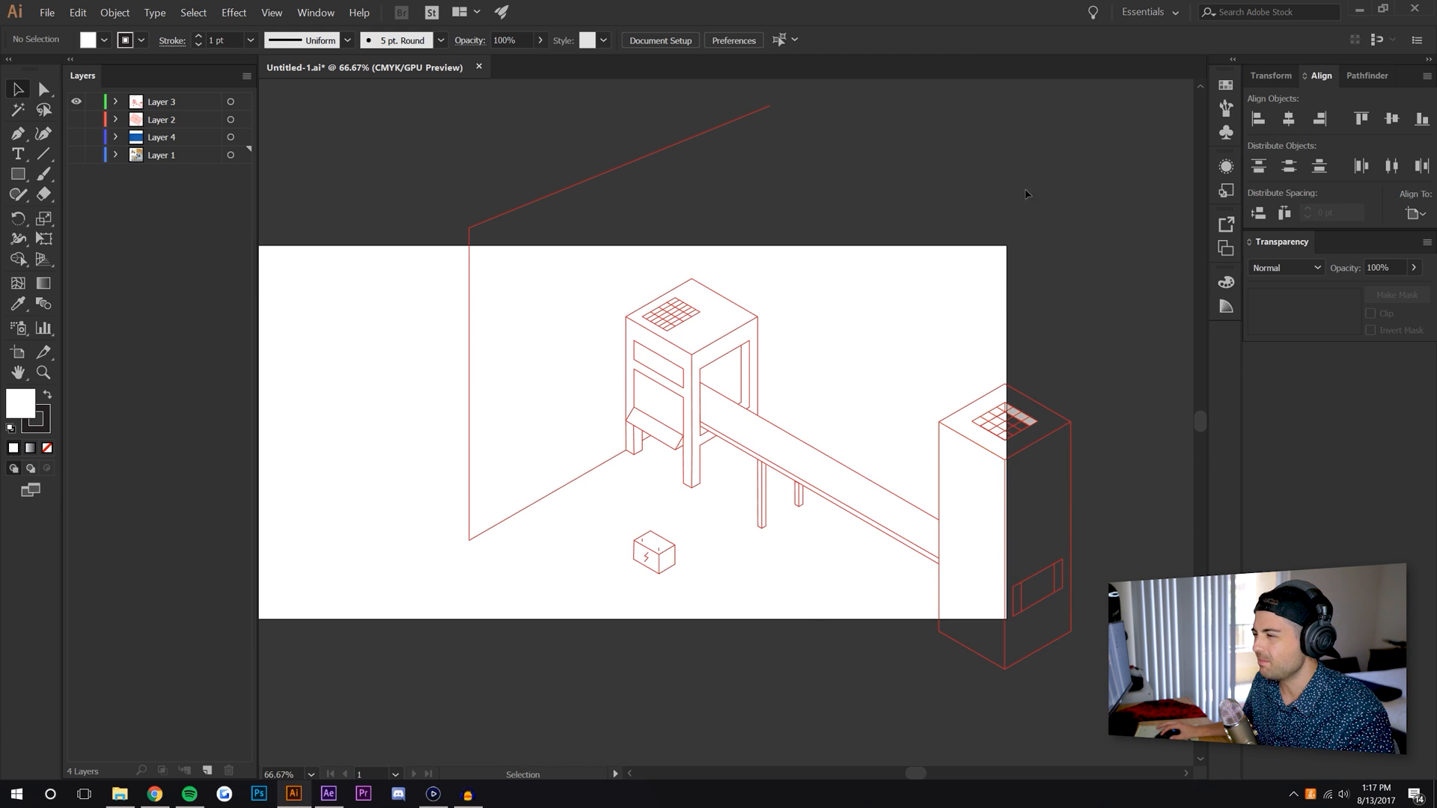
{"action": "mouse_move", "coordinate": [1000, 658]}
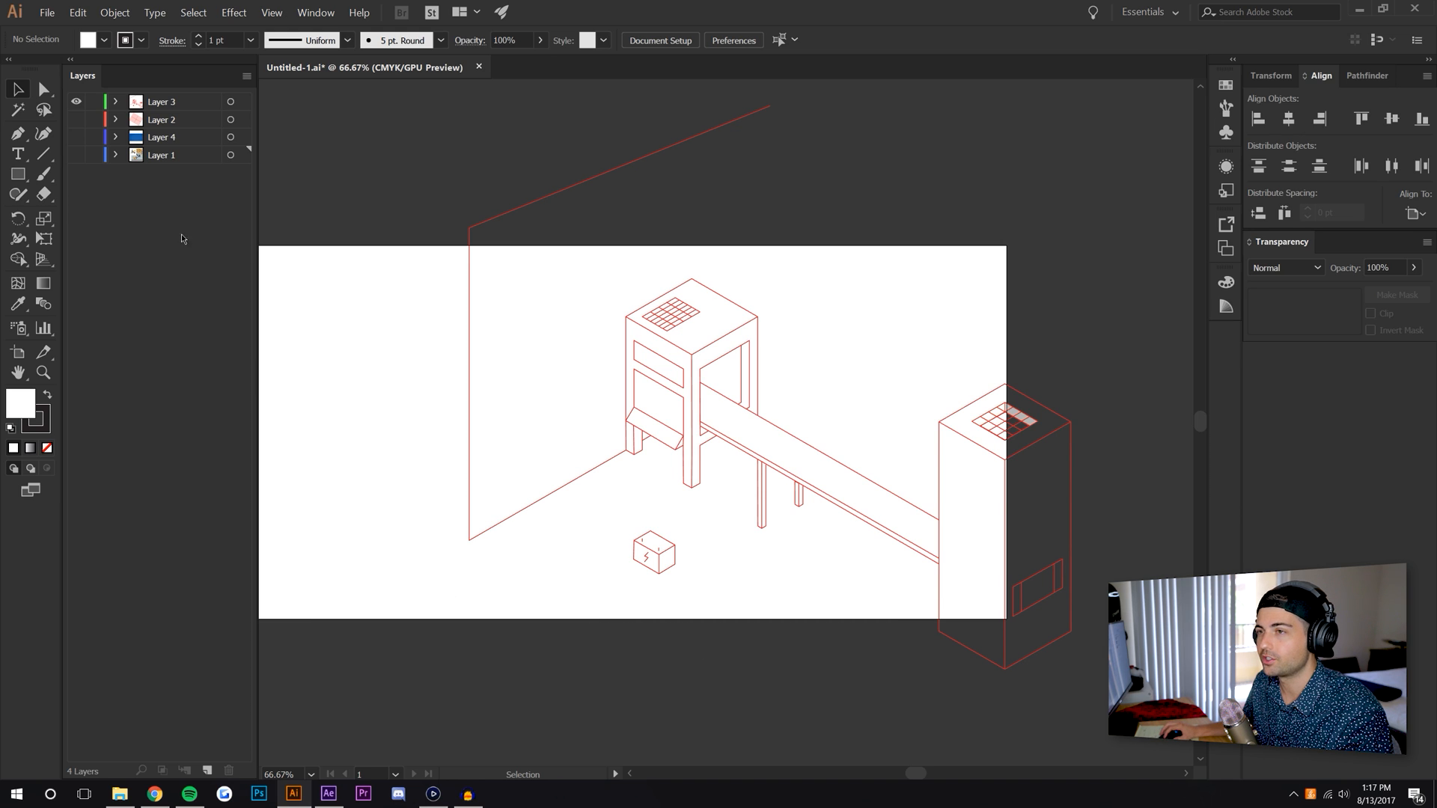
{"action": "left_click", "coordinate": [77, 120]}
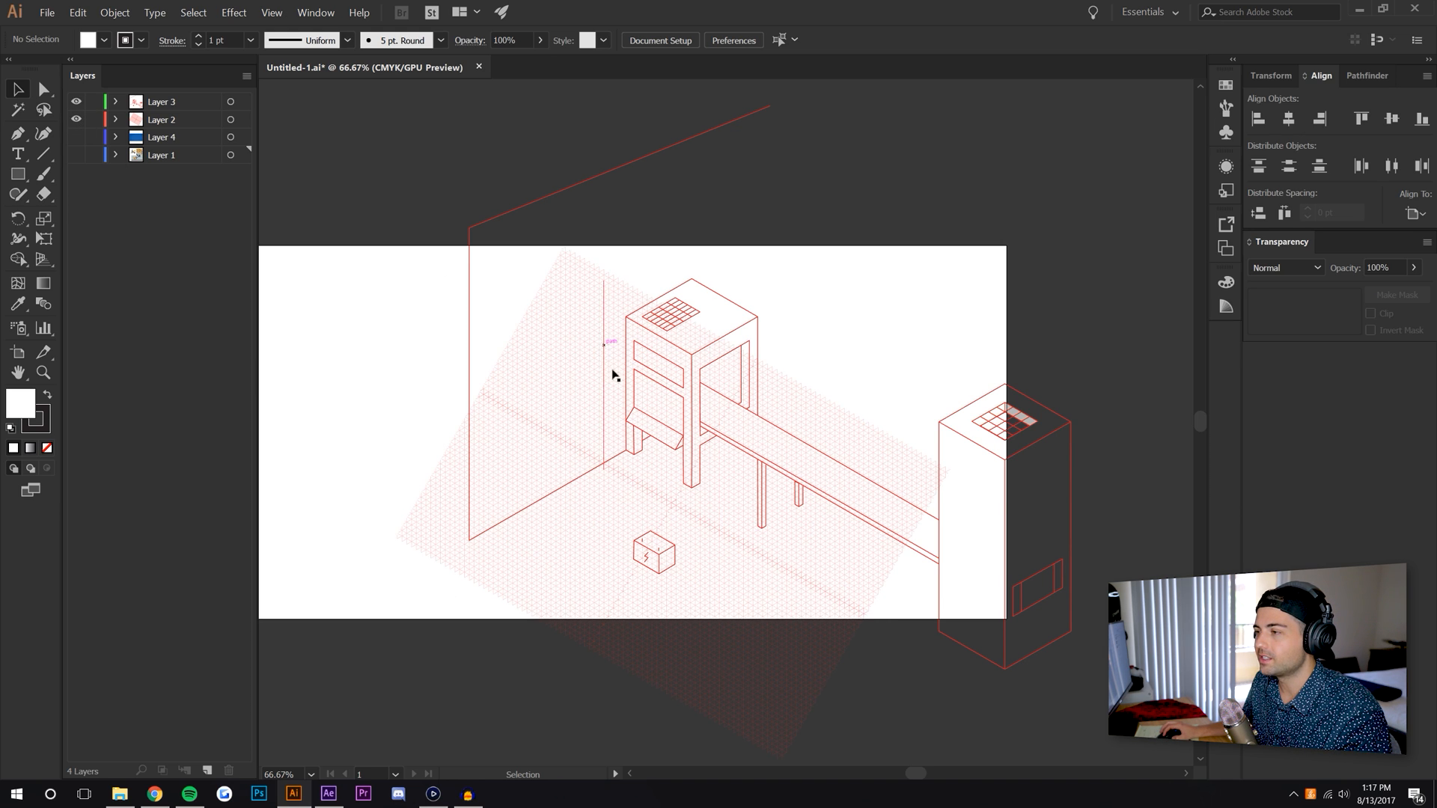
{"action": "left_click", "coordinate": [311, 774]}
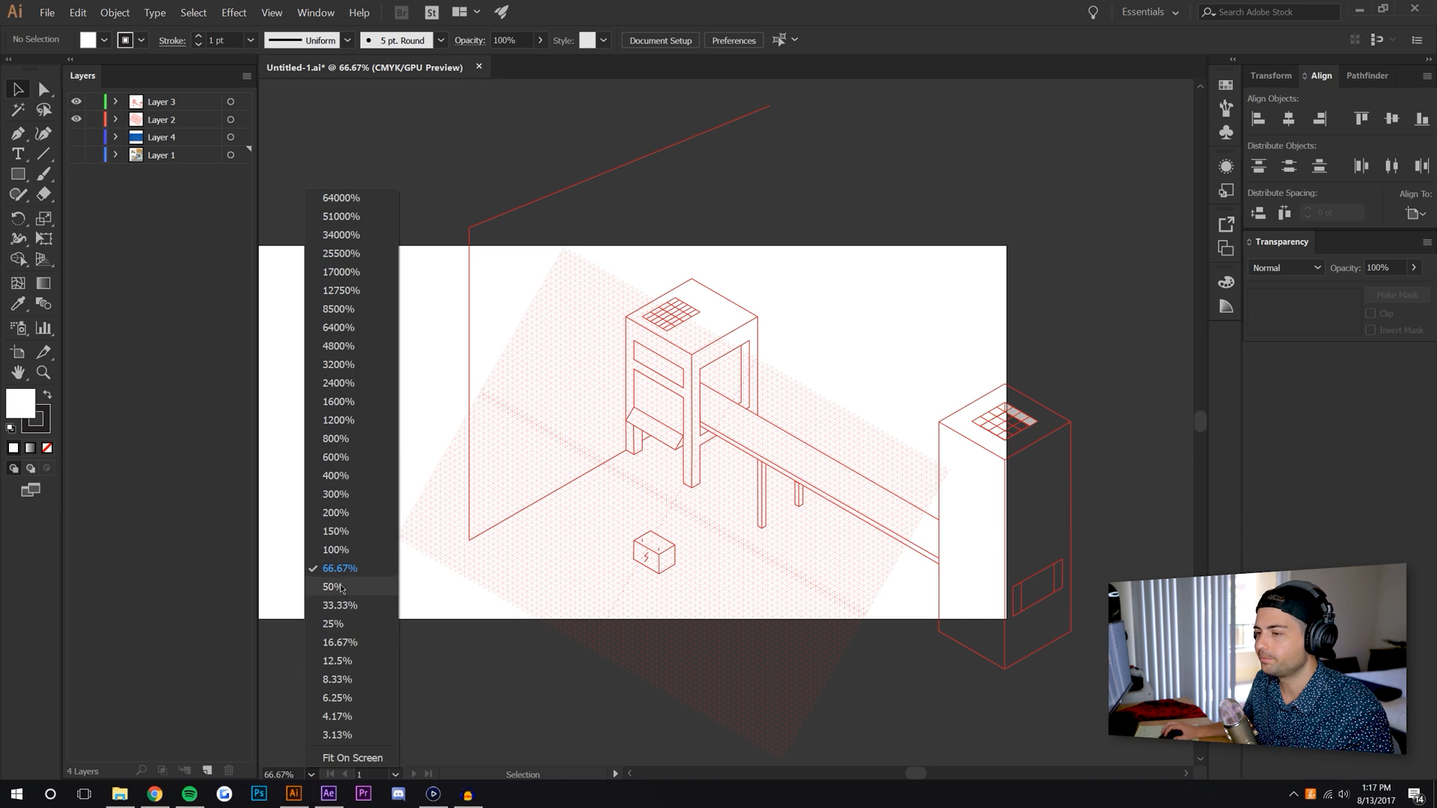
Zoom the artboard to 300% on the machine's slanted screen panel and deselect its outline
{"action": "left_click", "coordinate": [334, 550]}
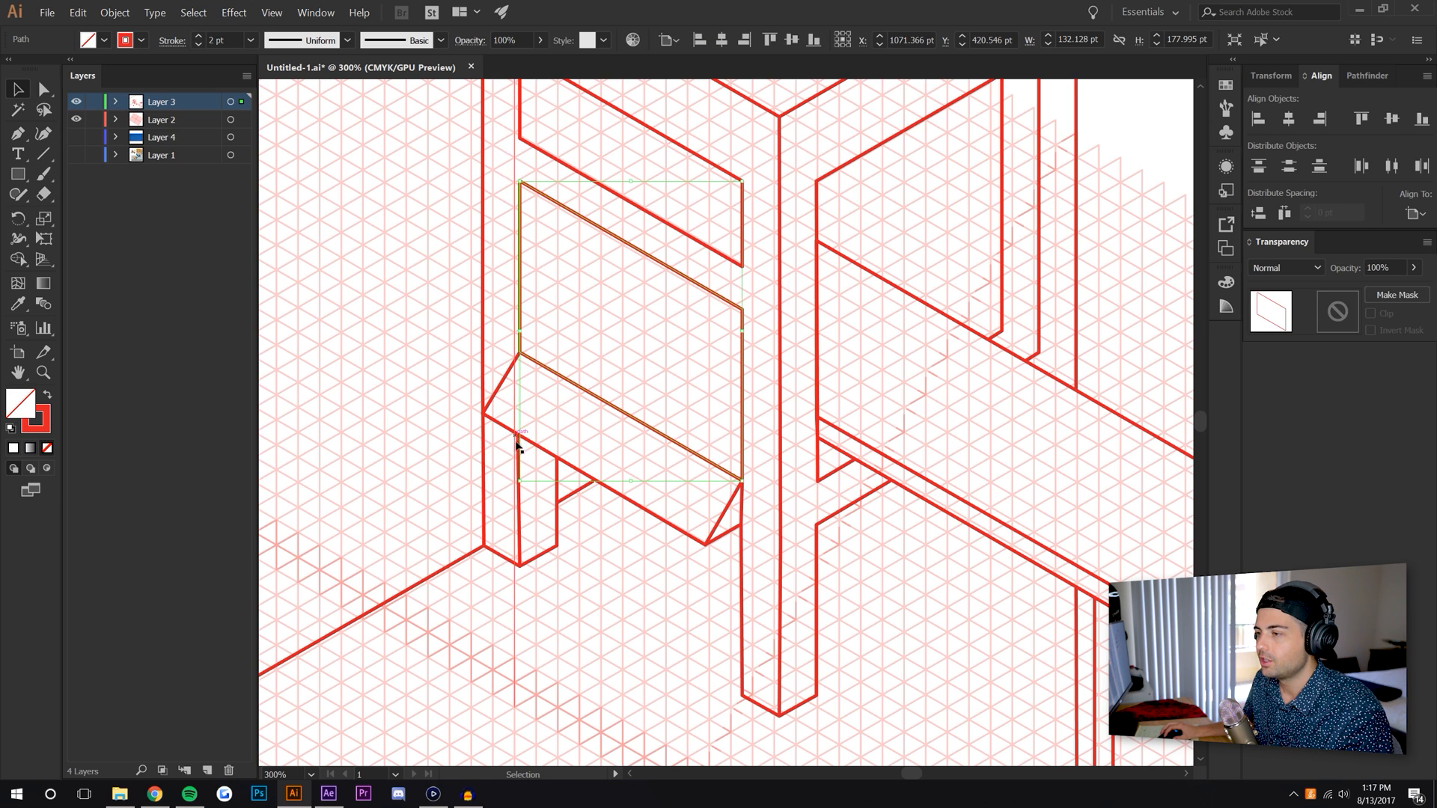
{"action": "left_click", "coordinate": [494, 408]}
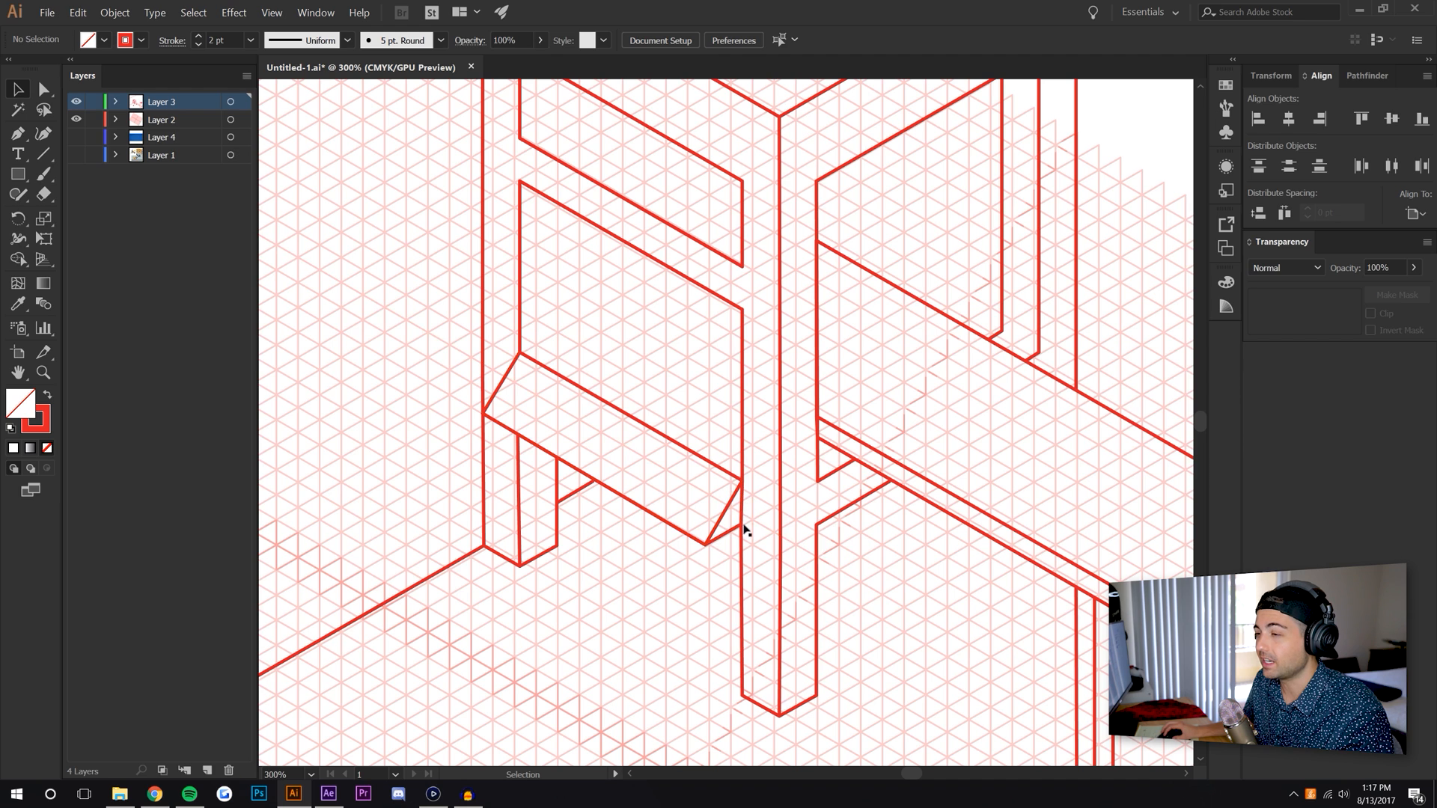
{"action": "mouse_move", "coordinate": [518, 445]}
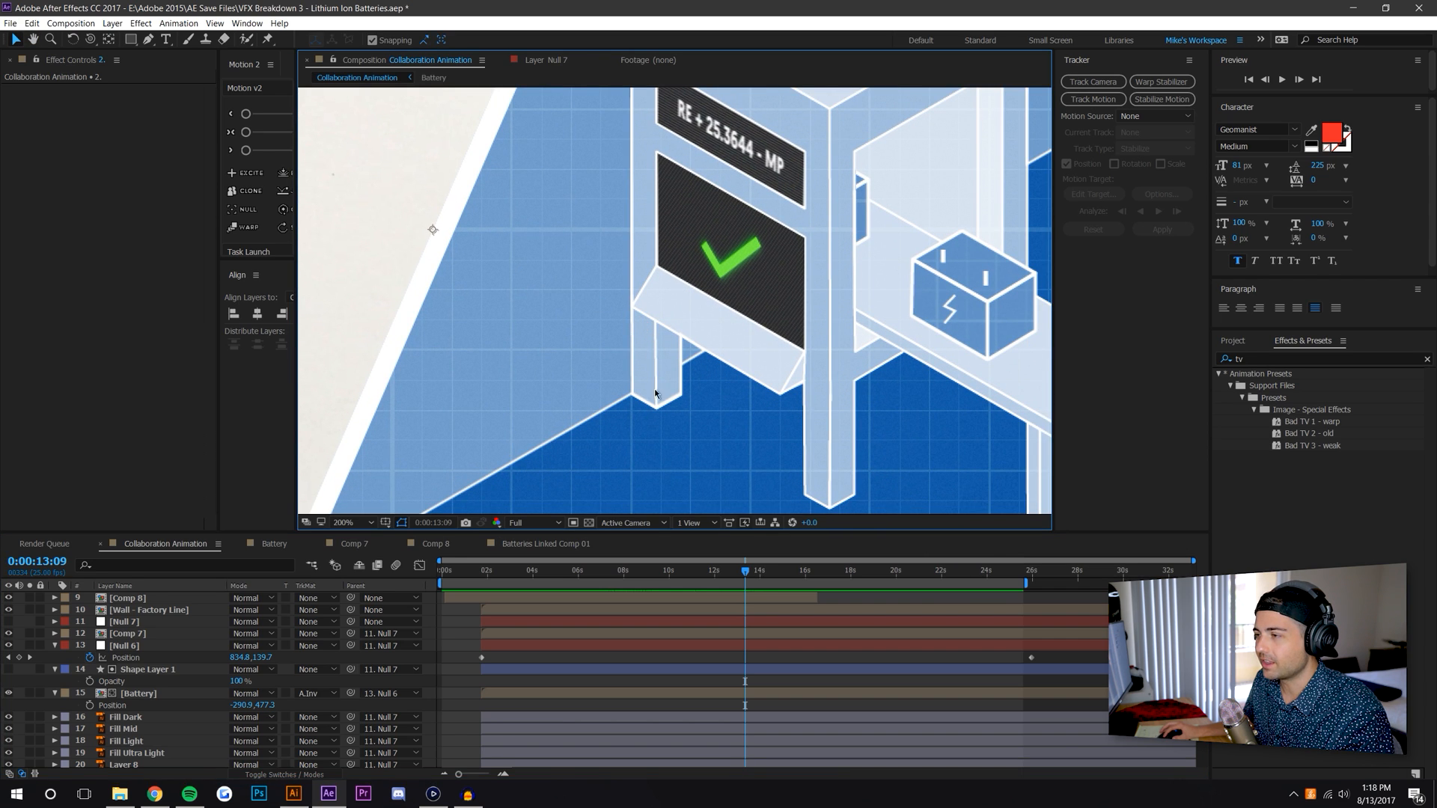
{"action": "mouse_move", "coordinate": [648, 215]}
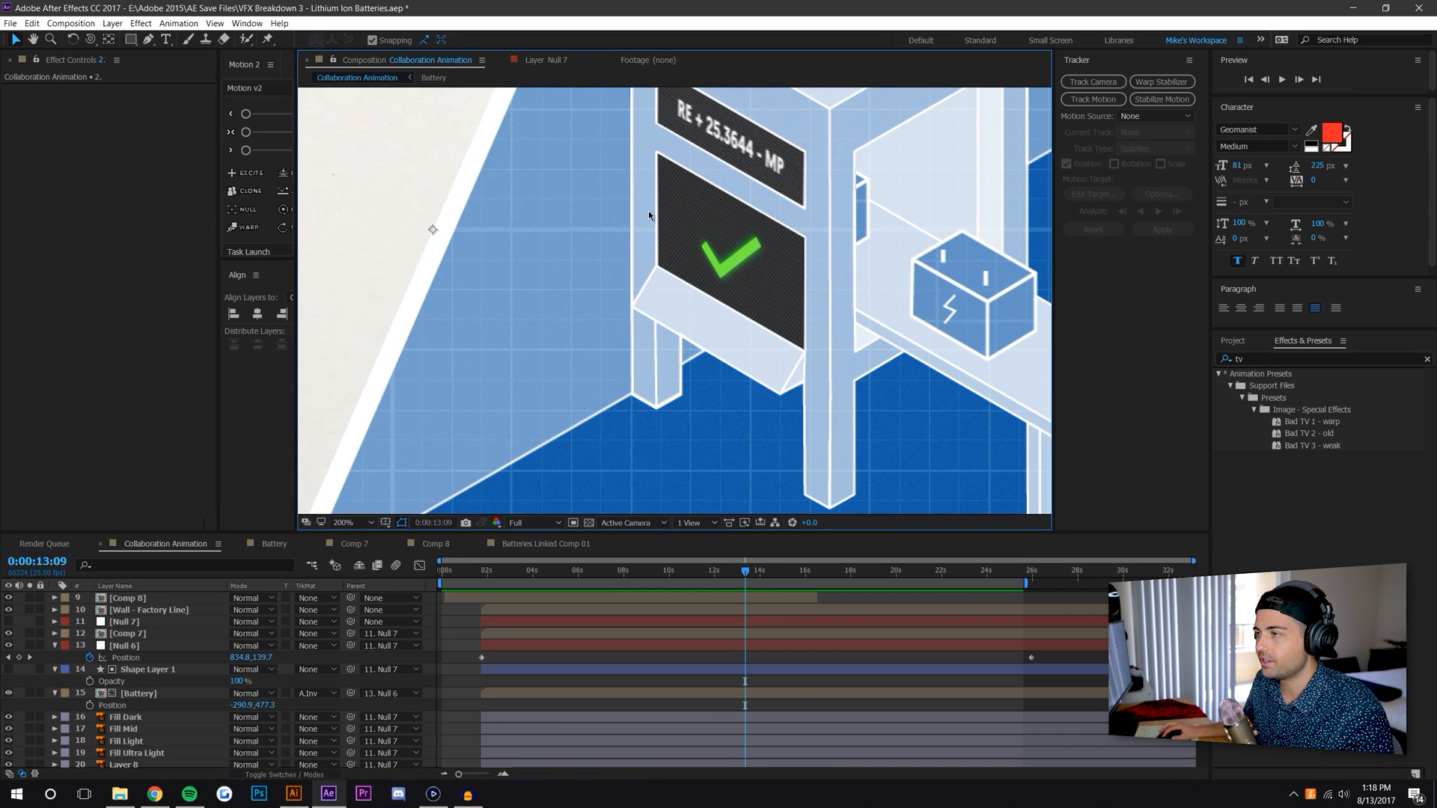
{"action": "mouse_move", "coordinate": [637, 286]}
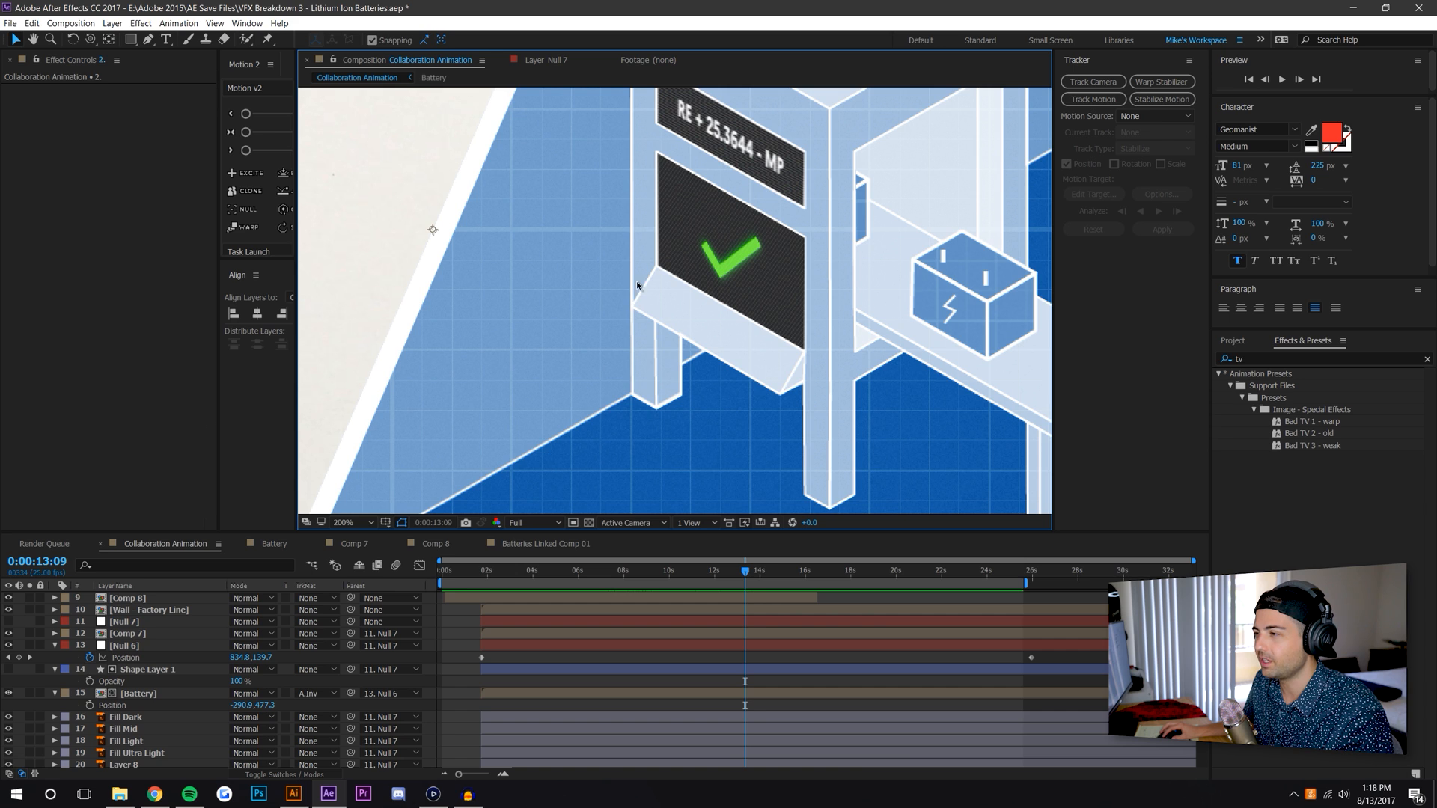
{"action": "mouse_move", "coordinate": [653, 330]}
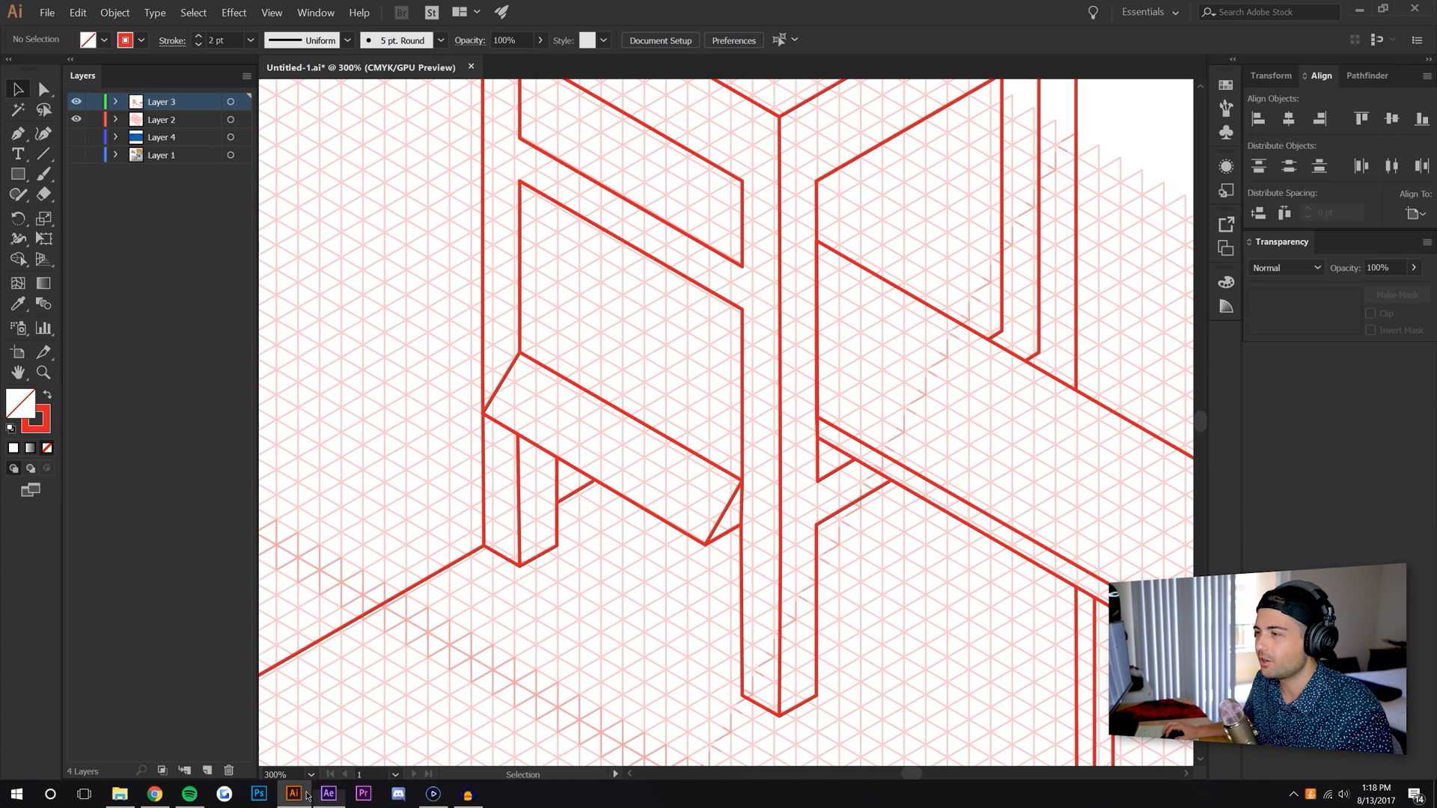
Zoom the artboard back to 100% to see the whole scene, then return to After Effects
{"action": "scroll", "scroll_direction": "down", "scroll_amount": 3}
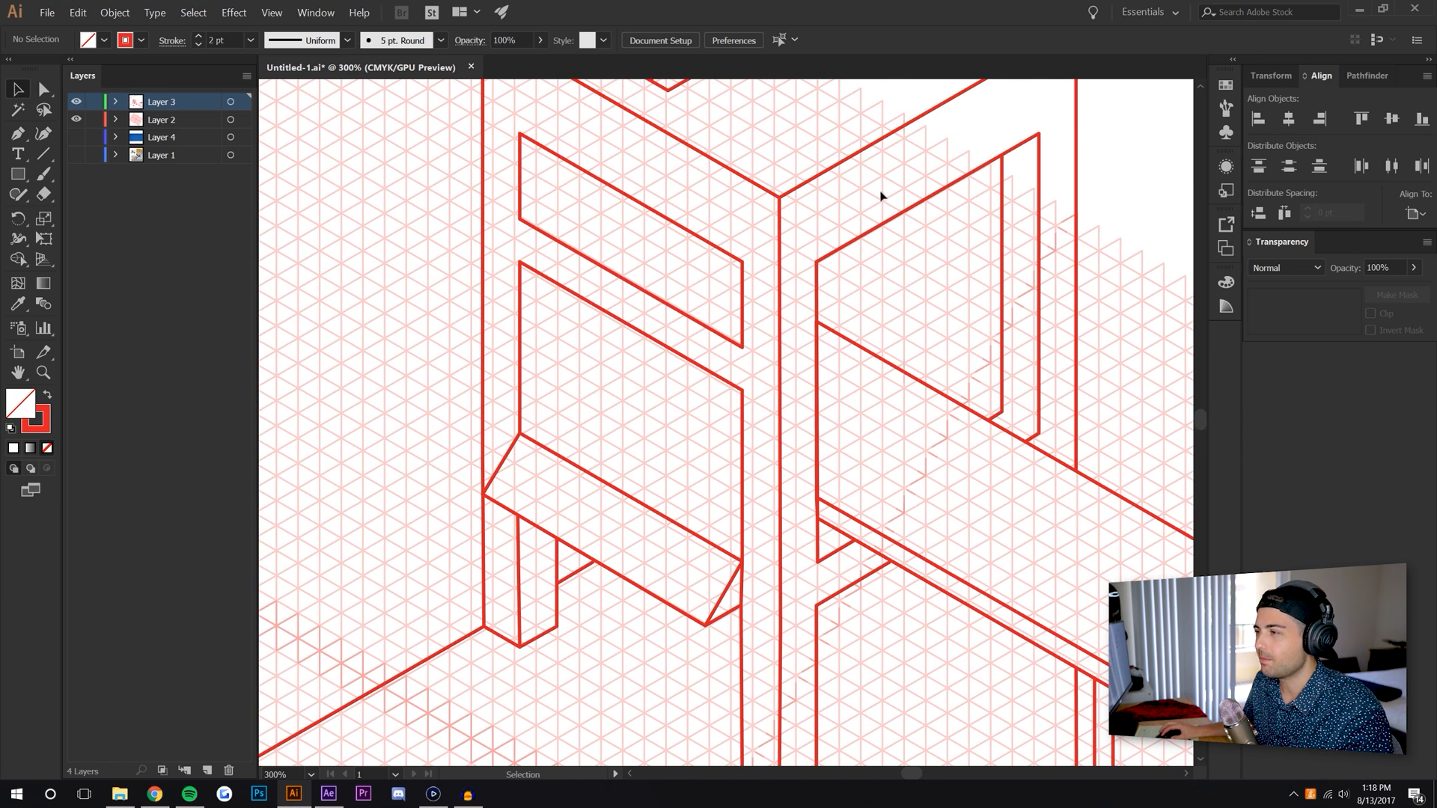
{"action": "mouse_move", "coordinate": [1005, 412]}
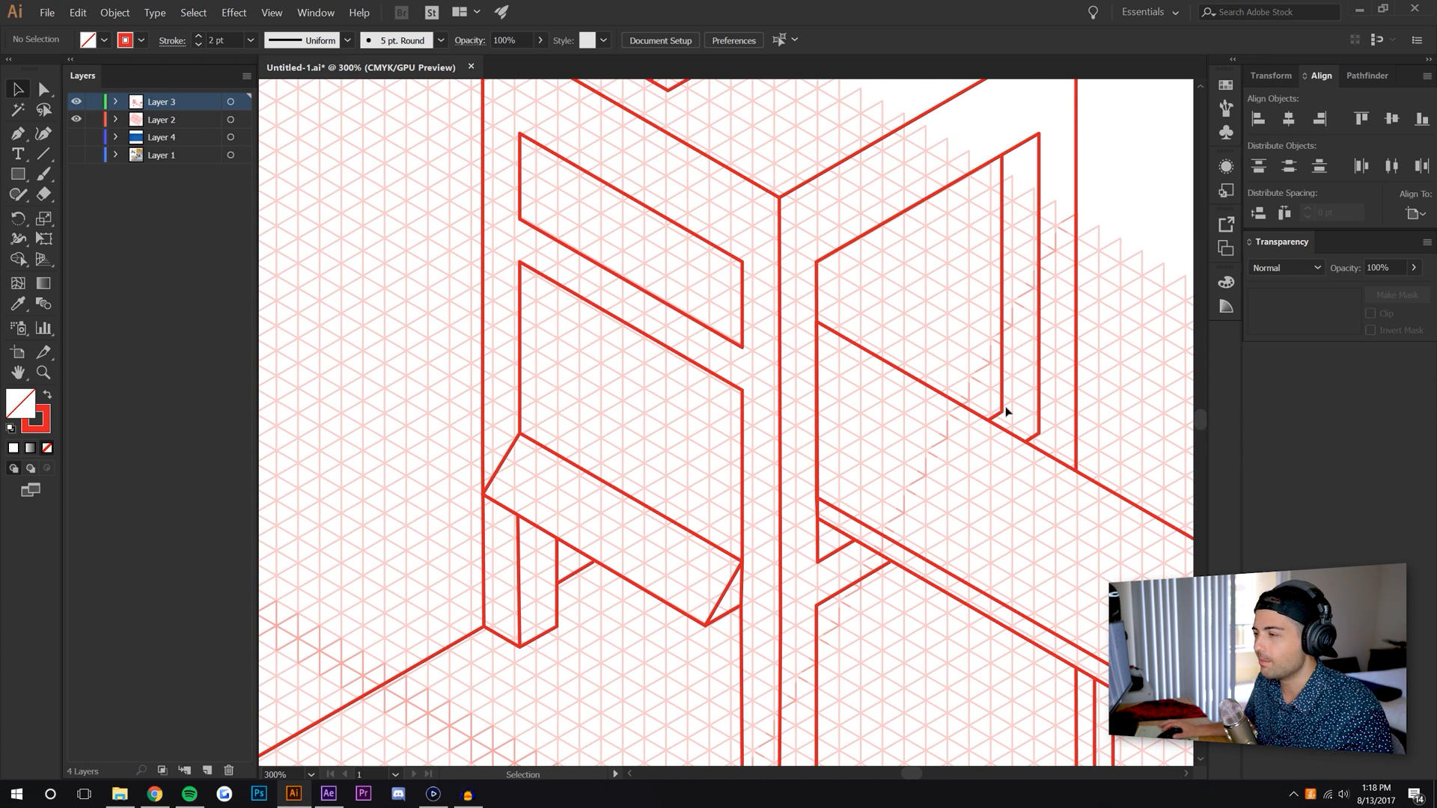
{"action": "mouse_move", "coordinate": [968, 535]}
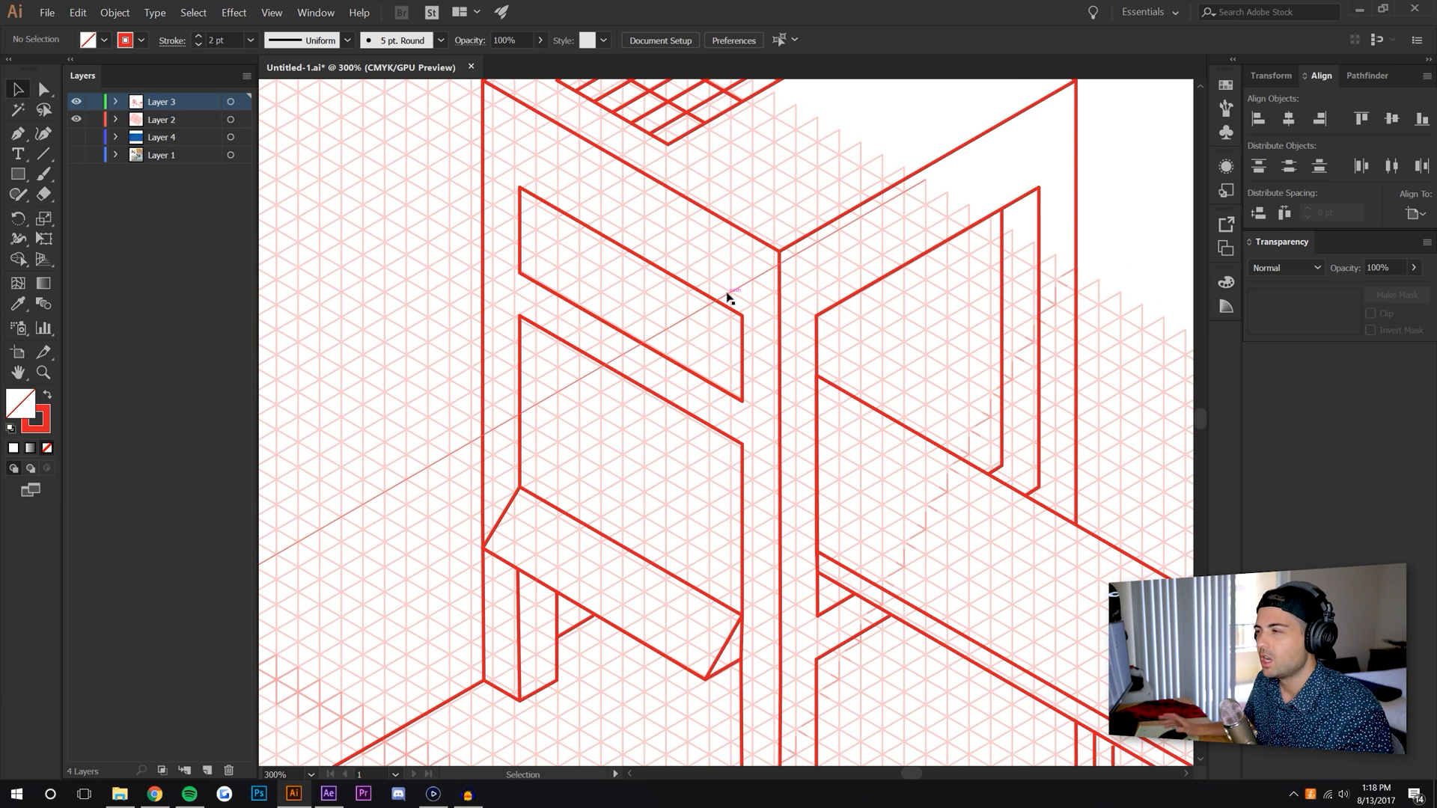
{"action": "left_click", "coordinate": [275, 774]}
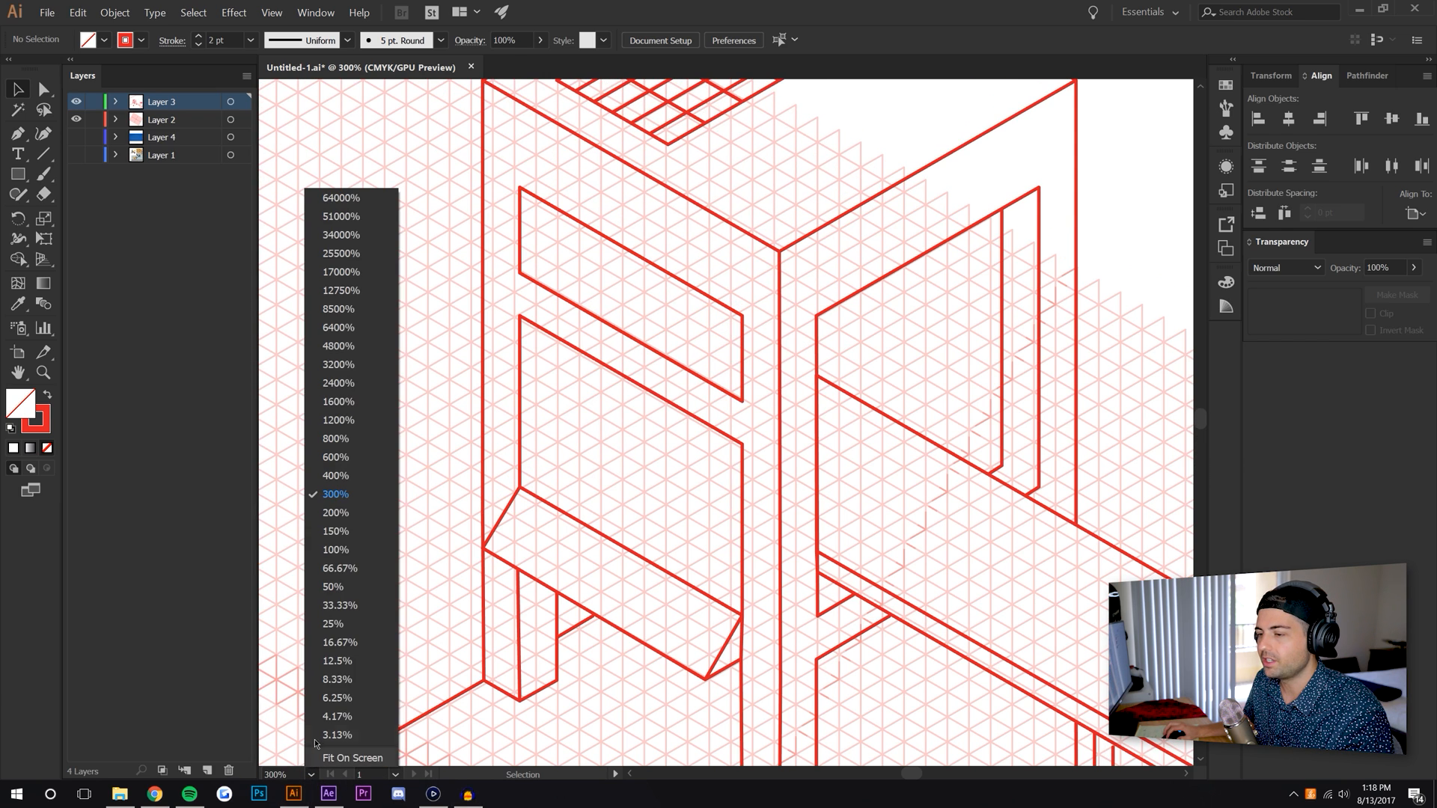
{"action": "left_click", "coordinate": [335, 548]}
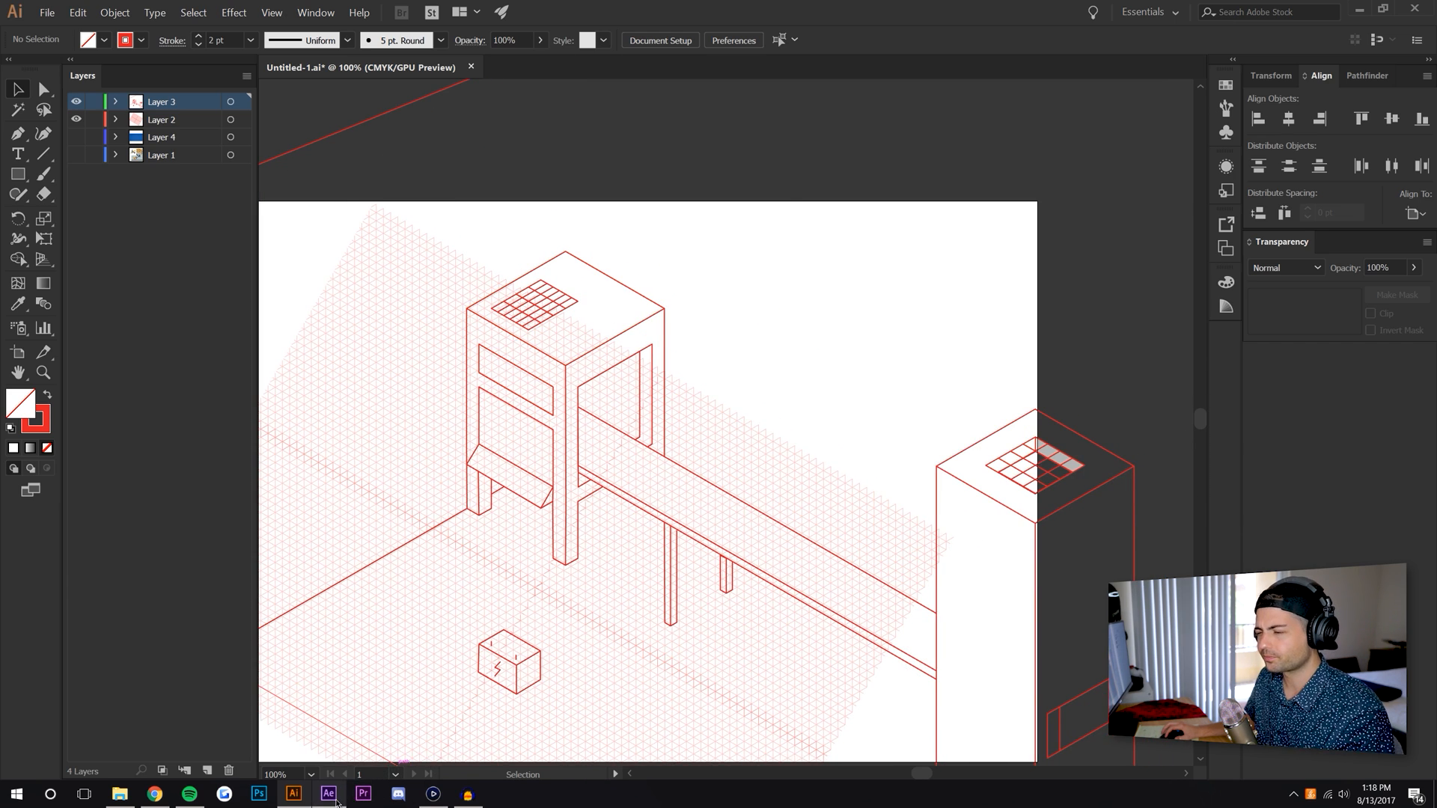
{"action": "left_click", "coordinate": [327, 793]}
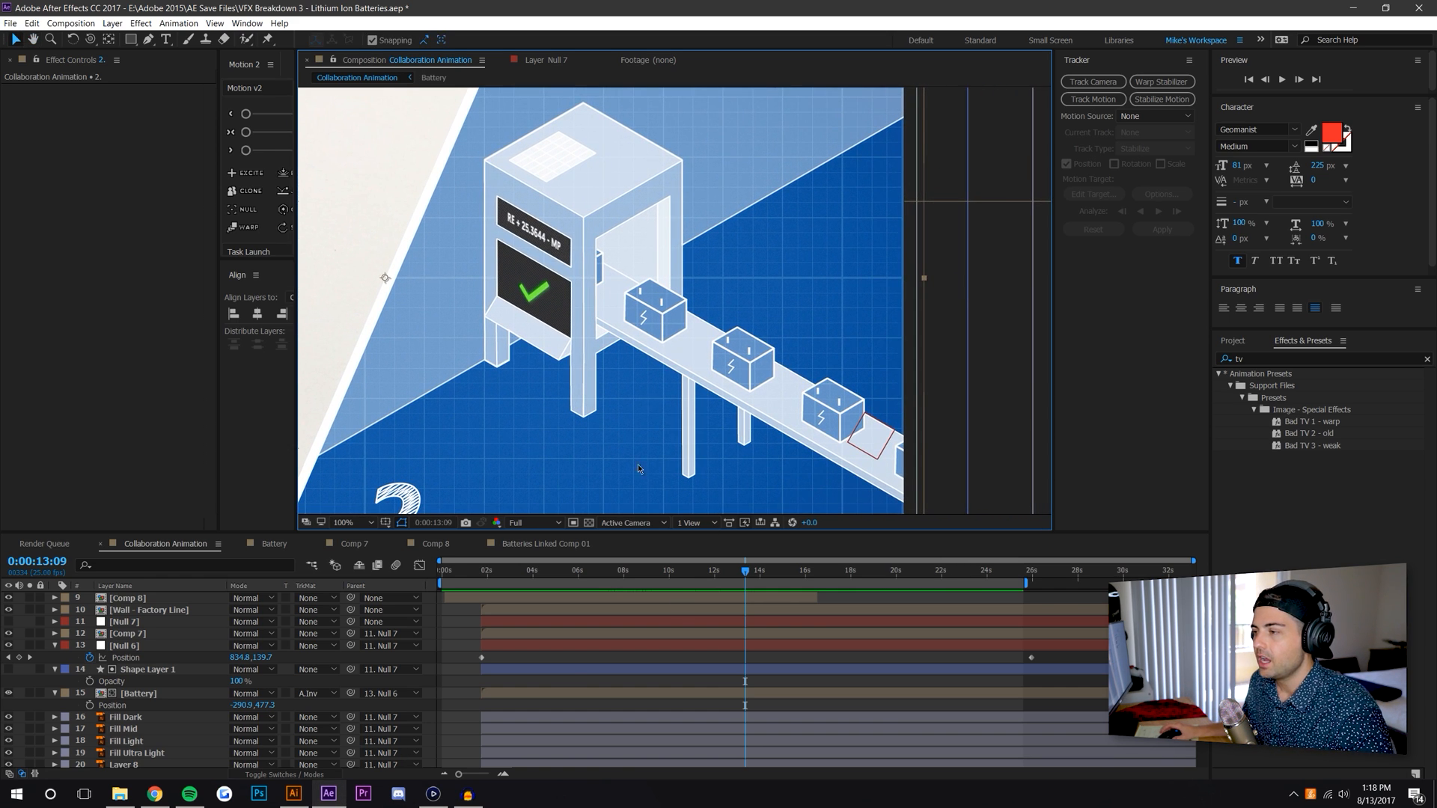
Zoom the viewer to 200% on the machine screen and scrub around 12 seconds to watch the counter
{"action": "left_click", "coordinate": [668, 571]}
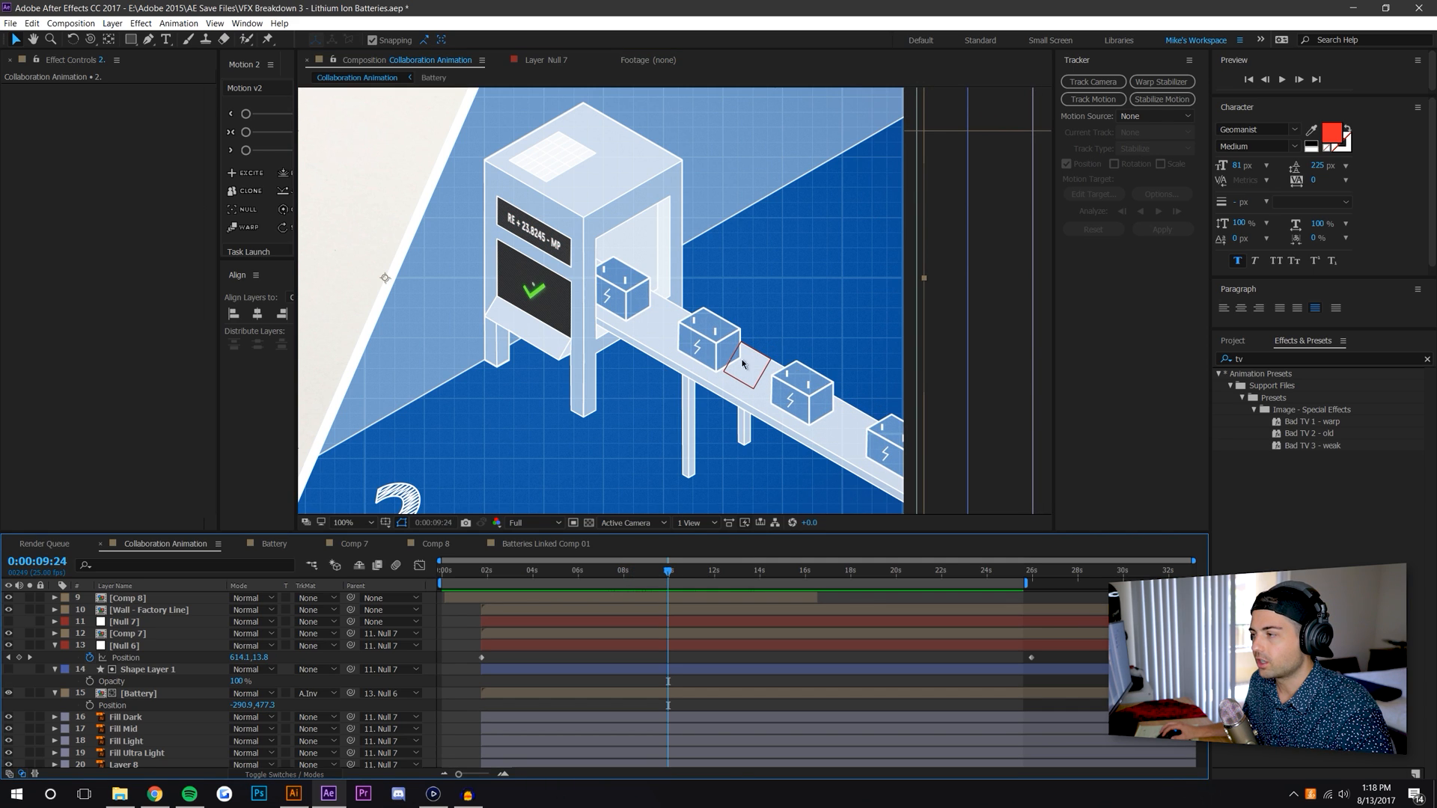
{"action": "left_click", "coordinate": [731, 570]}
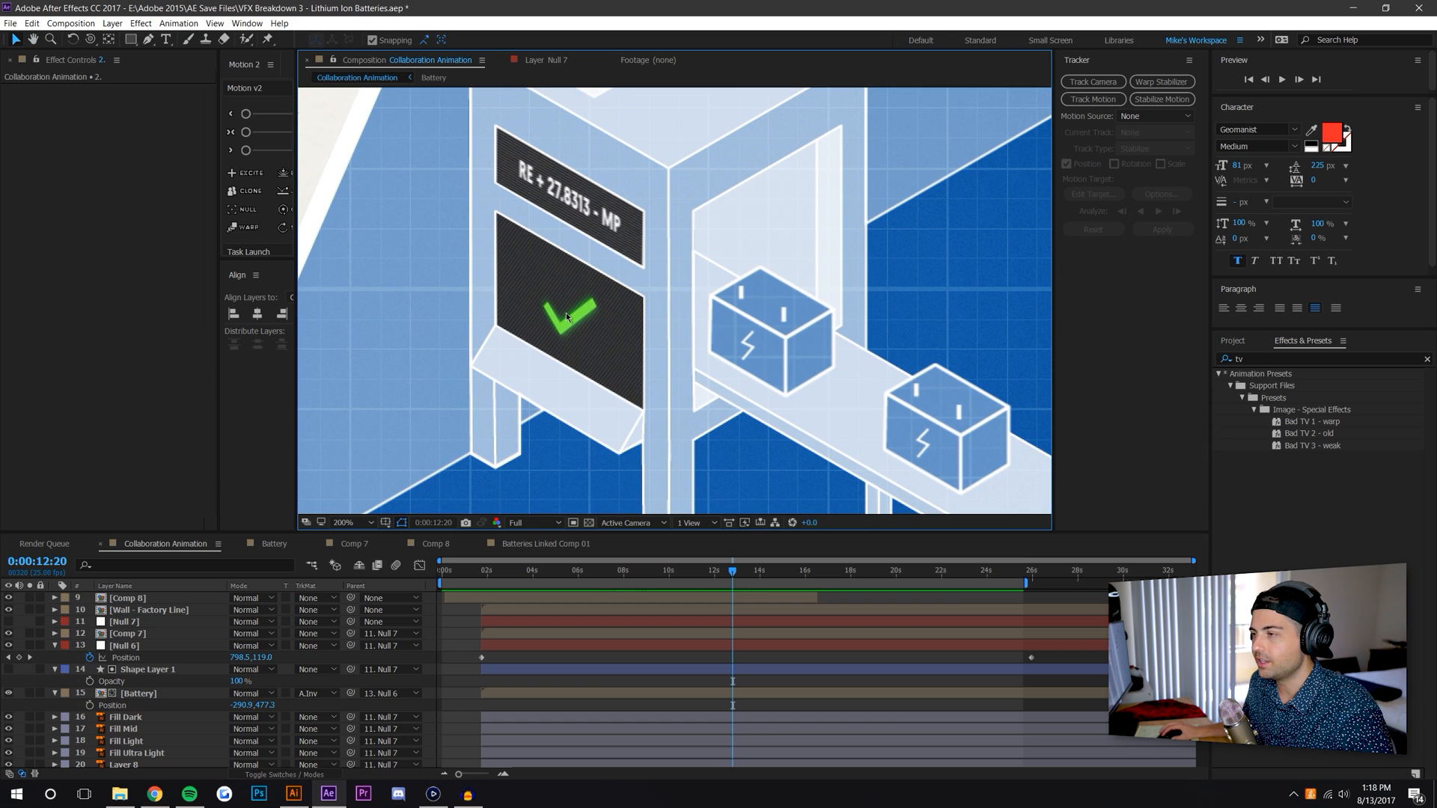
{"action": "left_click", "coordinate": [667, 570]}
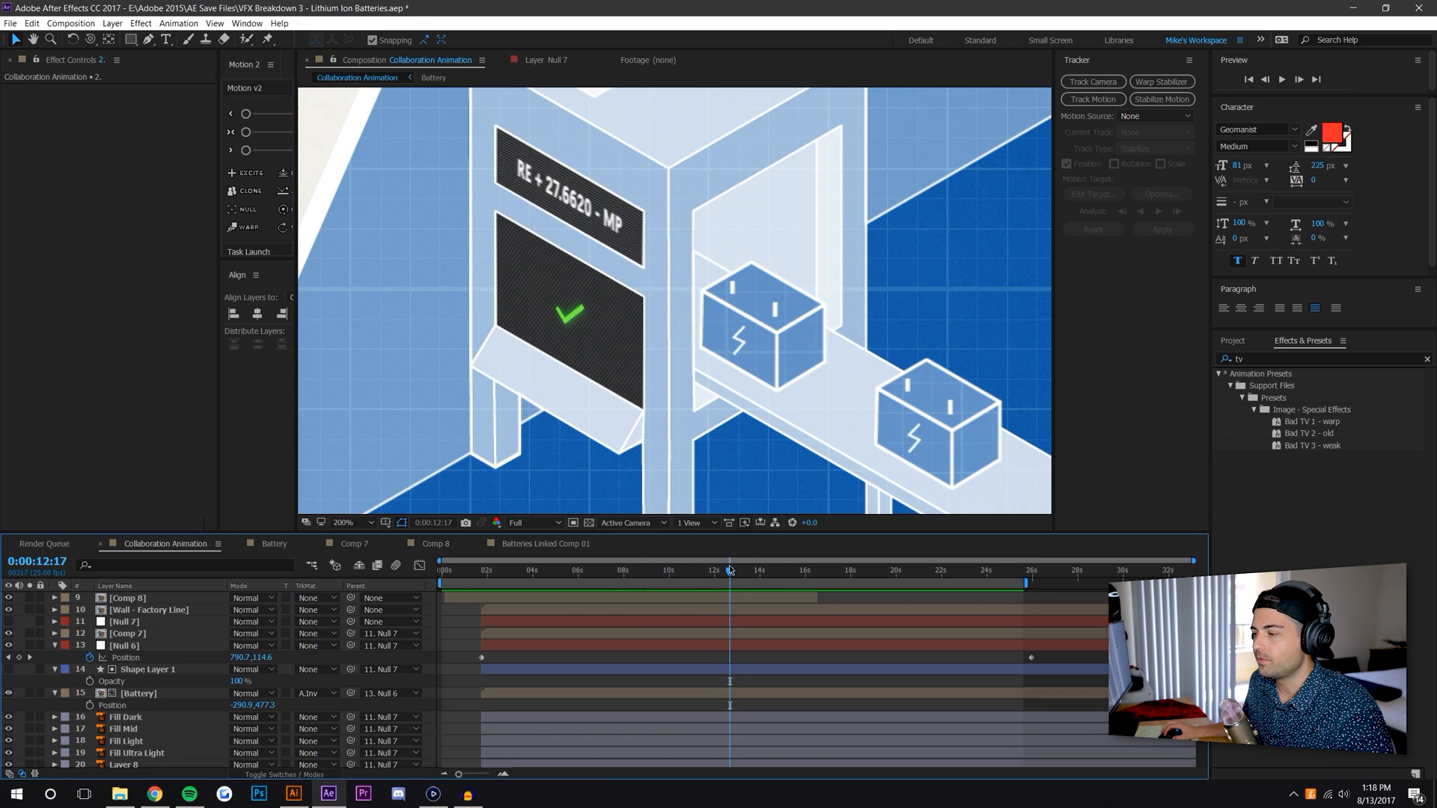
{"action": "left_click_drag", "start_coordinate": [728, 570], "coordinate": [653, 571]}
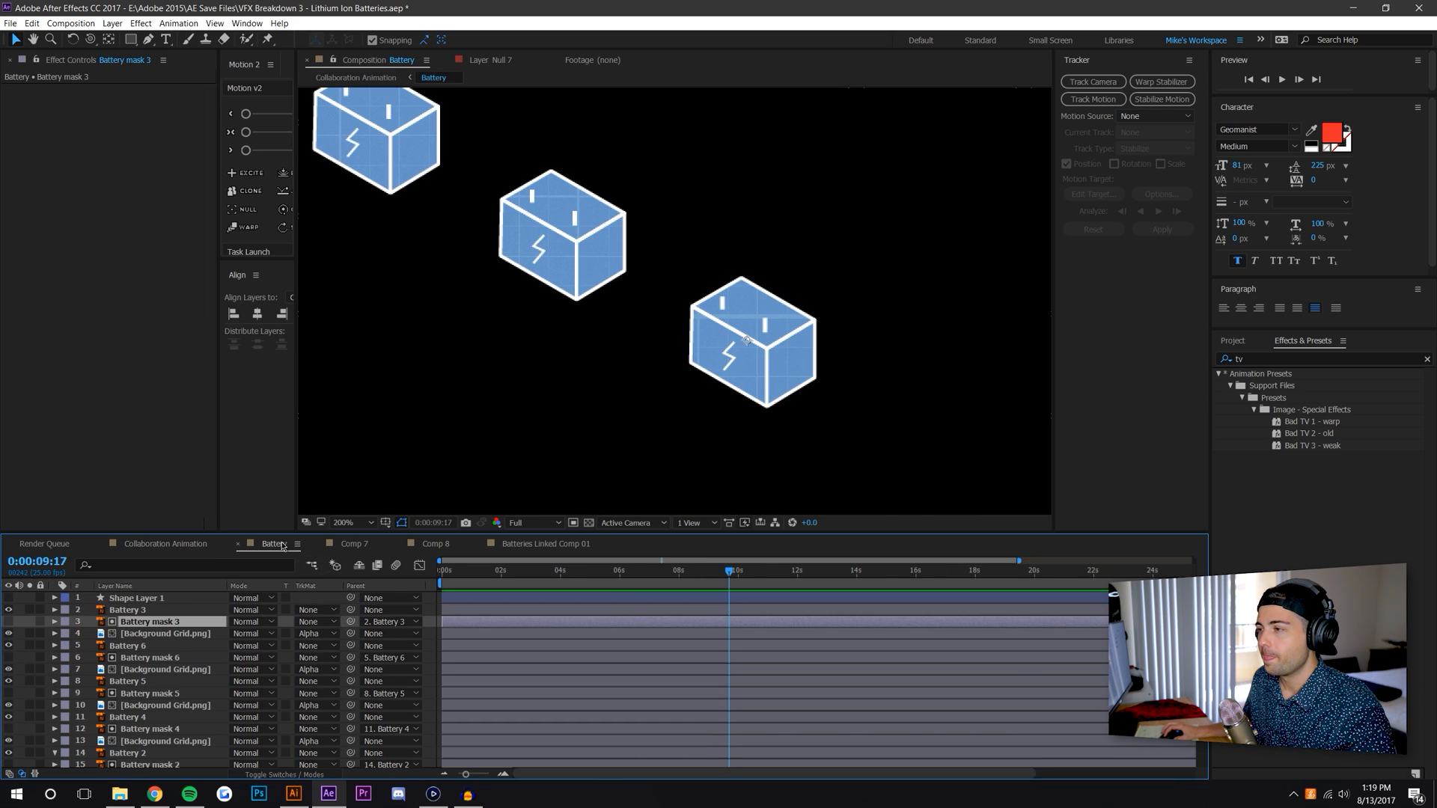
Select the Background Grid.png texture layer inside the Battery precomp, then return to the main comp
{"action": "left_click", "coordinate": [293, 793]}
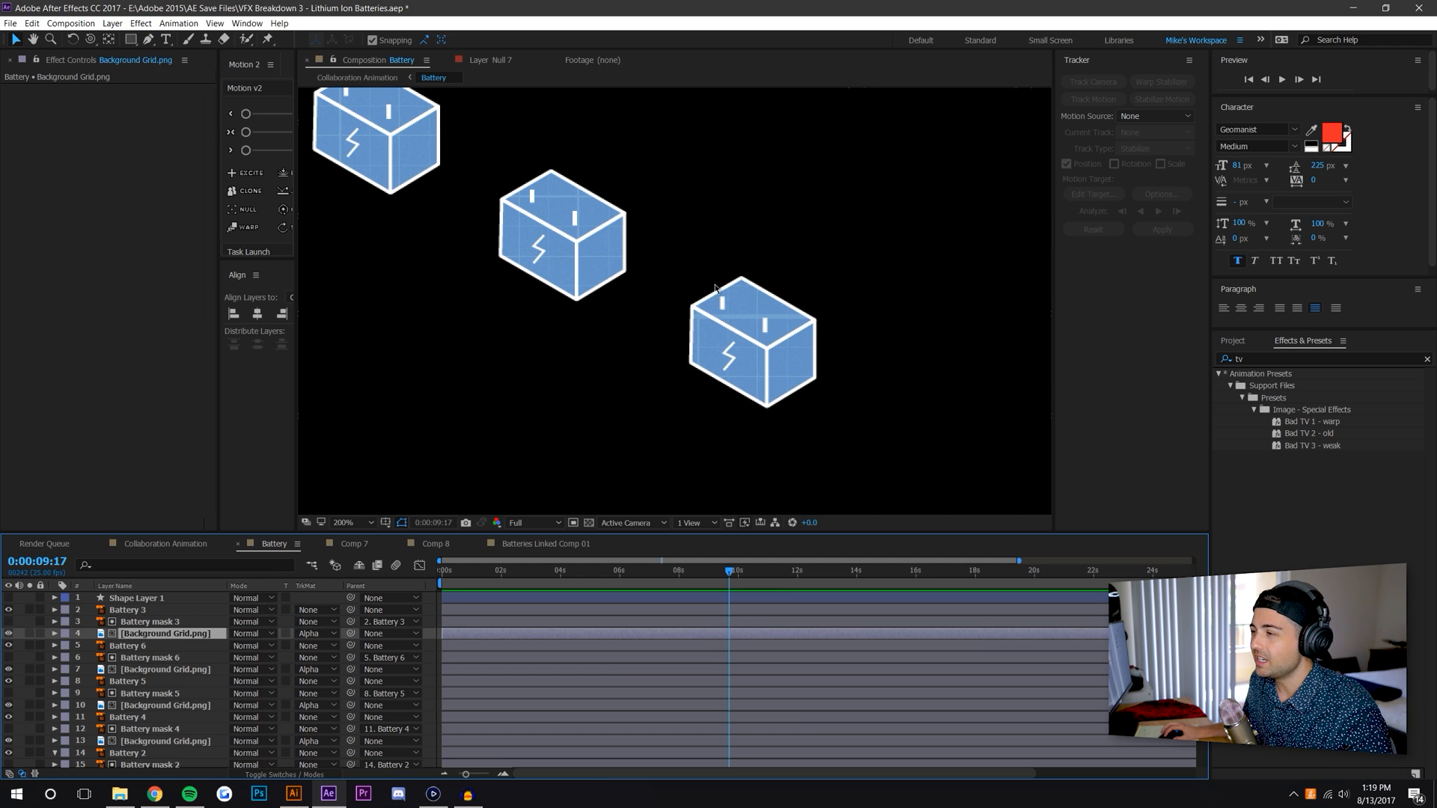
{"action": "left_click", "coordinate": [355, 77]}
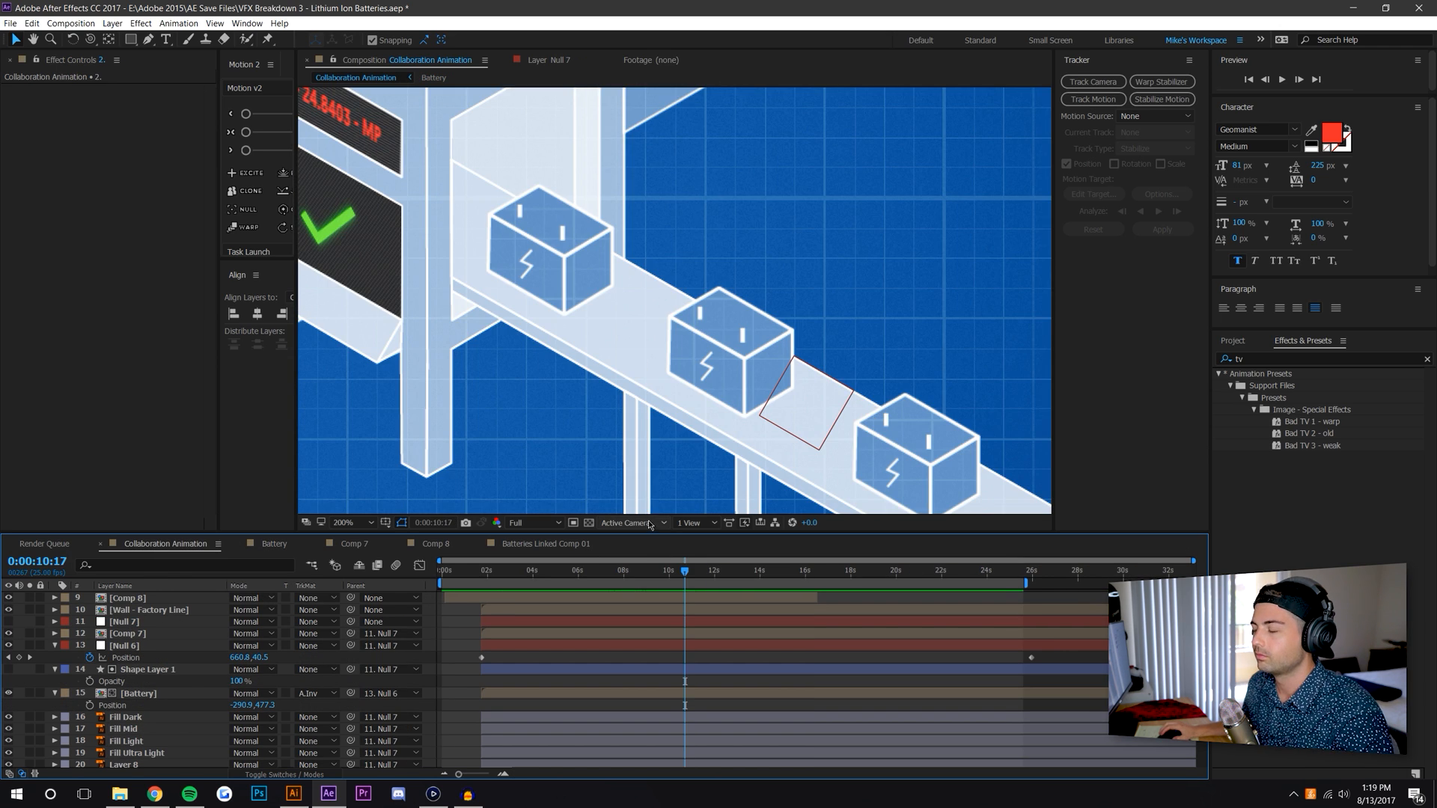
{"action": "mouse_move", "coordinate": [708, 367]}
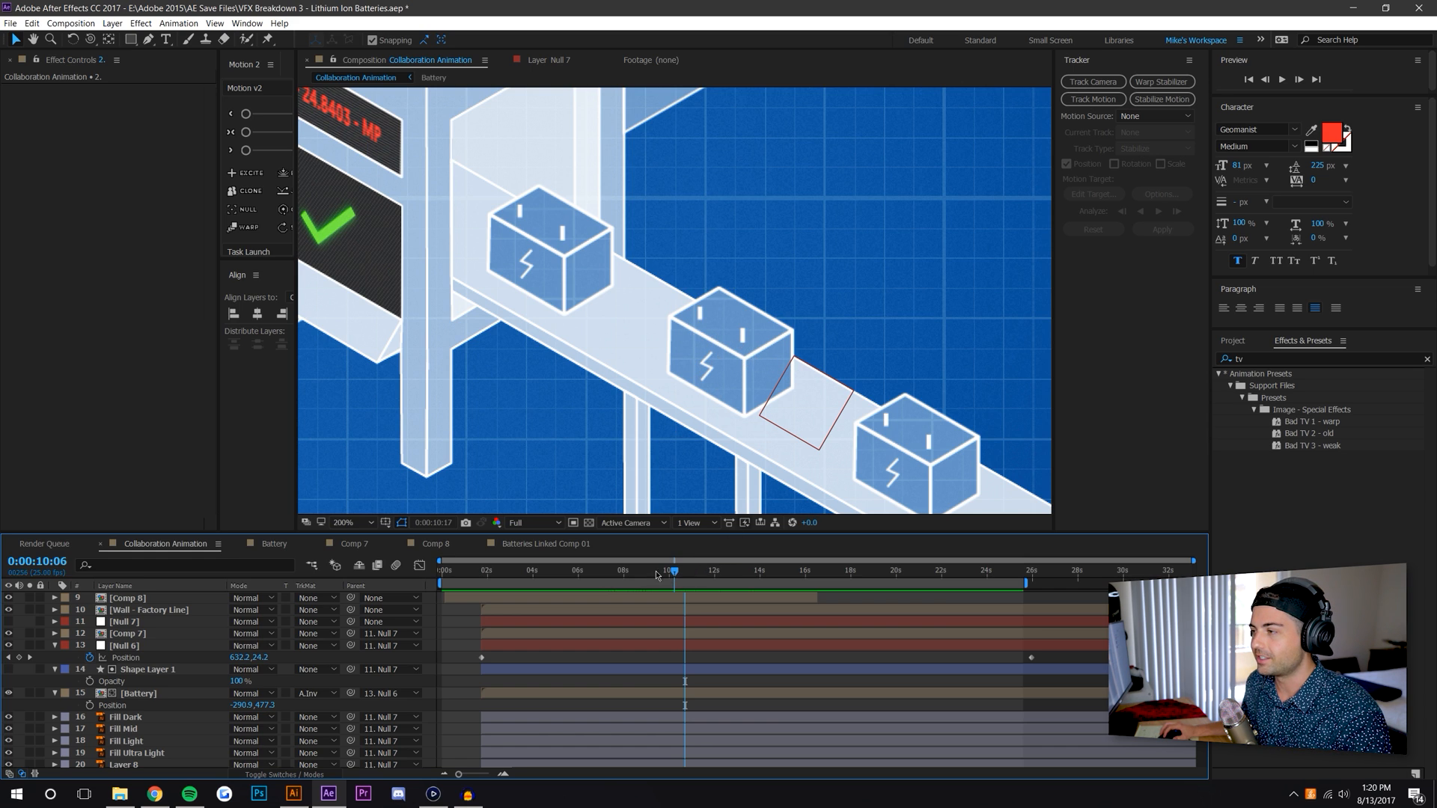
Rewind the Collaboration Animation to about 9 seconds to watch batteries move along the conveyor
{"action": "left_click_drag", "start_coordinate": [673, 570], "coordinate": [648, 570]}
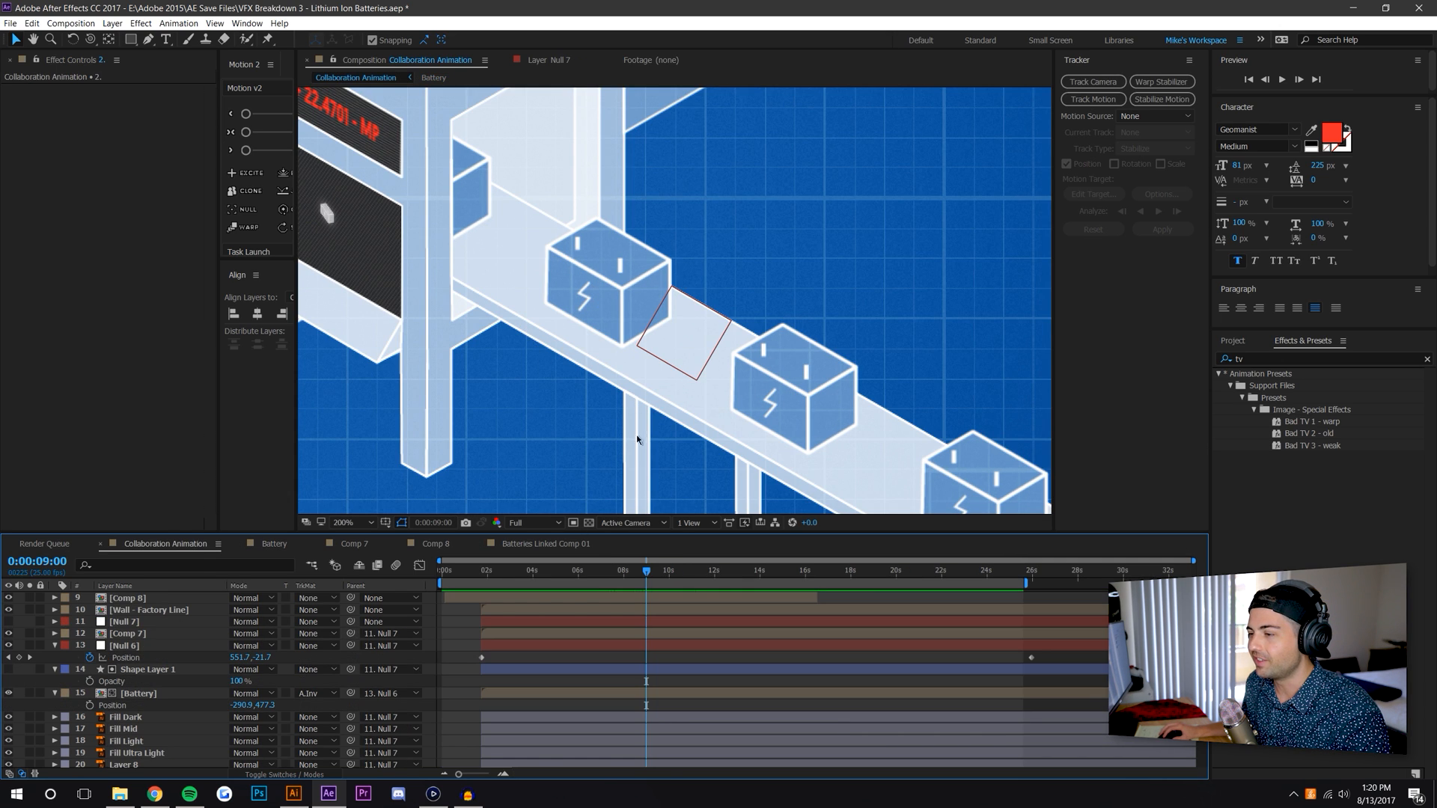
{"action": "left_click", "coordinate": [433, 77]}
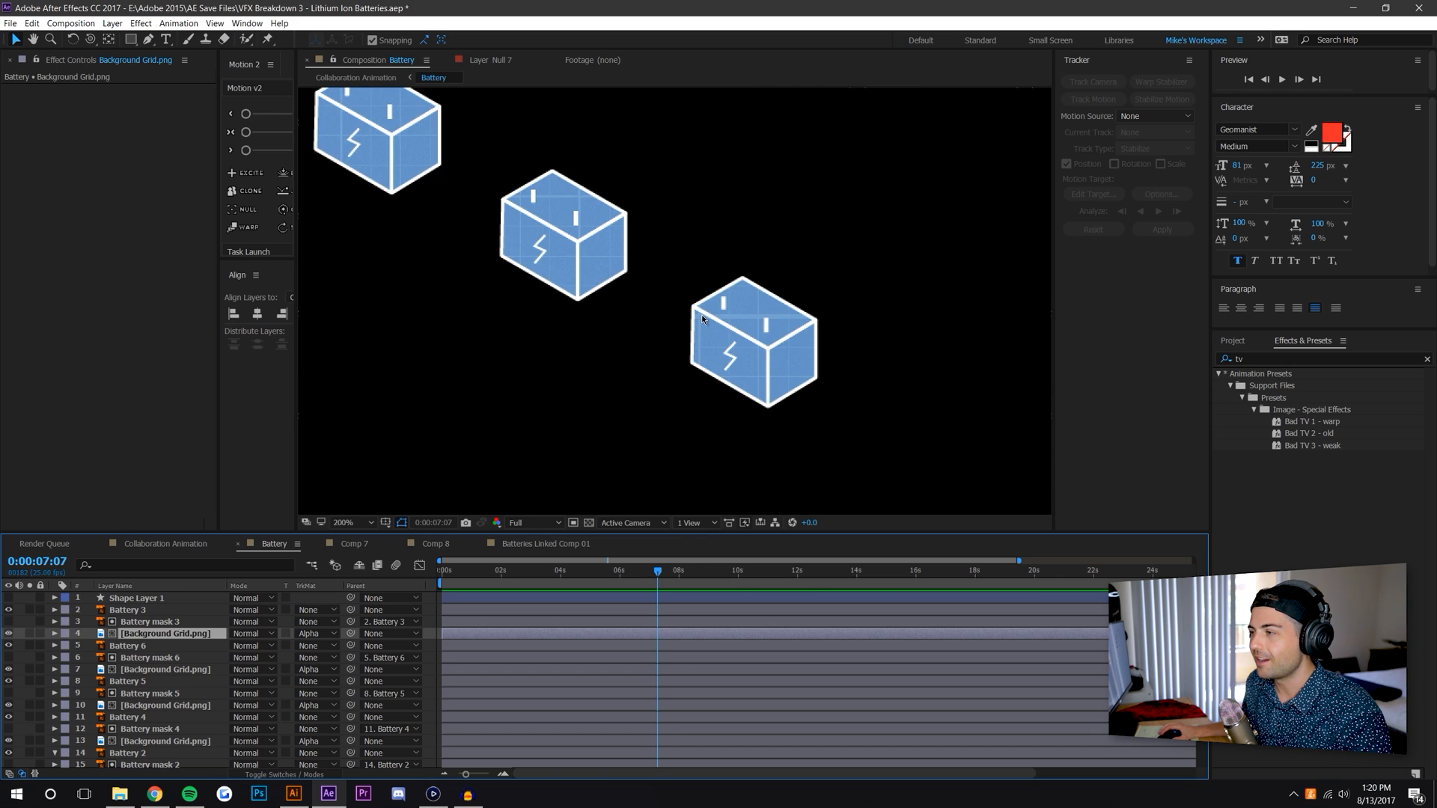
{"action": "mouse_move", "coordinate": [201, 591]}
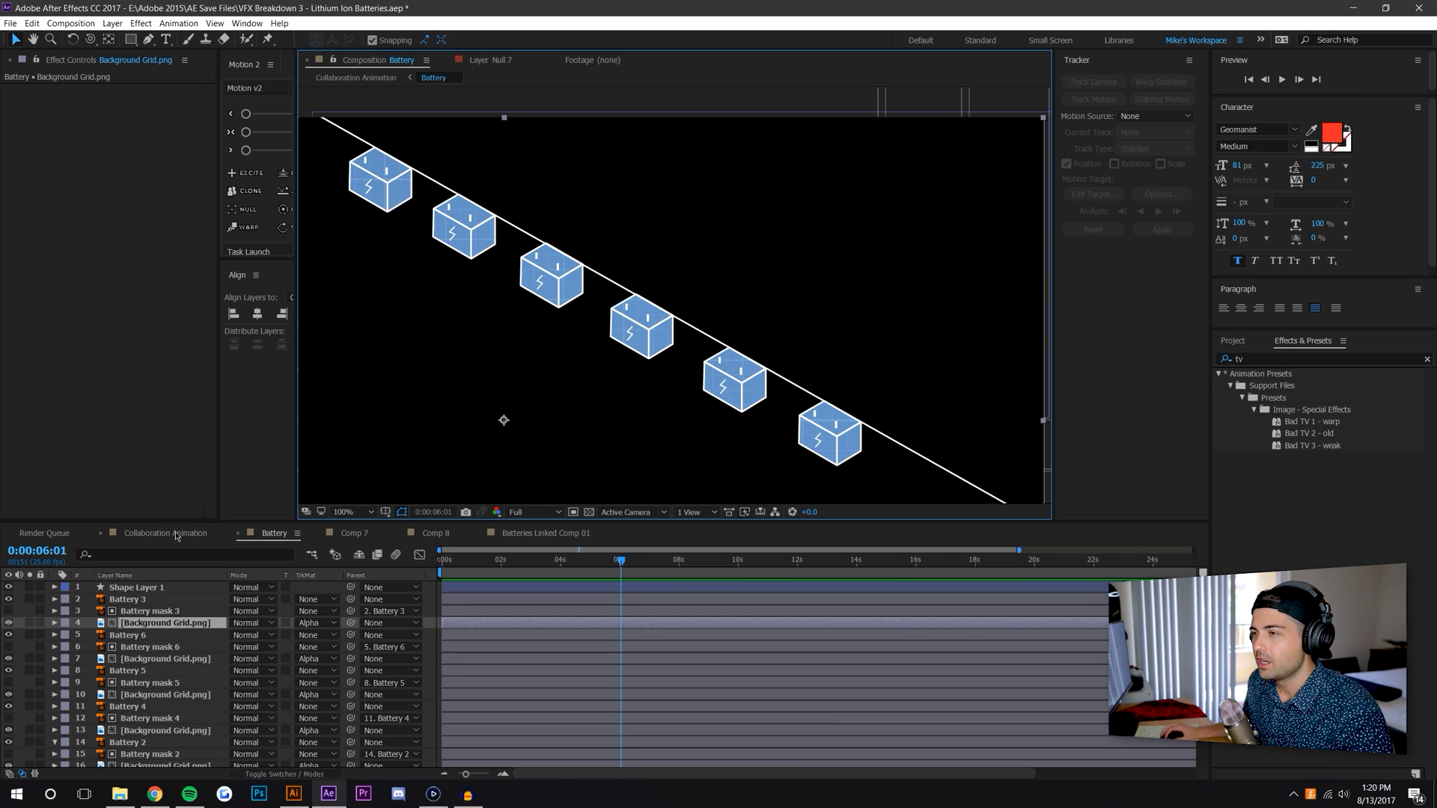
{"action": "left_click", "coordinate": [165, 532]}
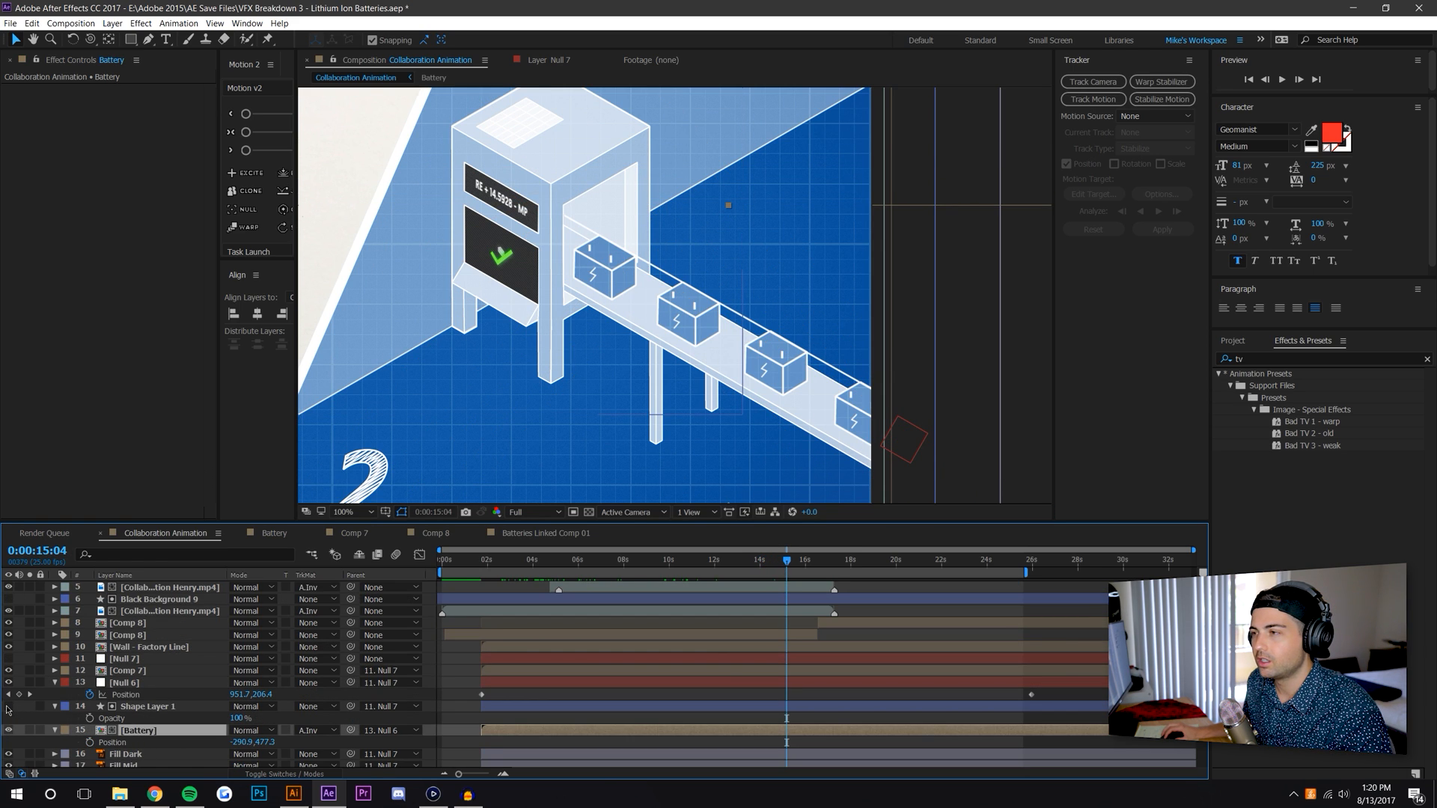
Move to where the machine screen flashes red and zoom to 200% on the counter display
{"action": "left_click", "coordinate": [146, 706]}
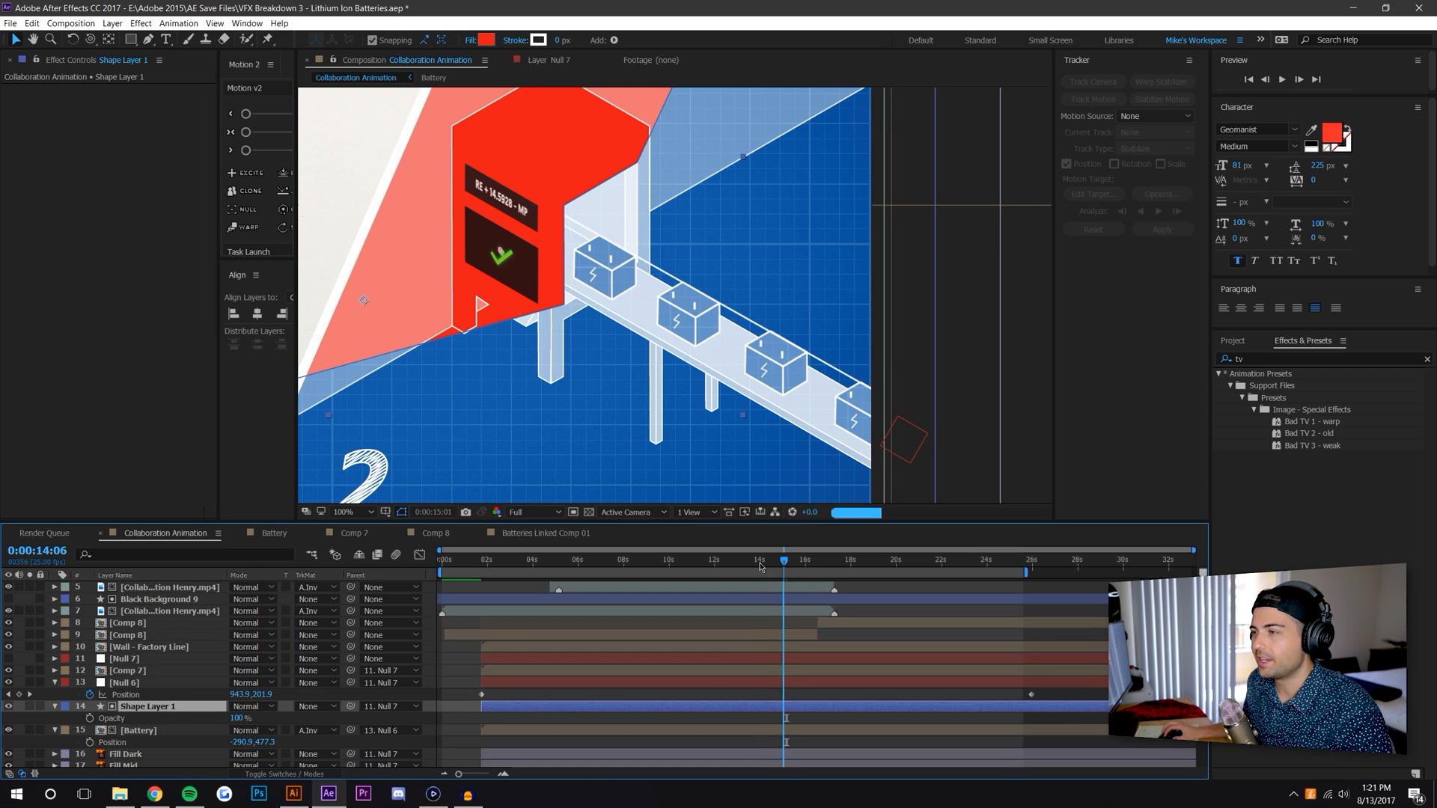
{"action": "left_click", "coordinate": [696, 559]}
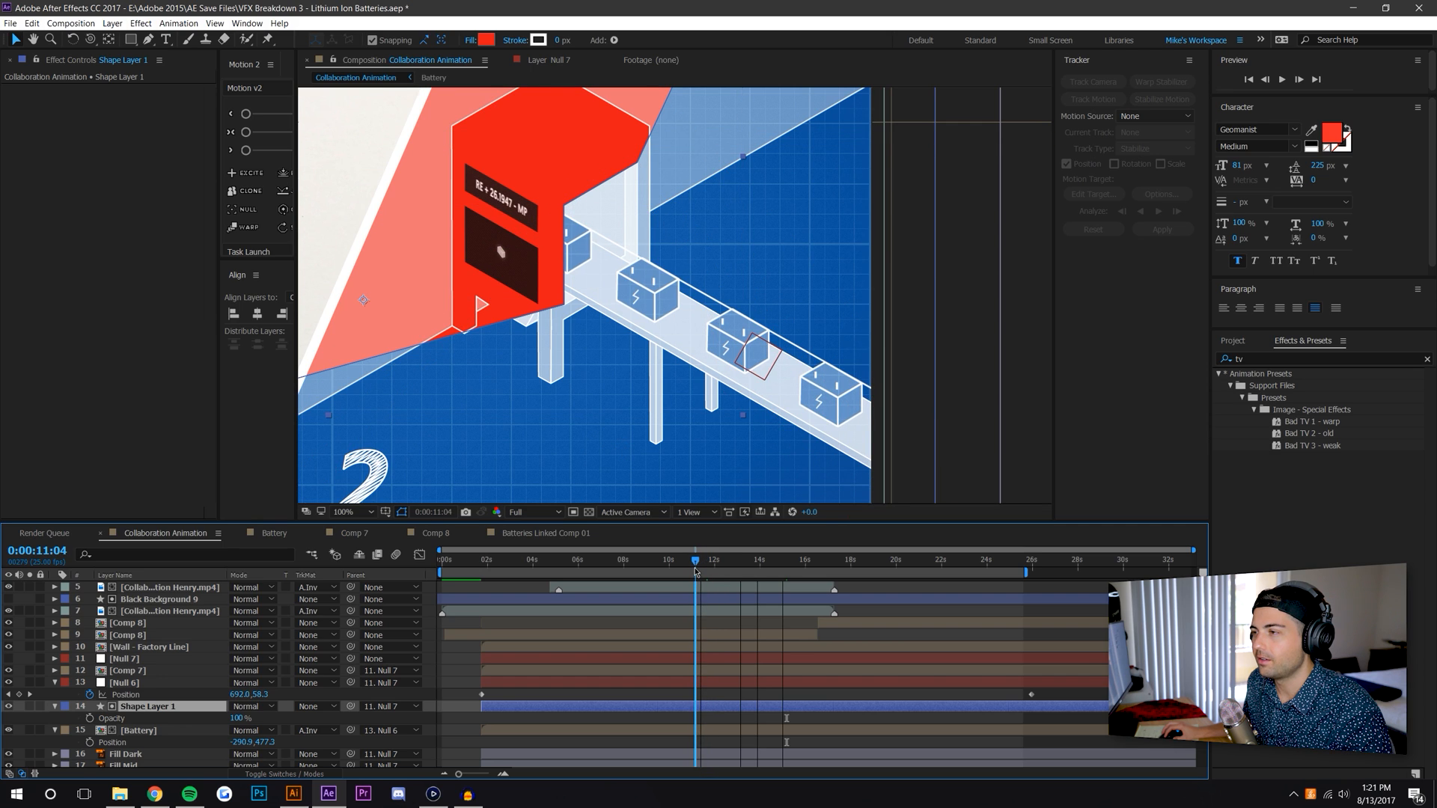
{"action": "left_click", "coordinate": [701, 559]}
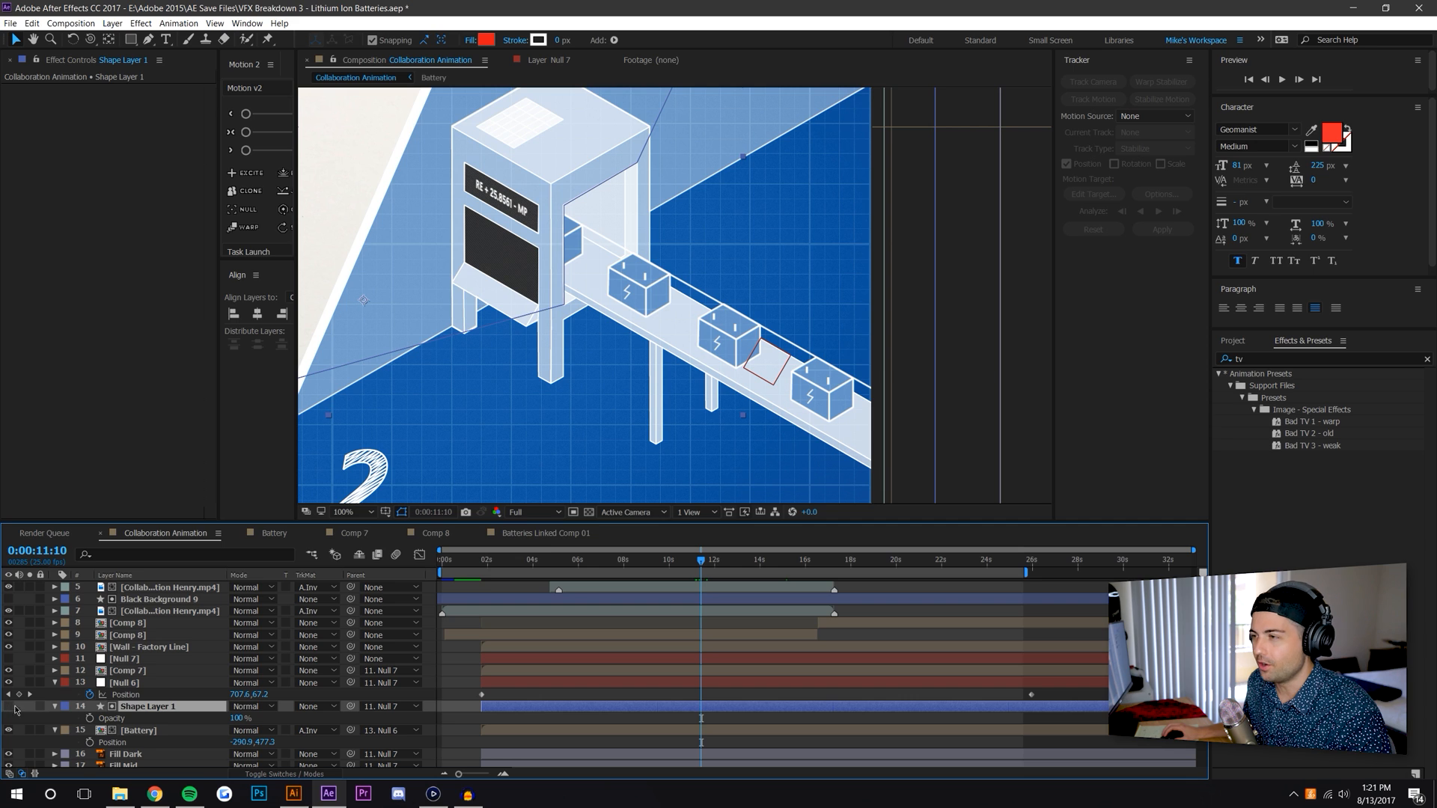
{"action": "left_click", "coordinate": [599, 559]}
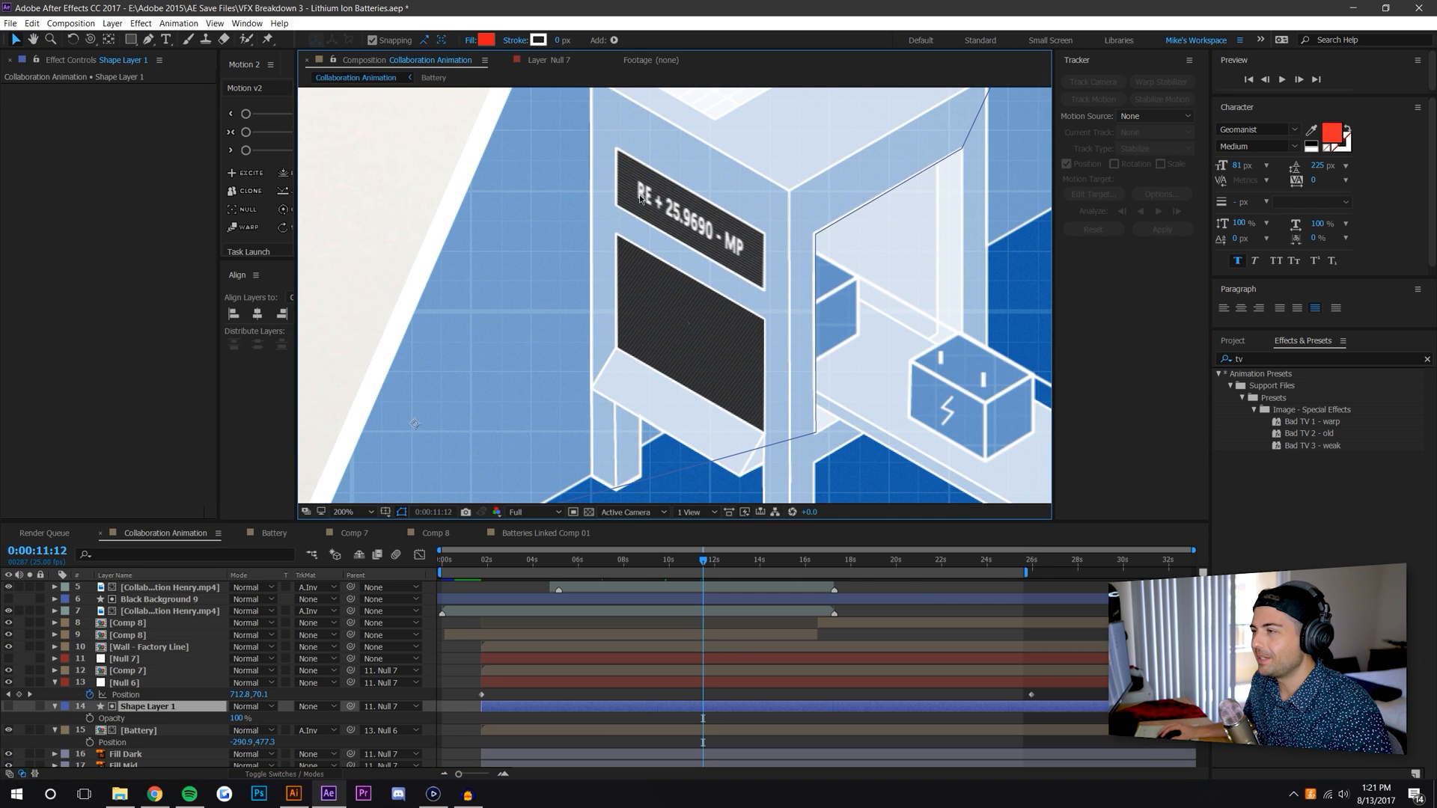
{"action": "mouse_move", "coordinate": [799, 368]}
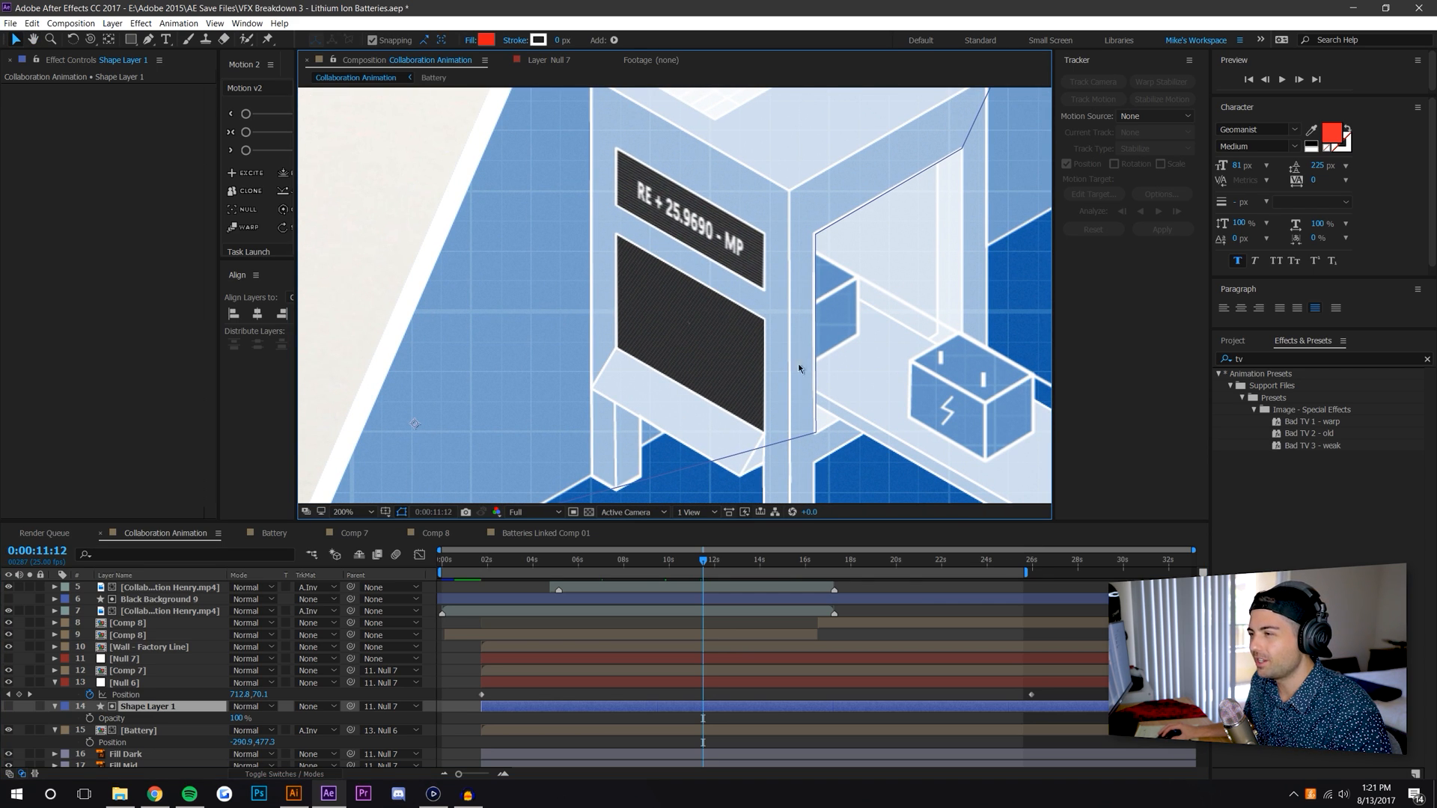
{"action": "mouse_move", "coordinate": [813, 336]}
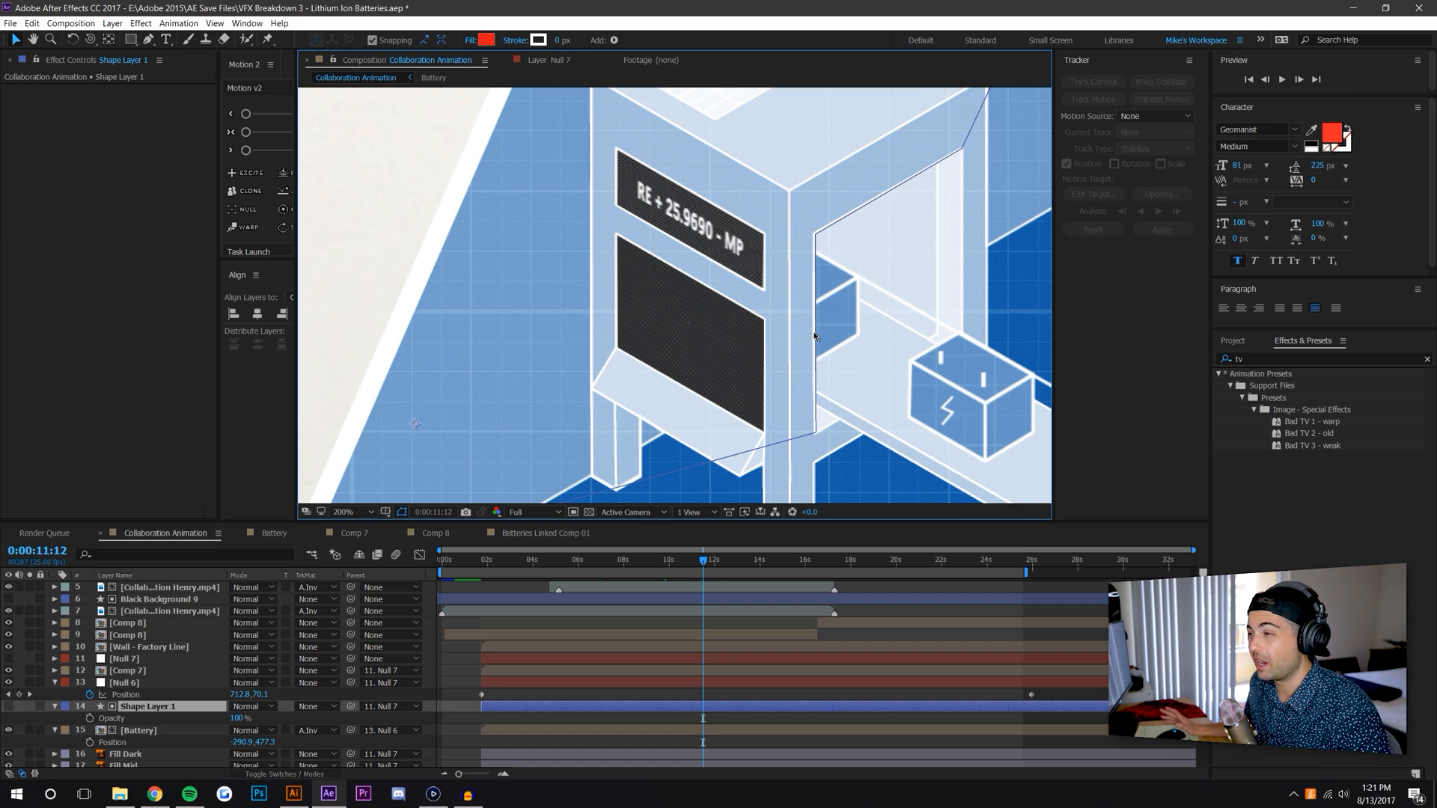
{"action": "mouse_move", "coordinate": [508, 485]}
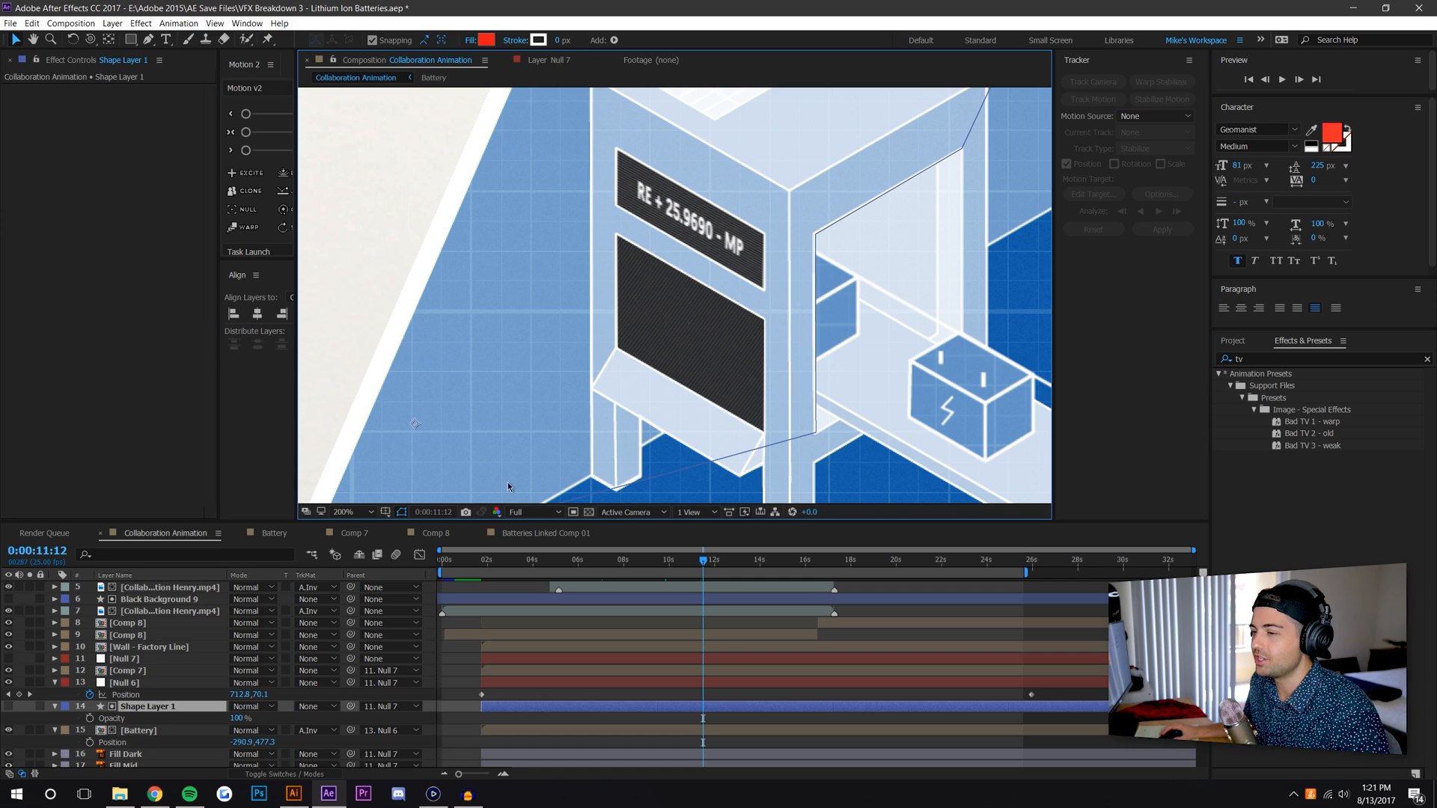
Enter Comp 7, select the dfa 3 counter text layer and expand User Presets in Effects & Presets
{"action": "left_click", "coordinate": [352, 532]}
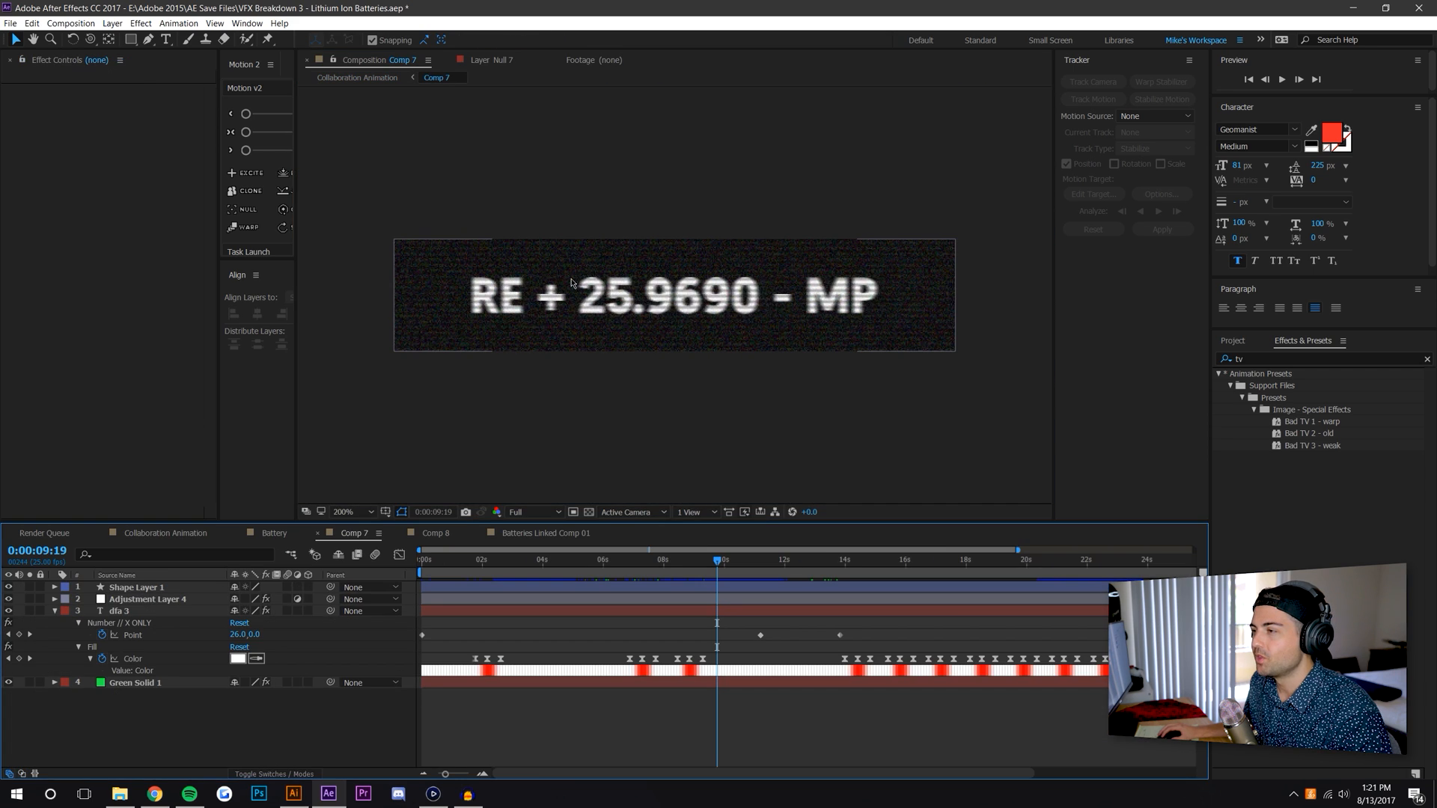
{"action": "mouse_move", "coordinate": [603, 361]}
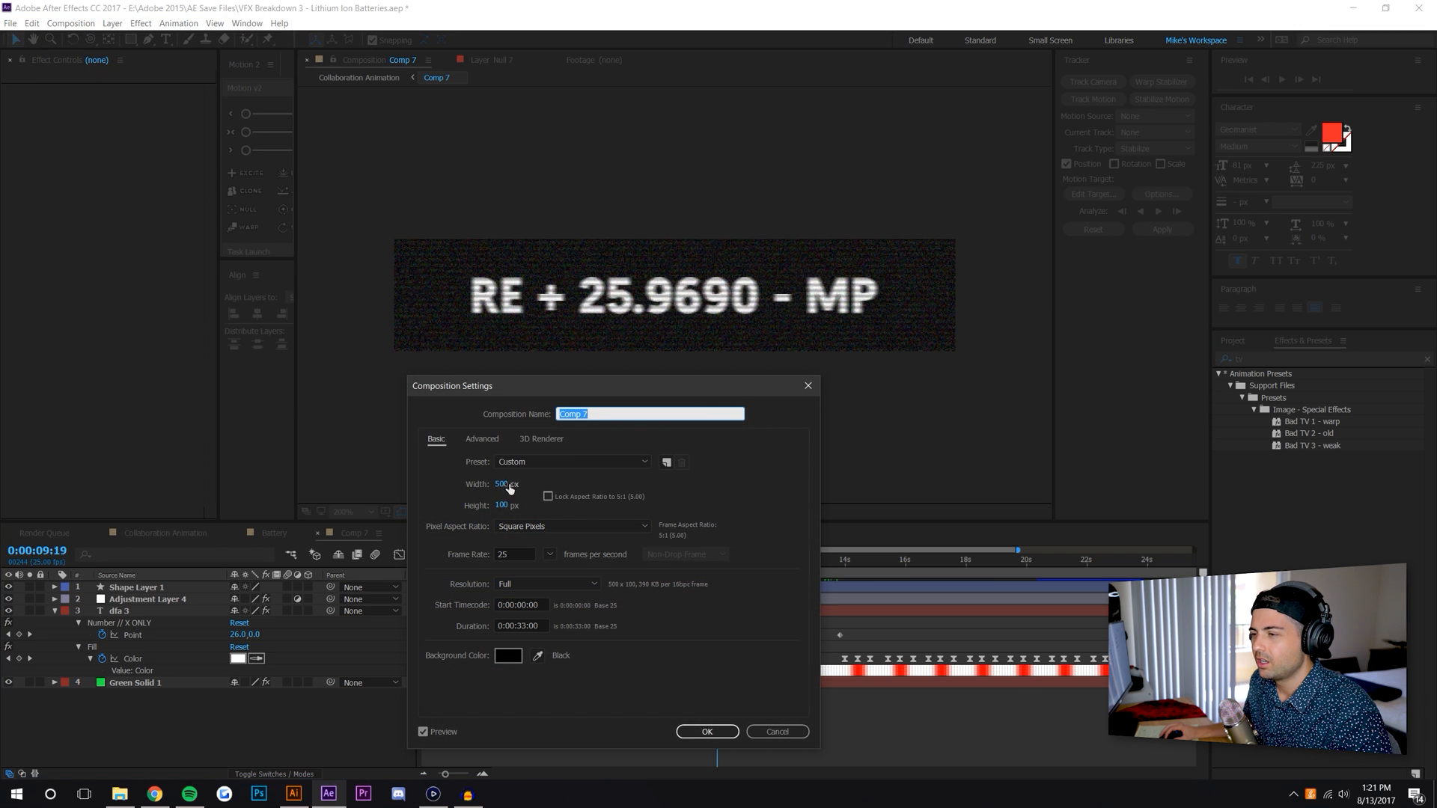
{"action": "left_click", "coordinate": [706, 731]}
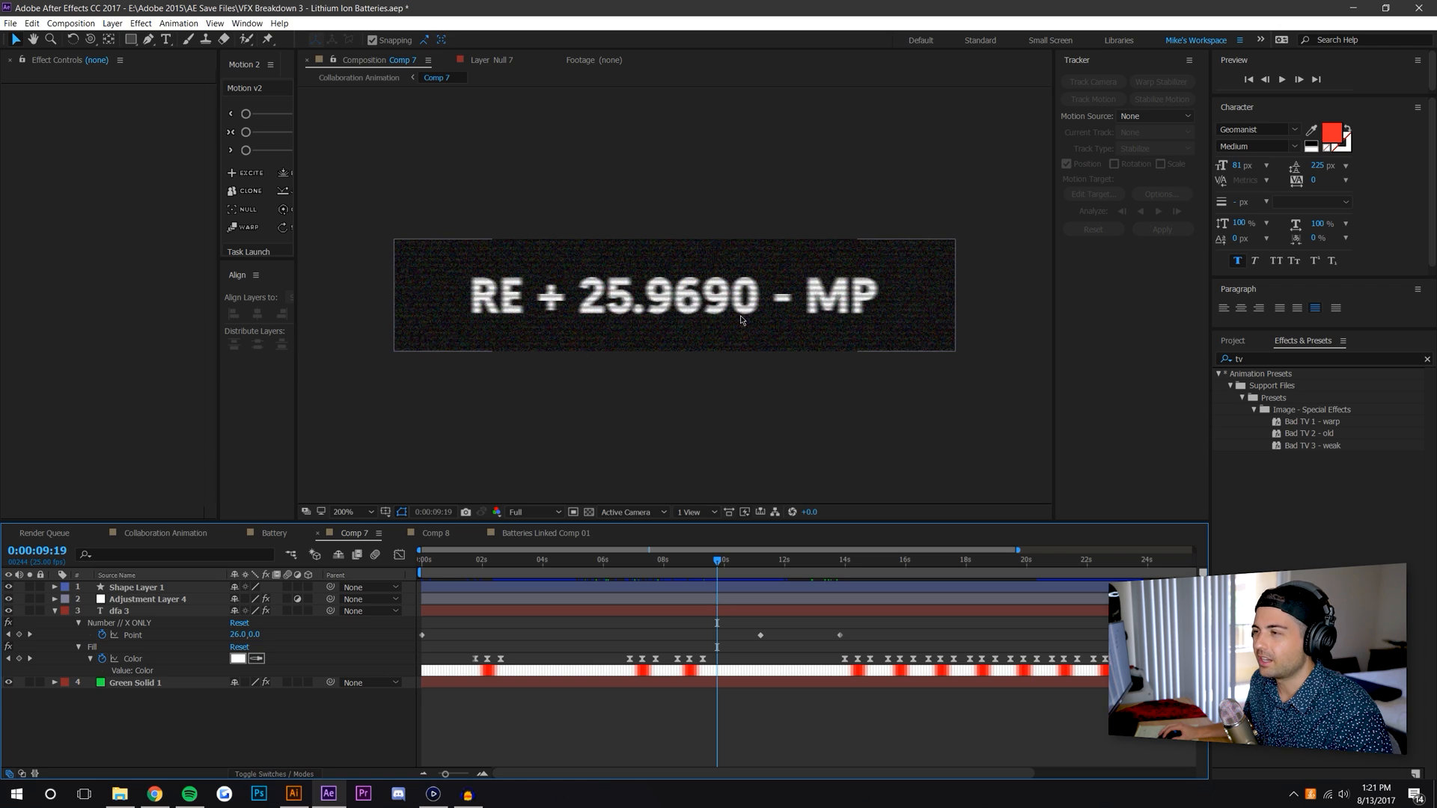
{"action": "mouse_move", "coordinate": [548, 568]}
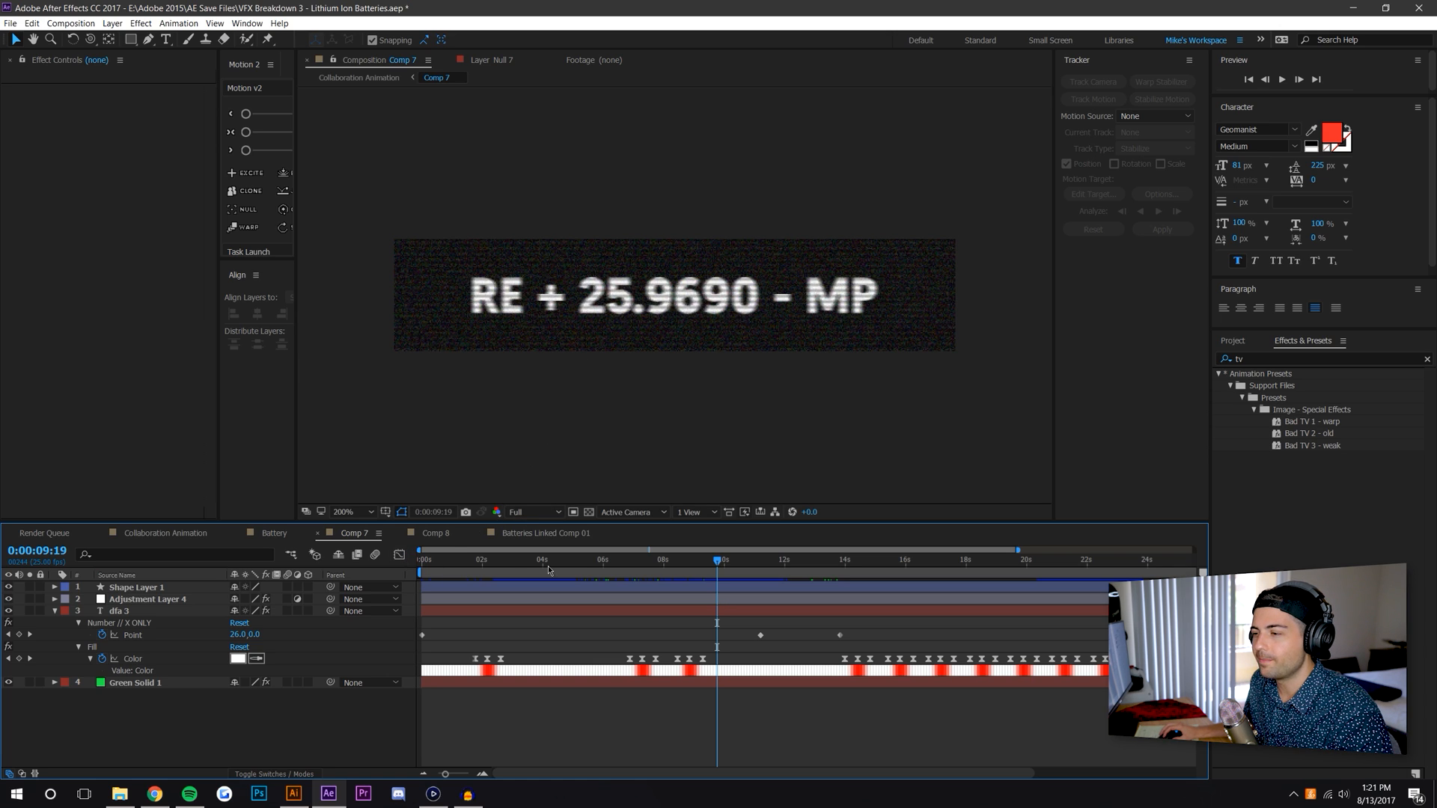
{"action": "left_click", "coordinate": [118, 612]}
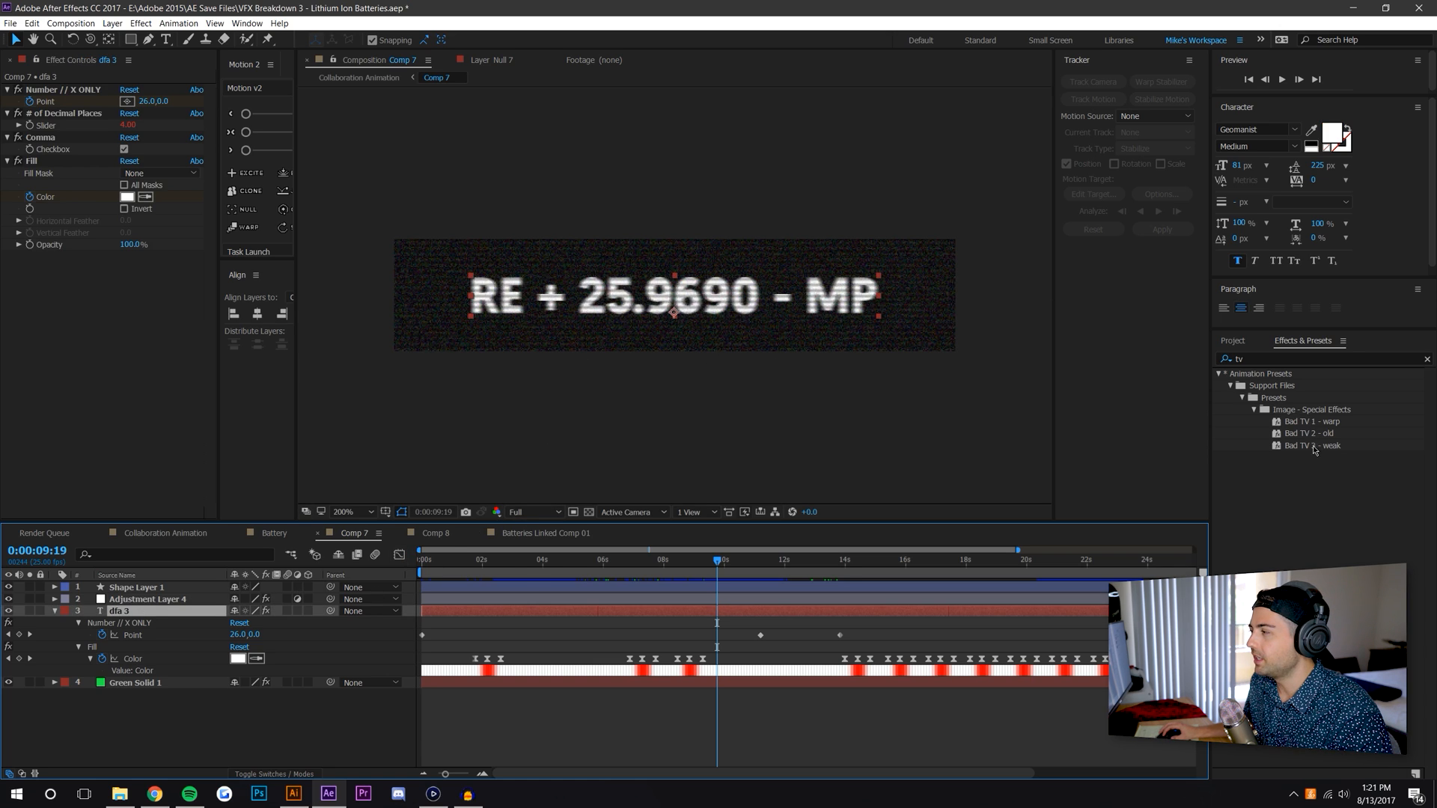
{"action": "left_click", "coordinate": [1420, 358]}
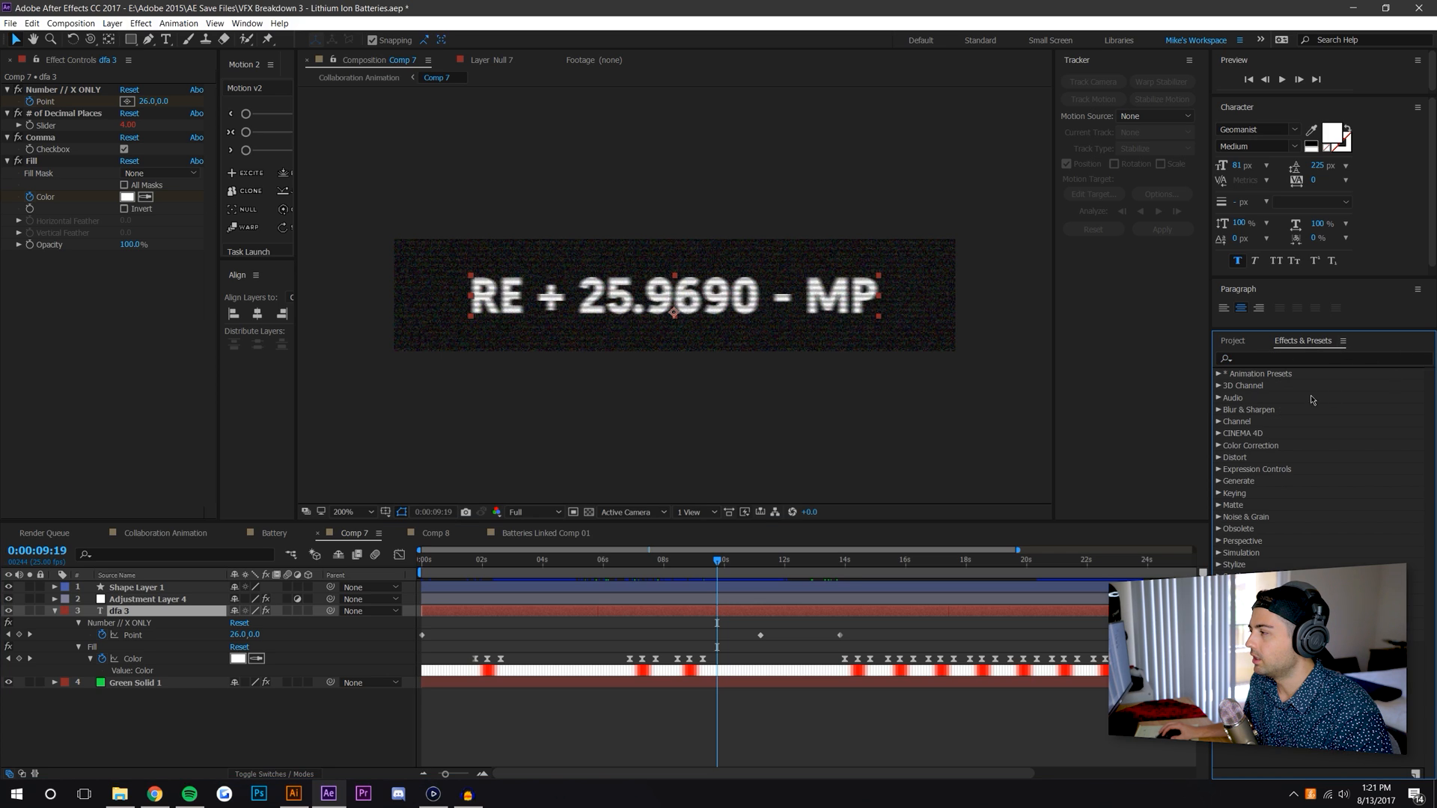
{"action": "left_click", "coordinate": [1220, 373]}
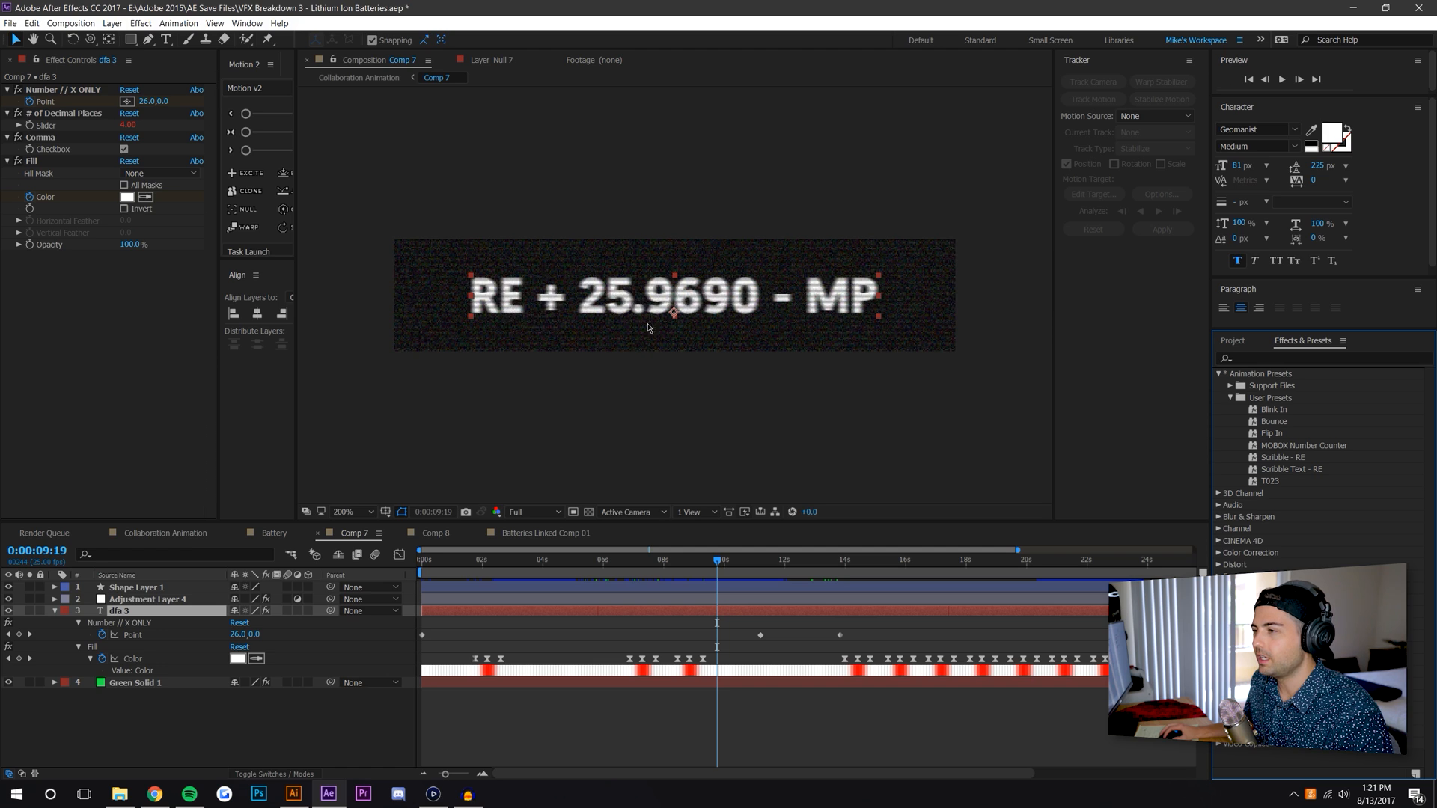
{"action": "mouse_move", "coordinate": [195, 396]}
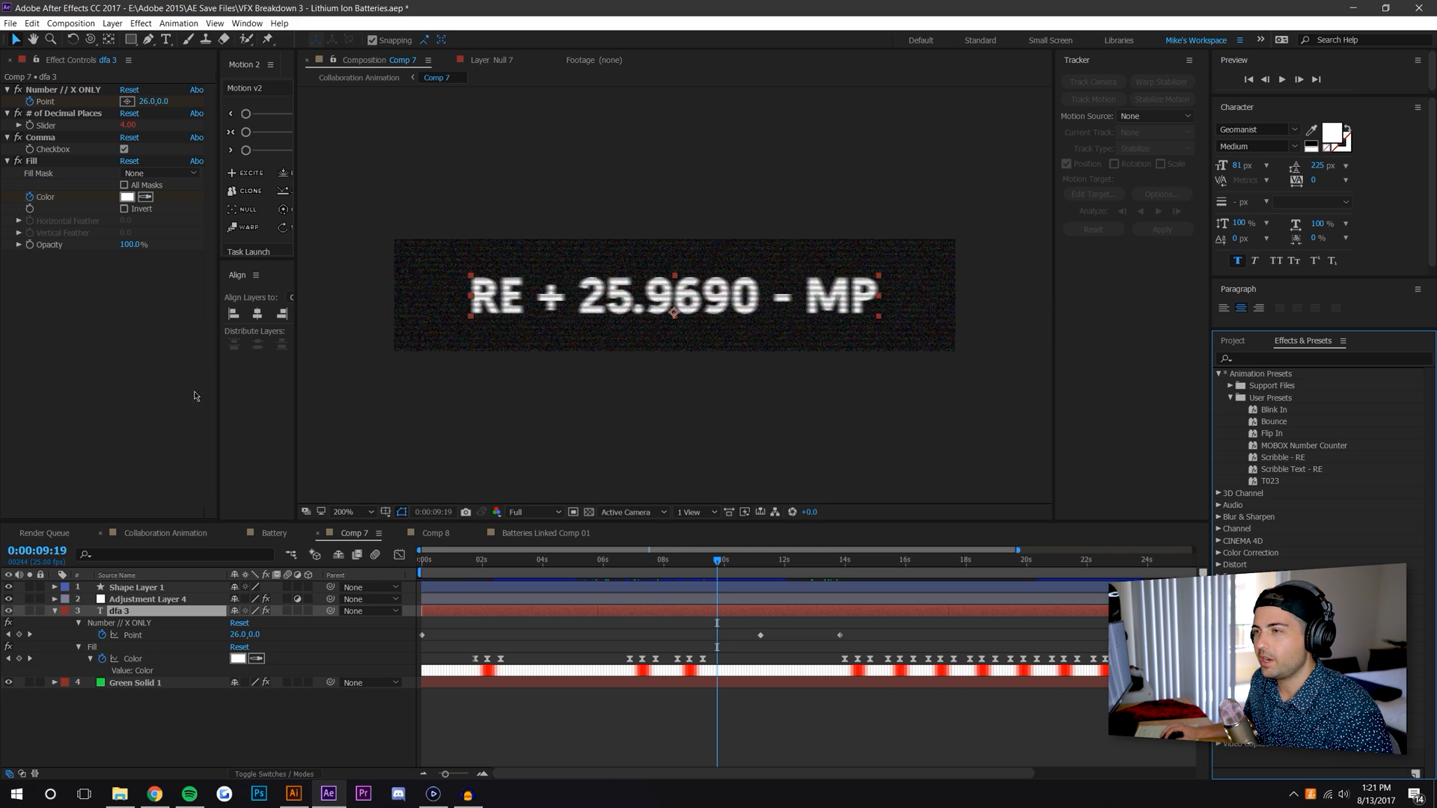
{"action": "left_click", "coordinate": [127, 125]}
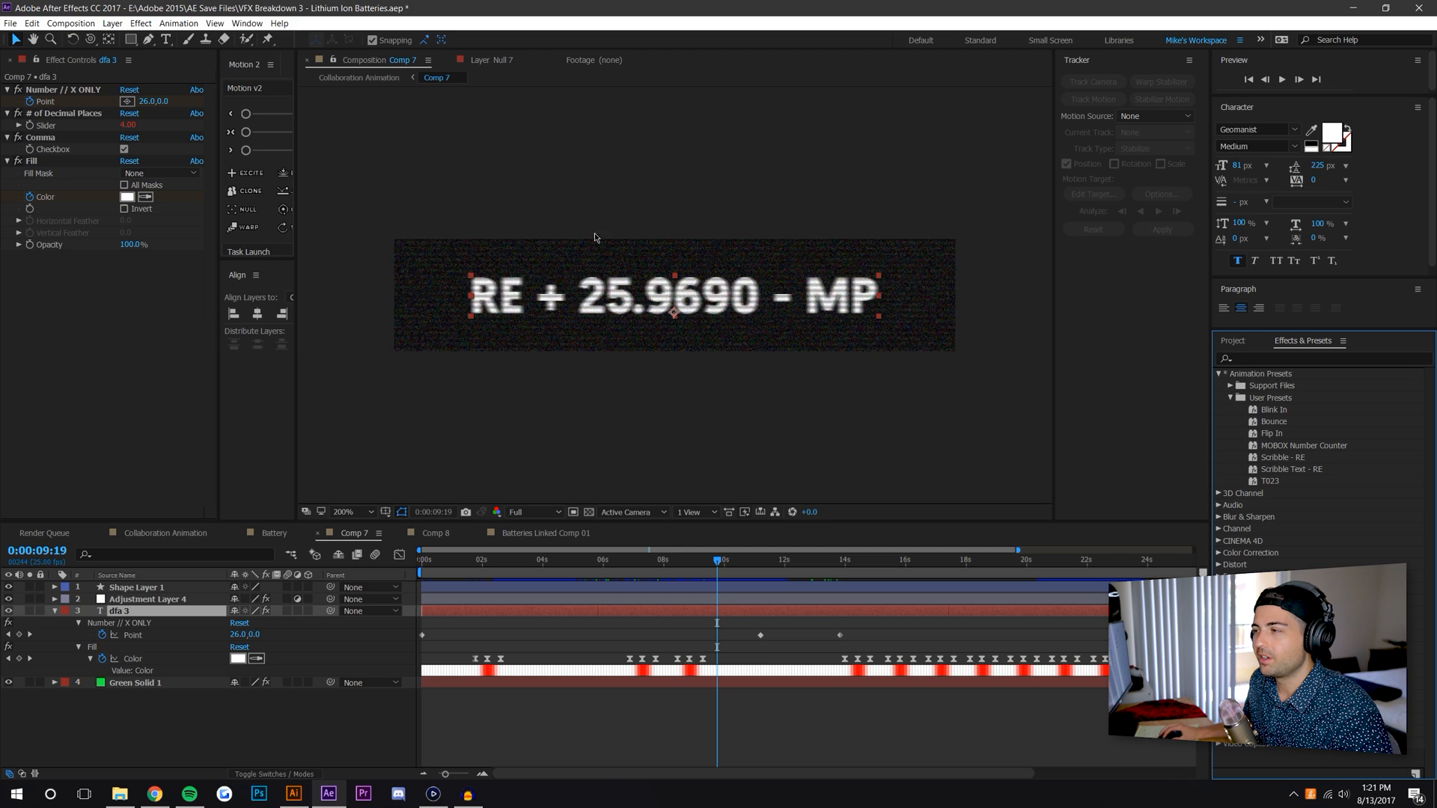
{"action": "mouse_move", "coordinate": [636, 366]}
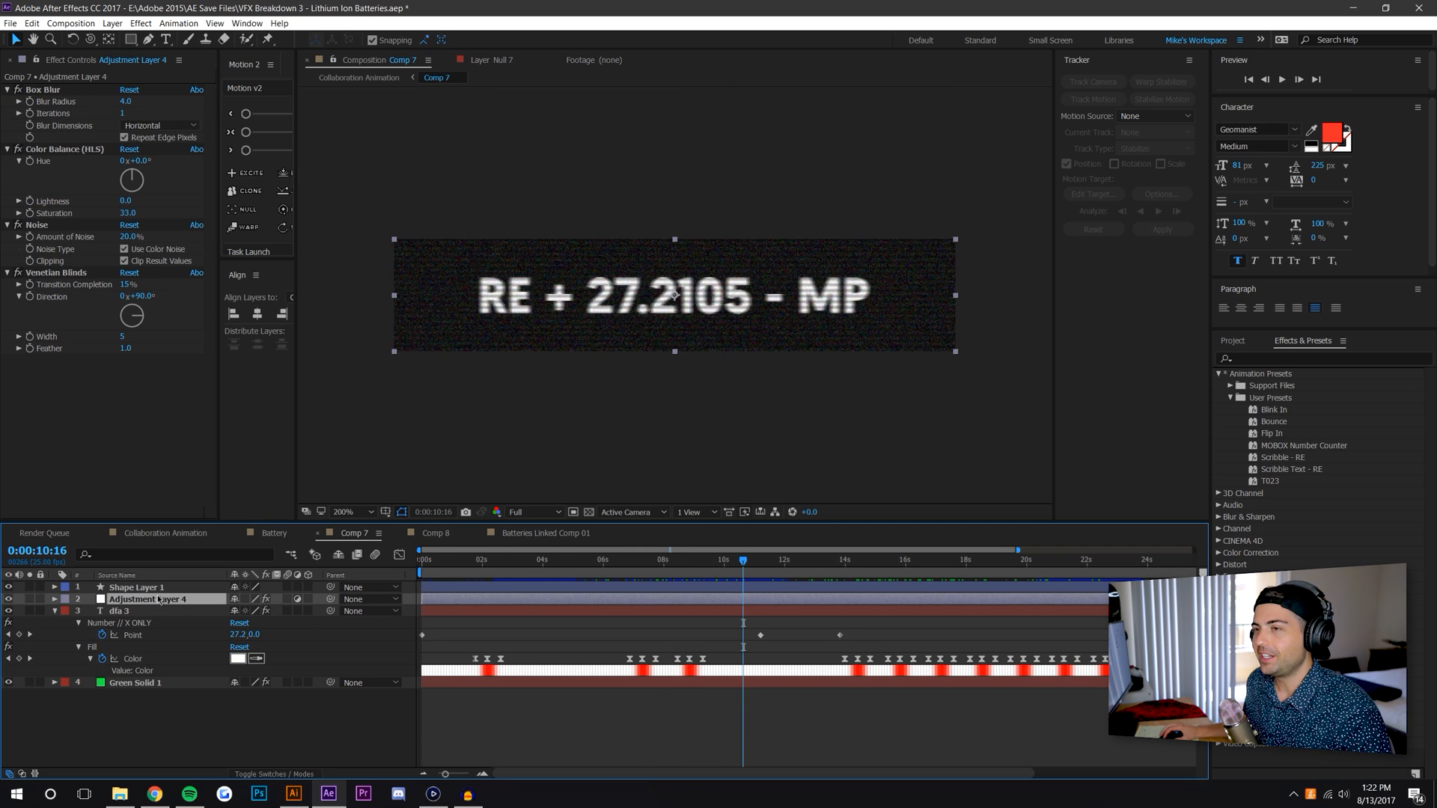
Search Effects & Presets for 'tv' to list the Bad TV presets and play the counter until it turns red
{"action": "left_click", "coordinate": [1301, 357]}
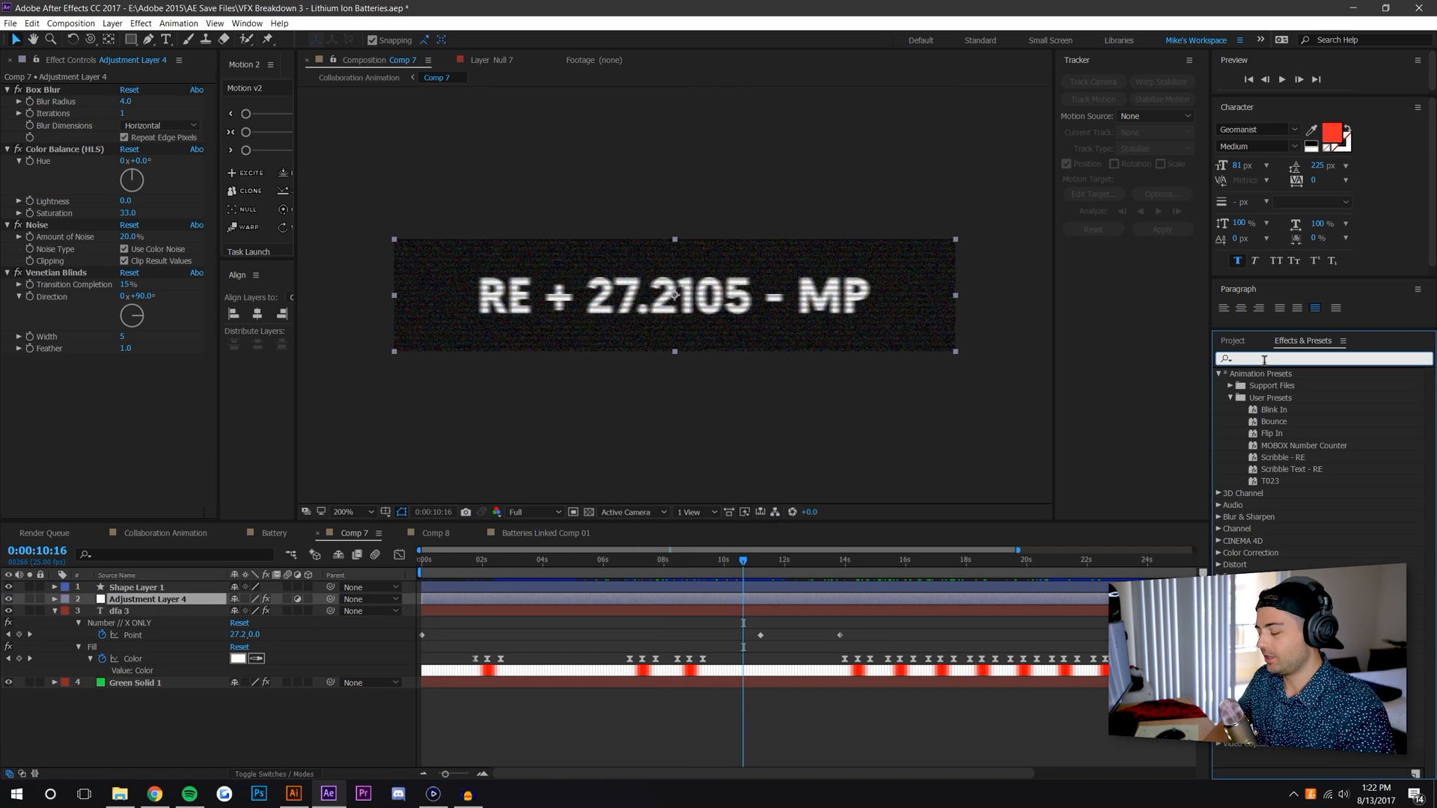
{"action": "type", "text": "tv"}
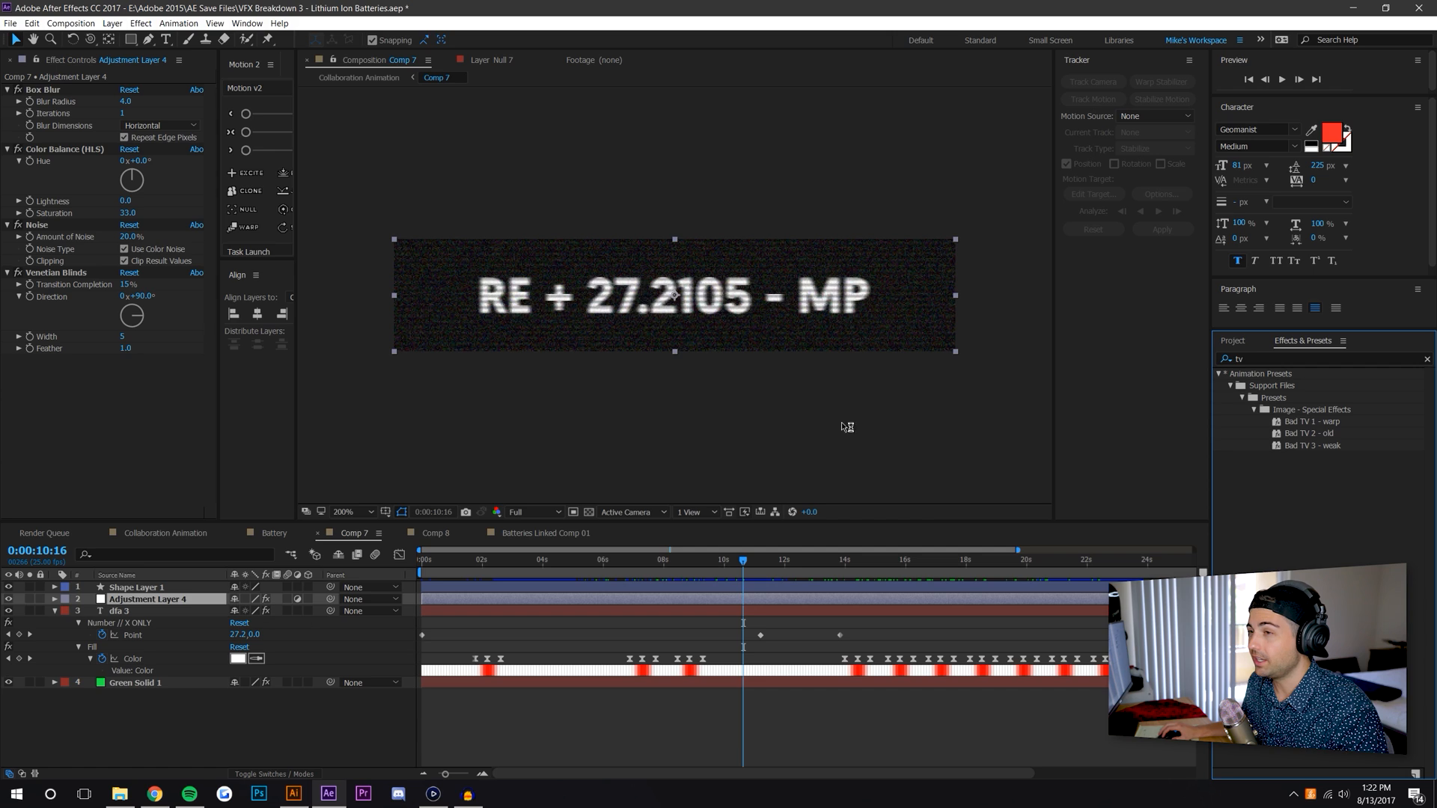
{"action": "mouse_move", "coordinate": [41, 118]}
{"action": "type", "text": "01:00"}
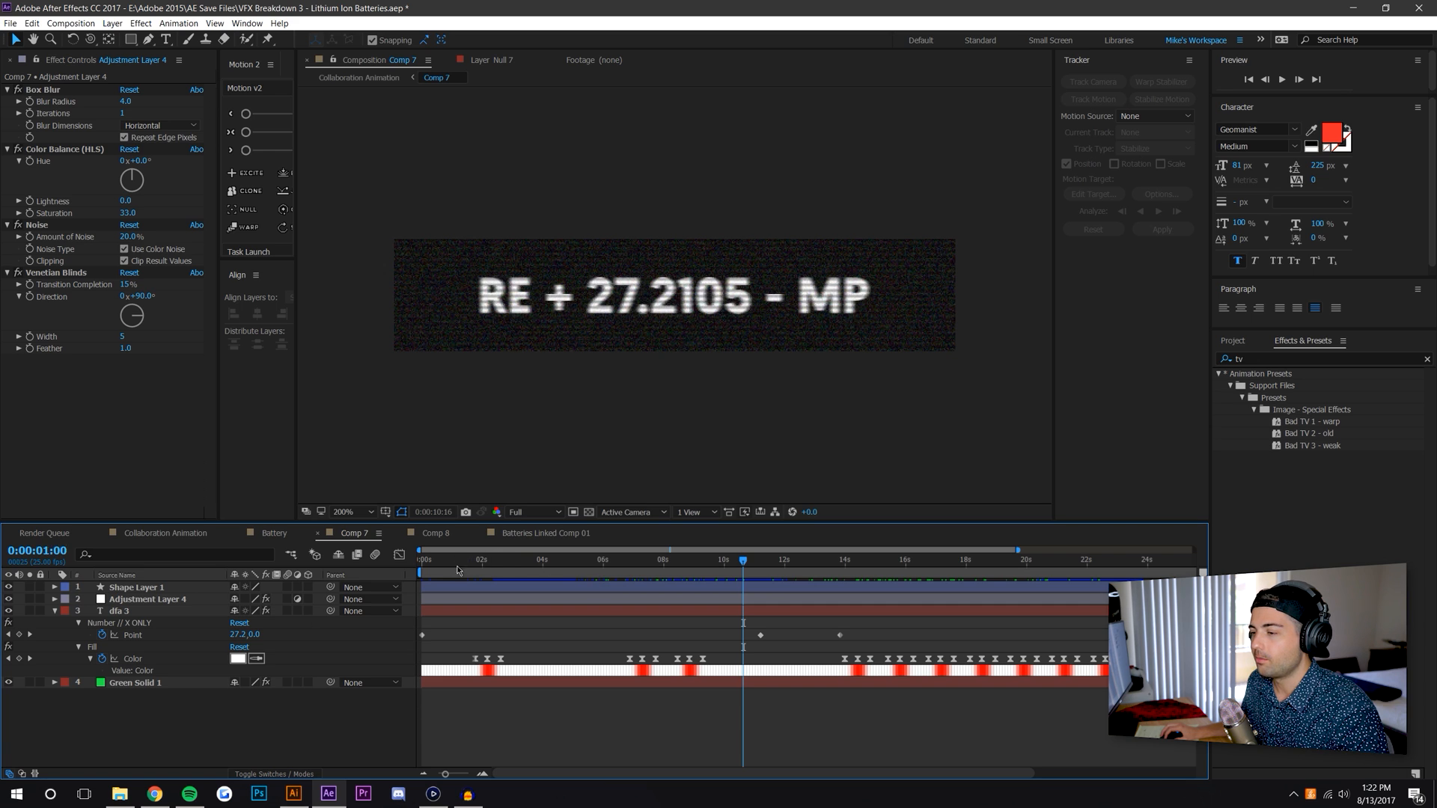
{"action": "left_click", "coordinate": [500, 559]}
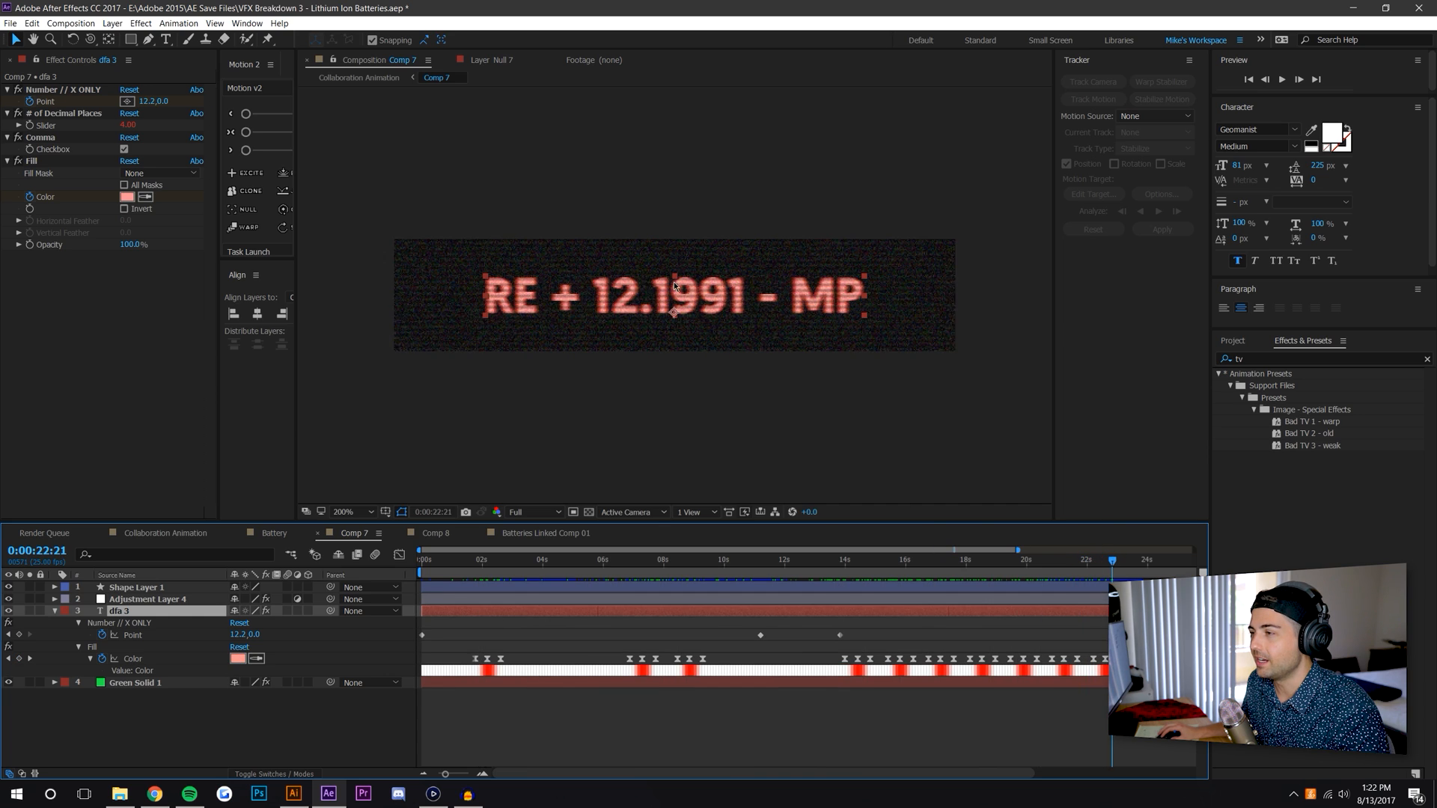
{"action": "mouse_move", "coordinate": [604, 310]}
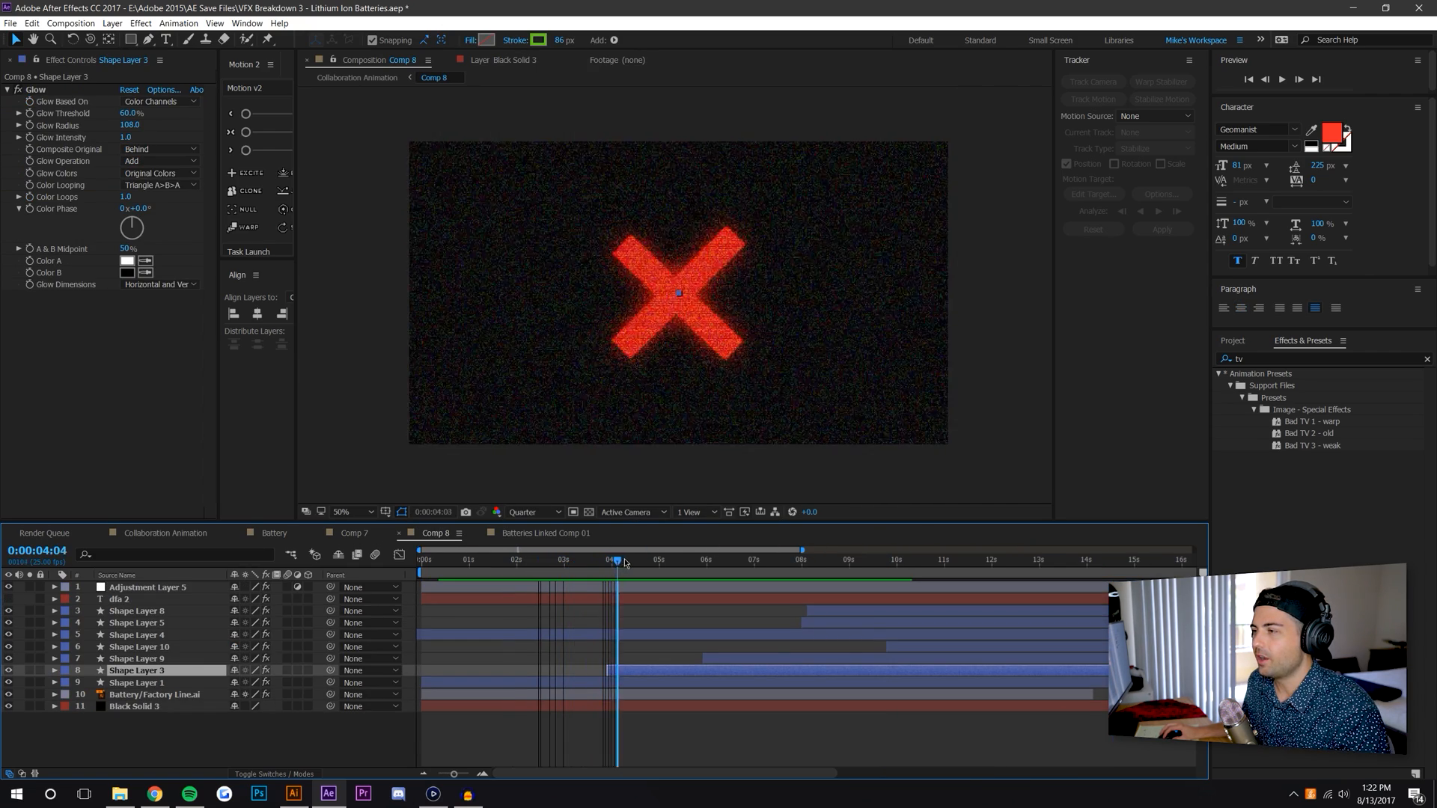
In Comp 8 move past 6 seconds at Full resolution to see the green check mark, then return to the main comp
{"action": "left_click", "coordinate": [768, 560]}
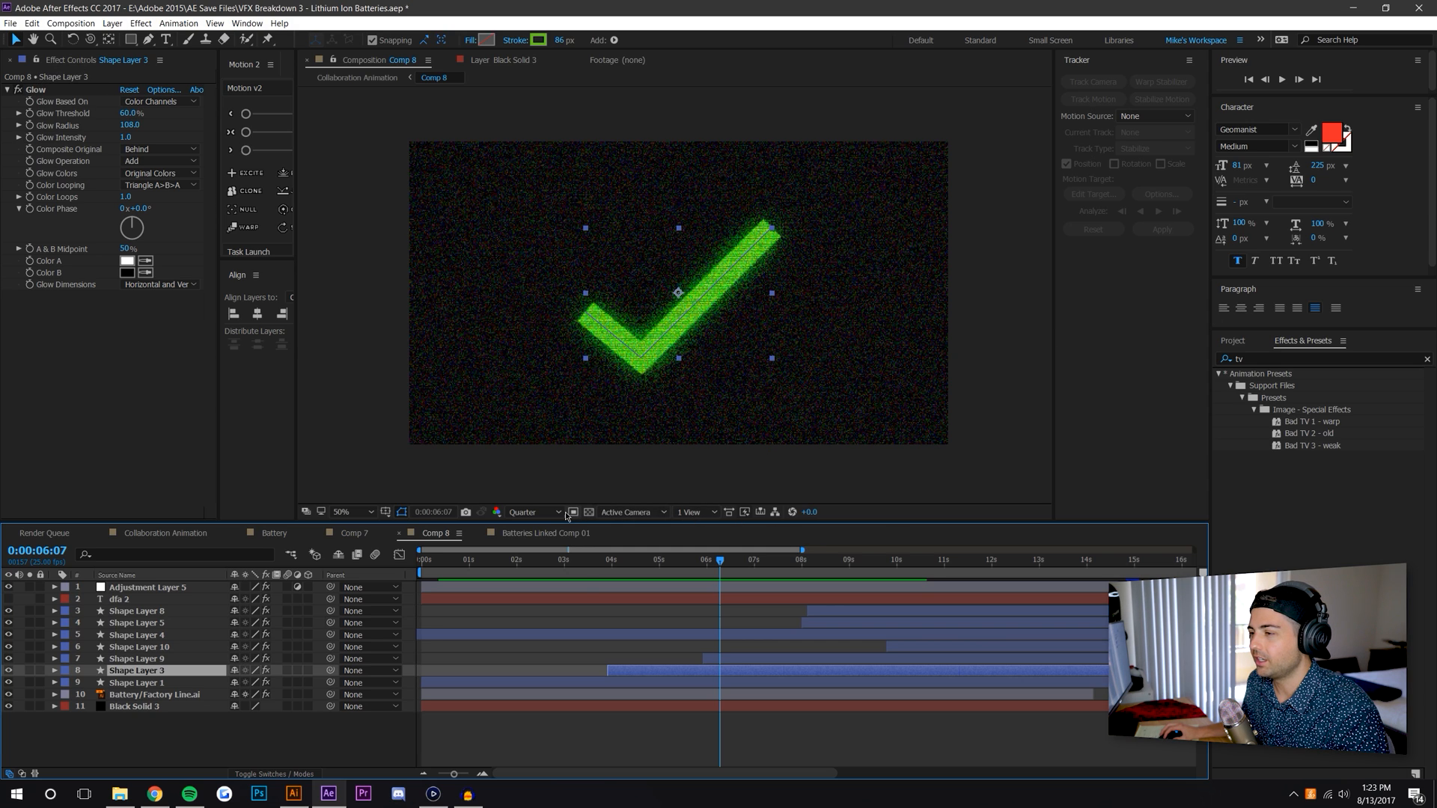
{"action": "left_click", "coordinate": [525, 511]}
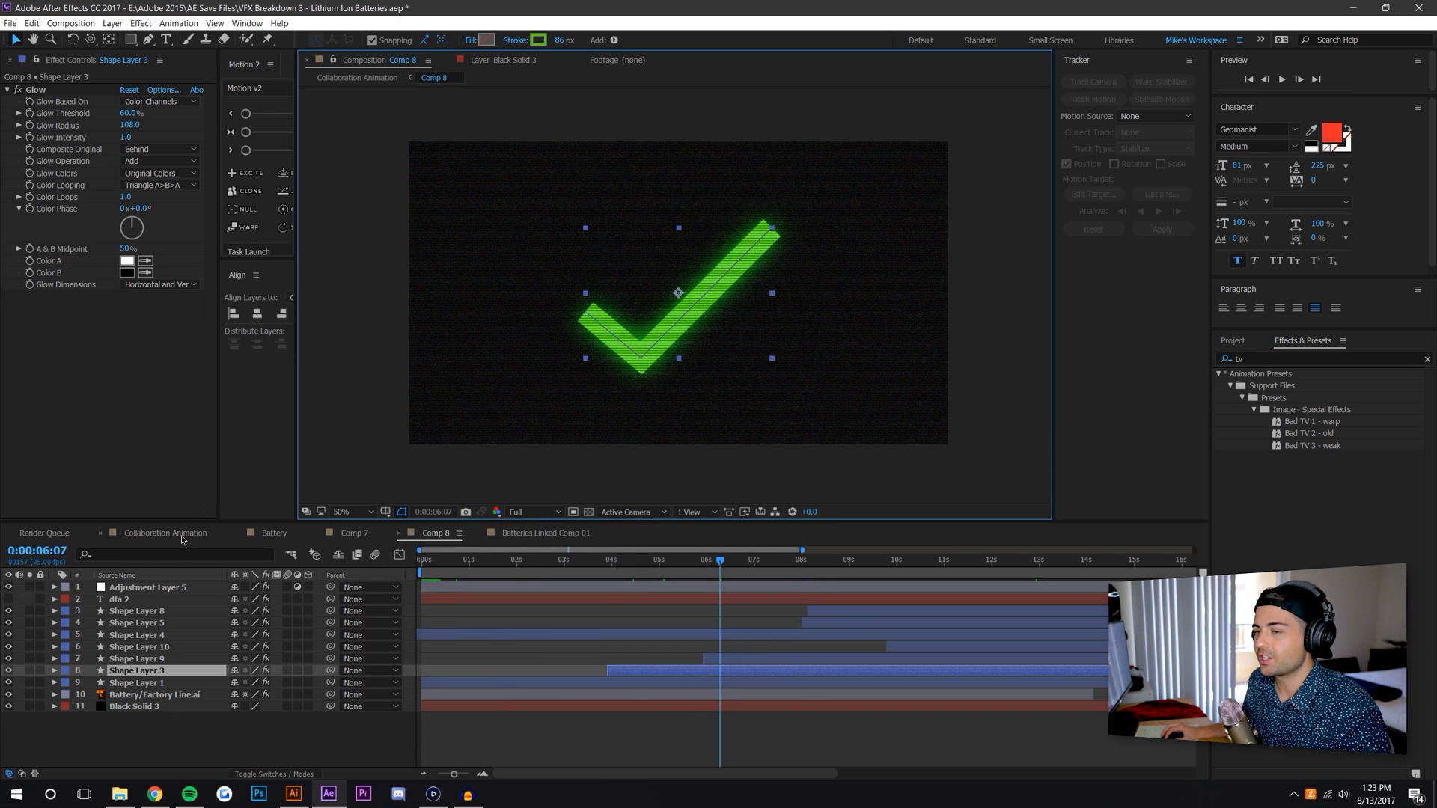
{"action": "left_click", "coordinate": [165, 532]}
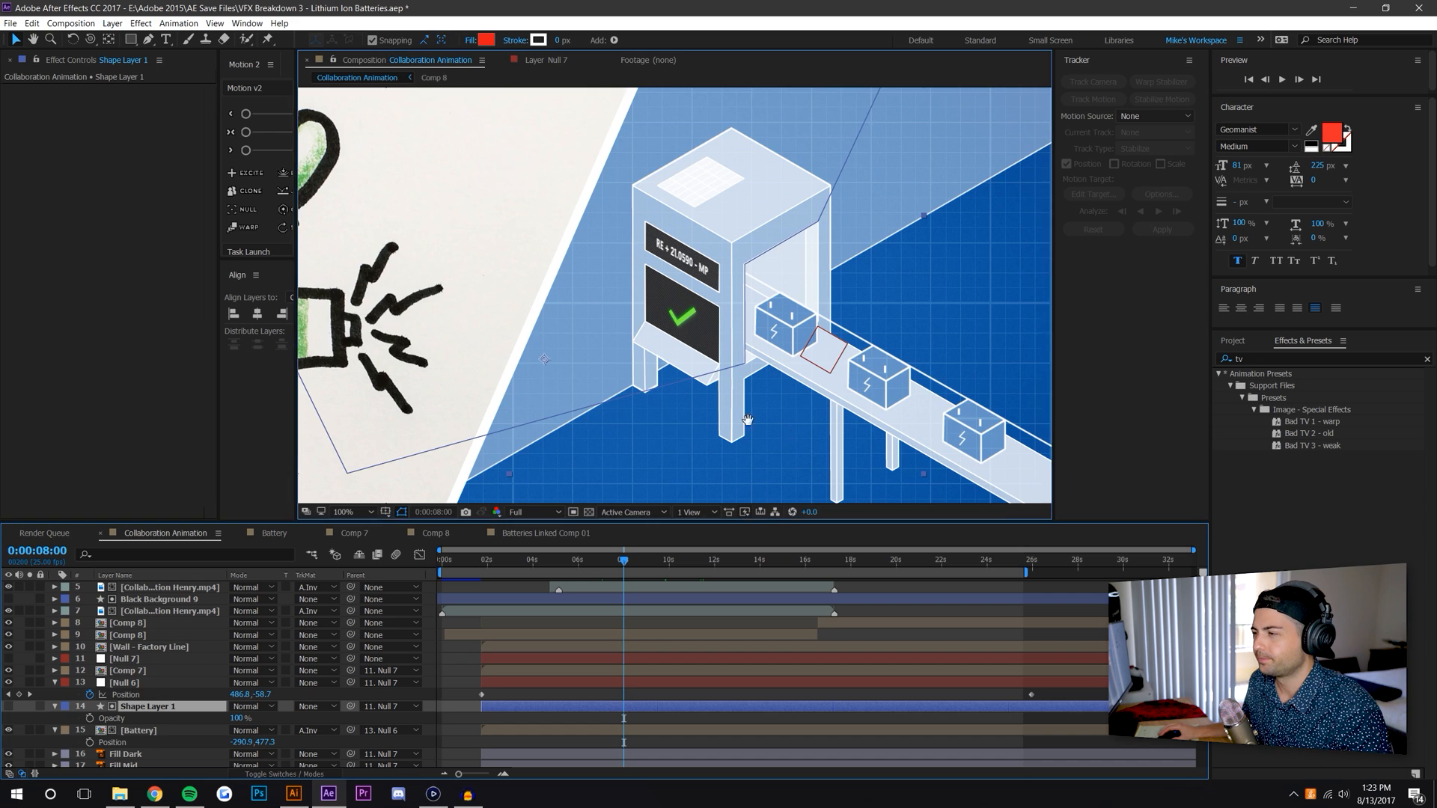
Select the Comp 8 check-mark layer to show Corner Pin and Time Remap, then switch to Batteries Linked Comp 01
{"action": "left_click", "coordinate": [624, 558]}
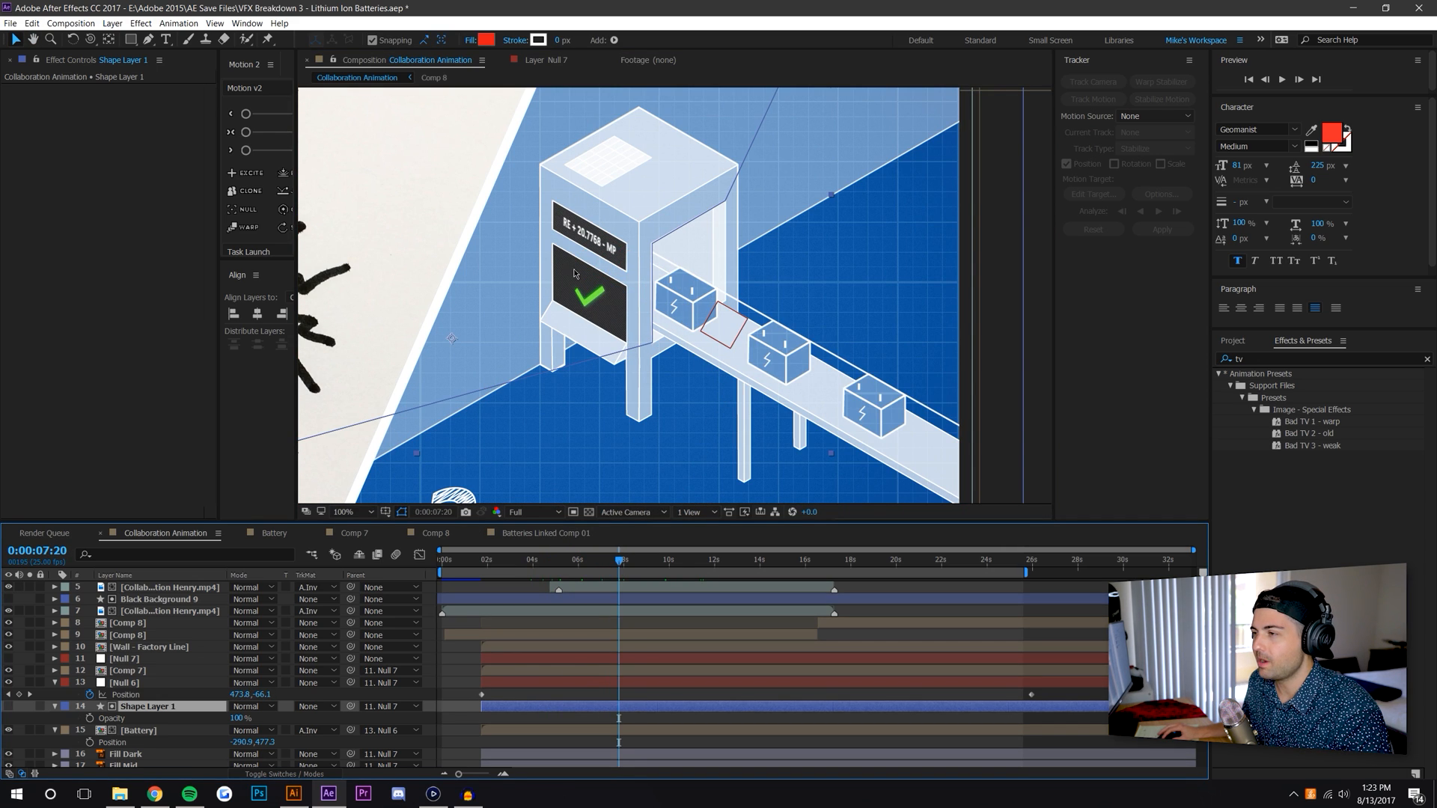
{"action": "mouse_move", "coordinate": [591, 280]}
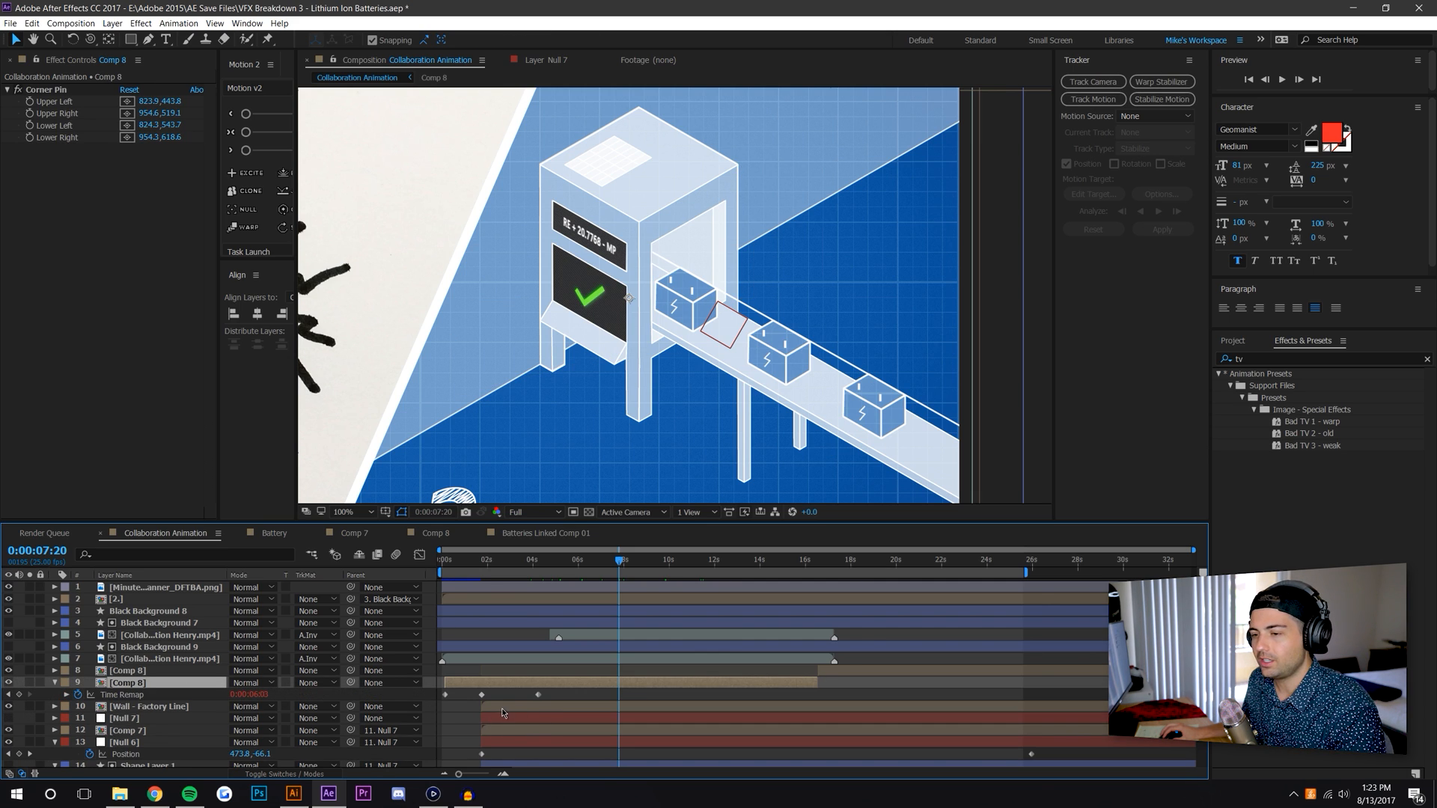
{"action": "mouse_move", "coordinate": [559, 403]}
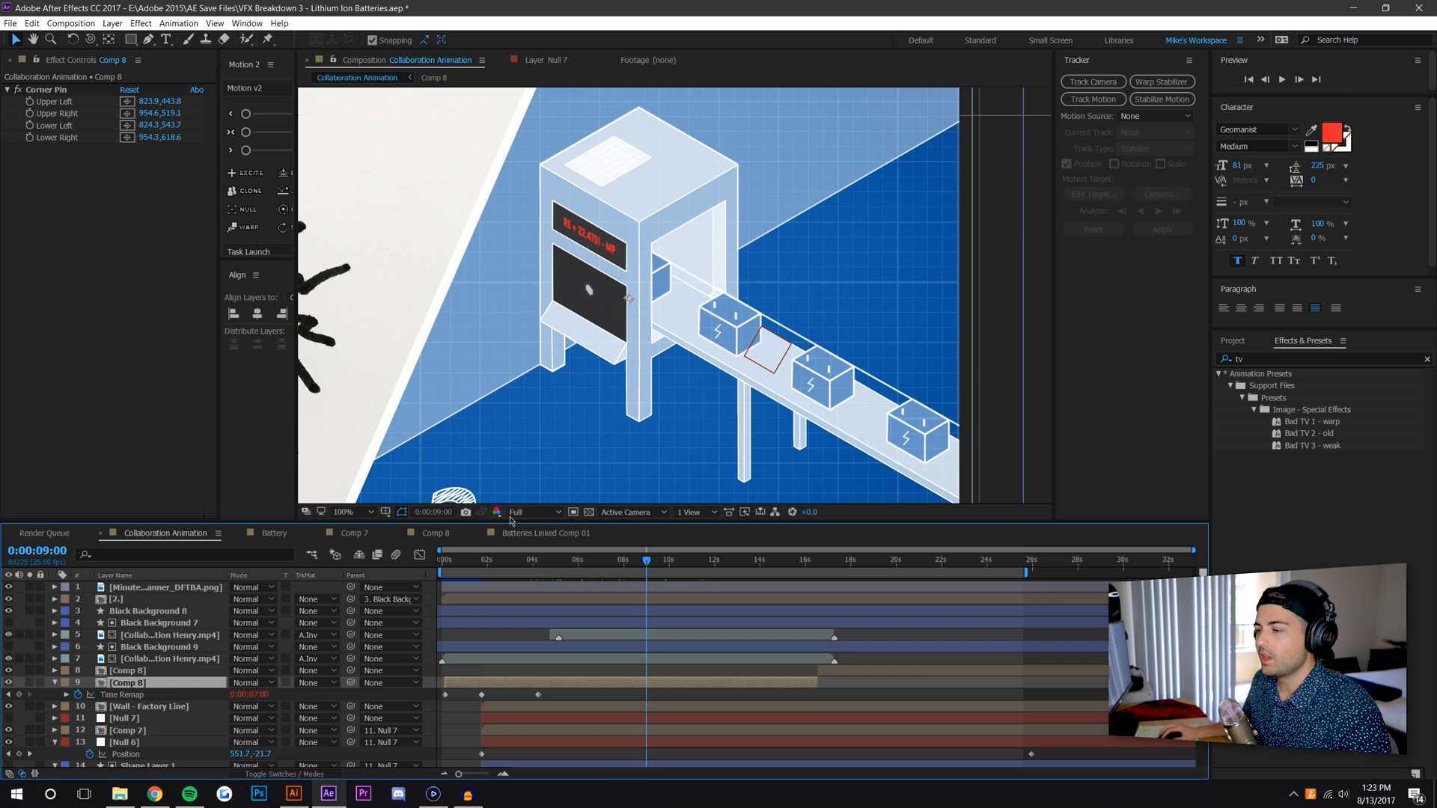
{"action": "left_click", "coordinate": [543, 532]}
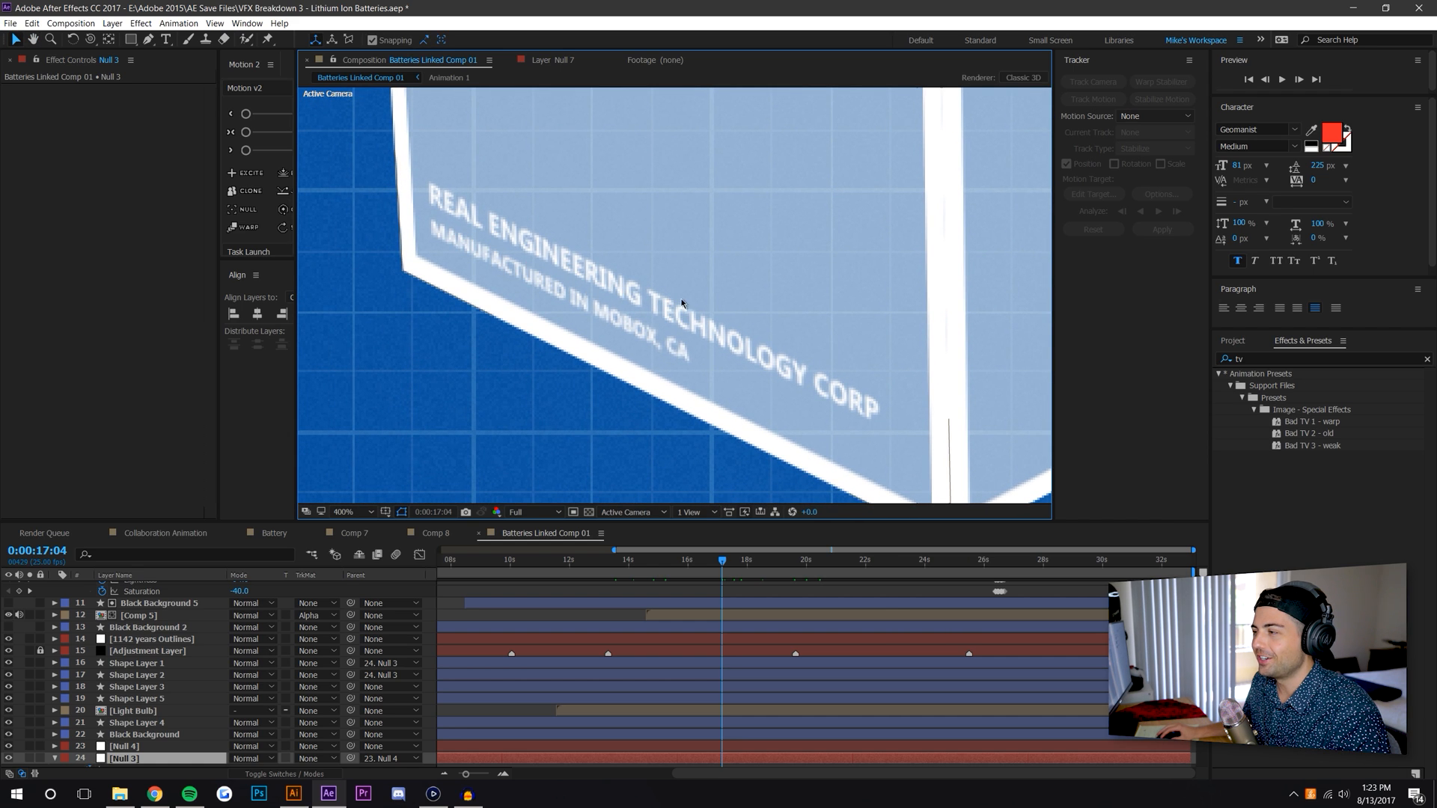
{"action": "mouse_move", "coordinate": [605, 302]}
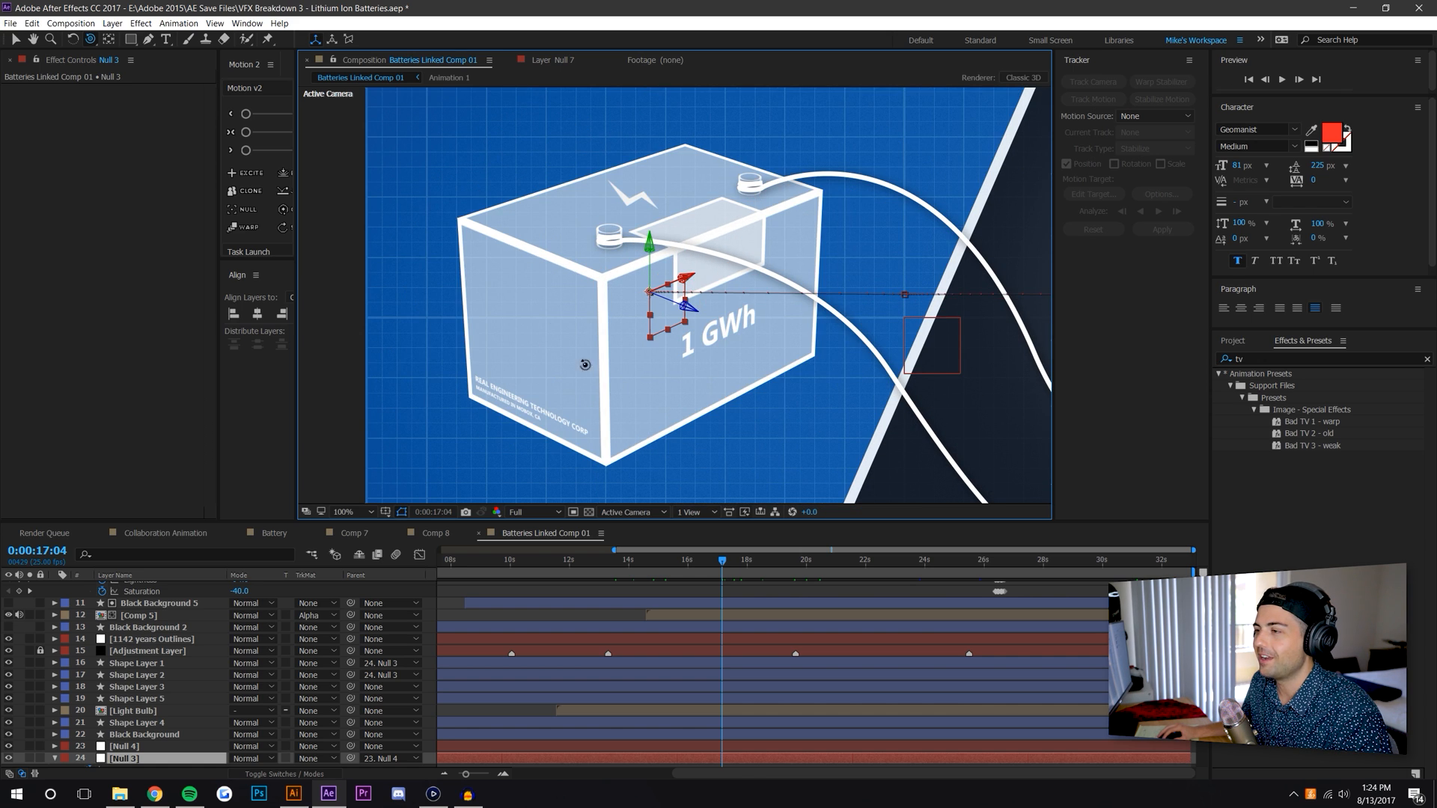
{"action": "mouse_move", "coordinate": [495, 315]}
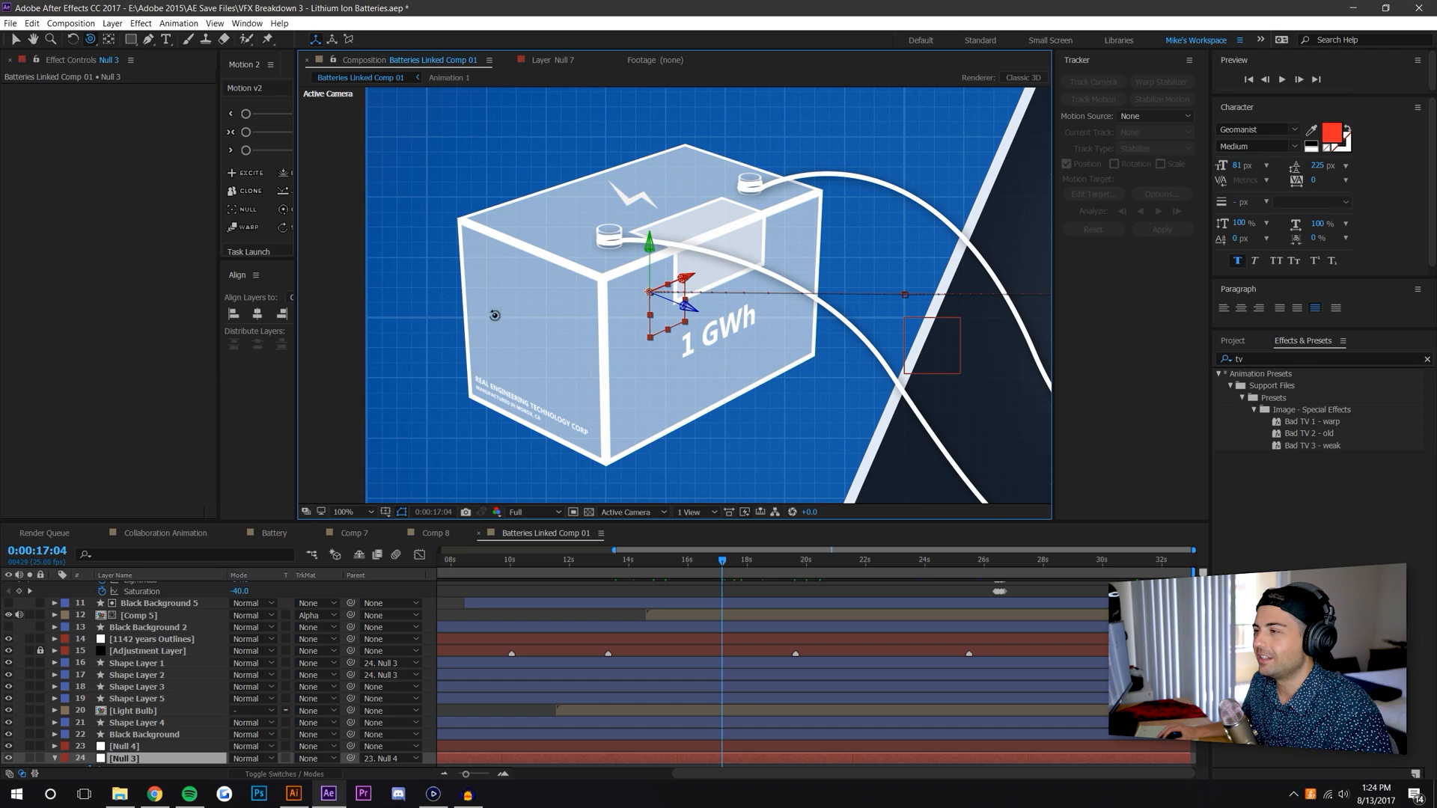